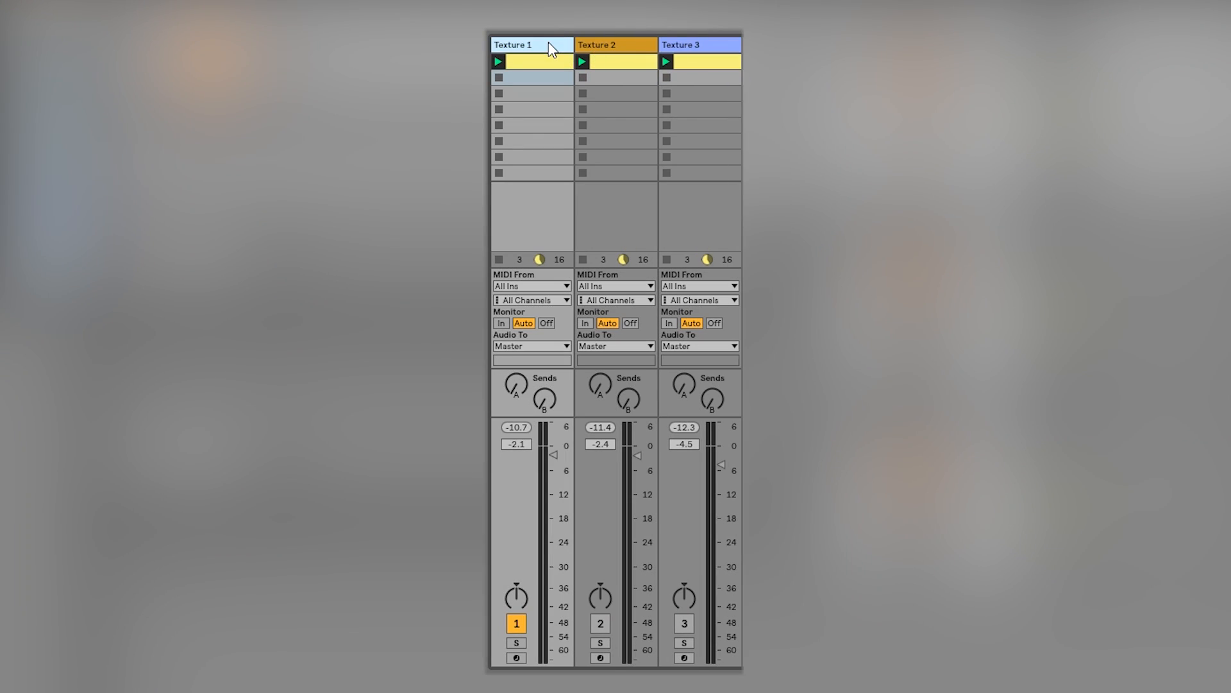
# - Select Texture 1, then unsolo Texture 2 and Texture 3 after auditioning each
pyautogui.click(516, 642)
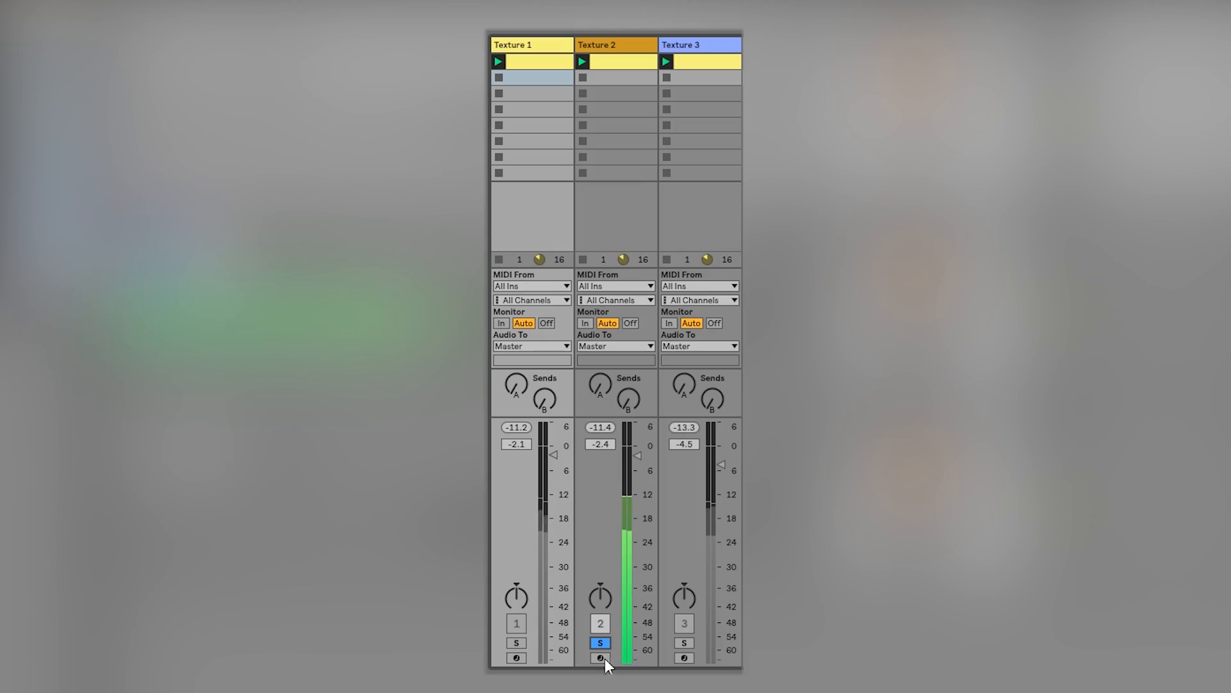
pyautogui.click(683, 643)
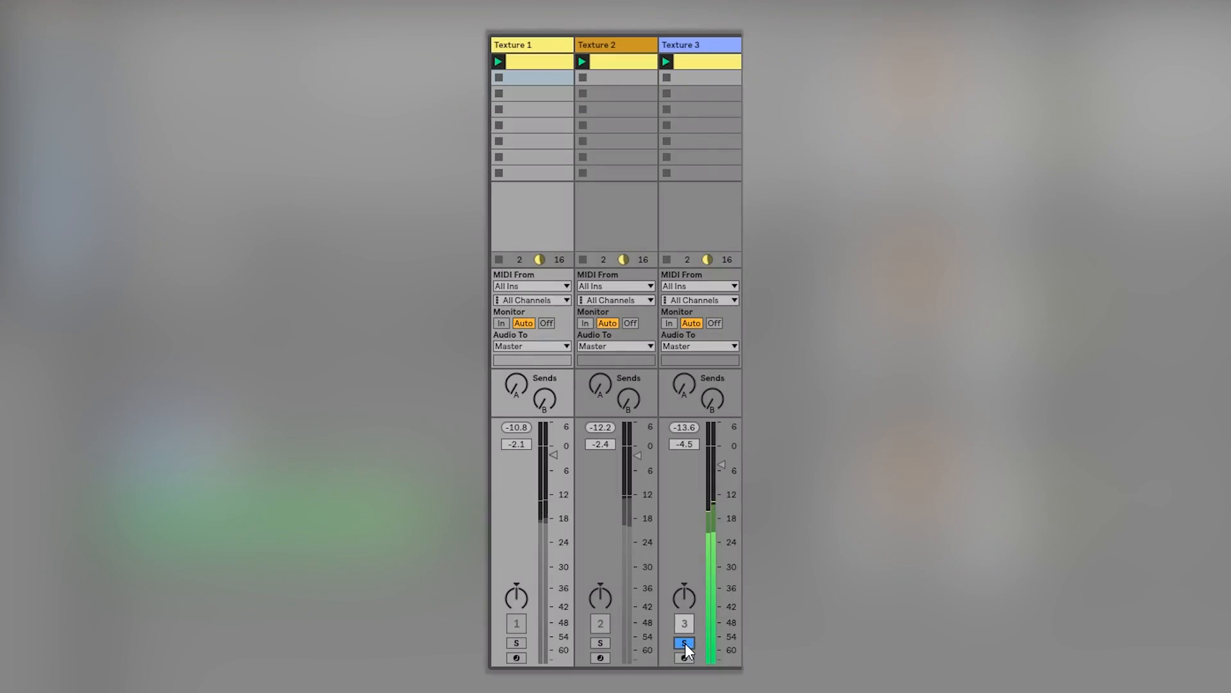
pyautogui.click(683, 642)
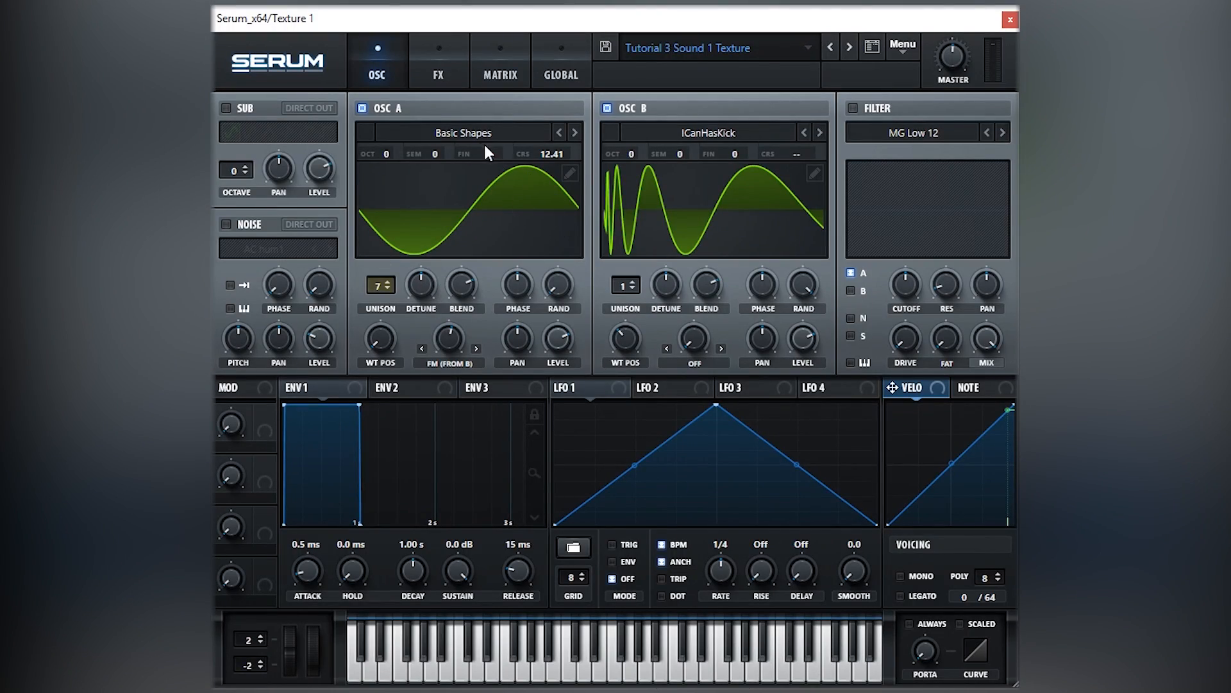
pyautogui.moveTo(657, 94)
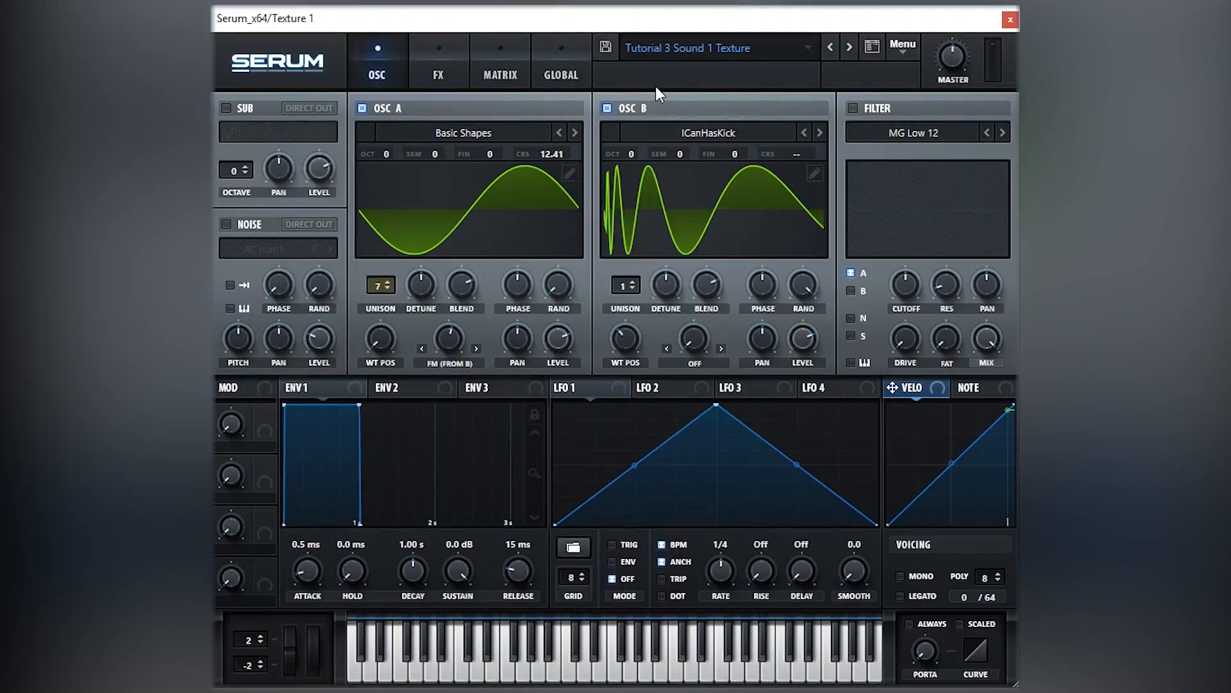
pyautogui.click(560, 61)
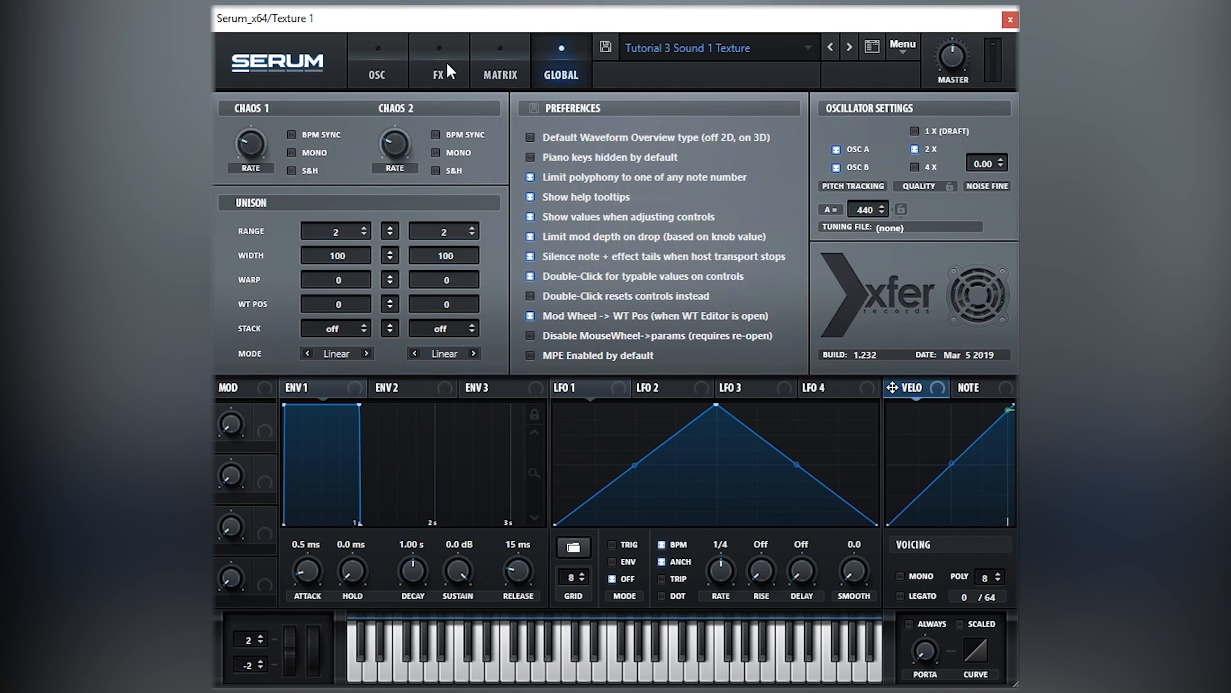
pyautogui.click(377, 60)
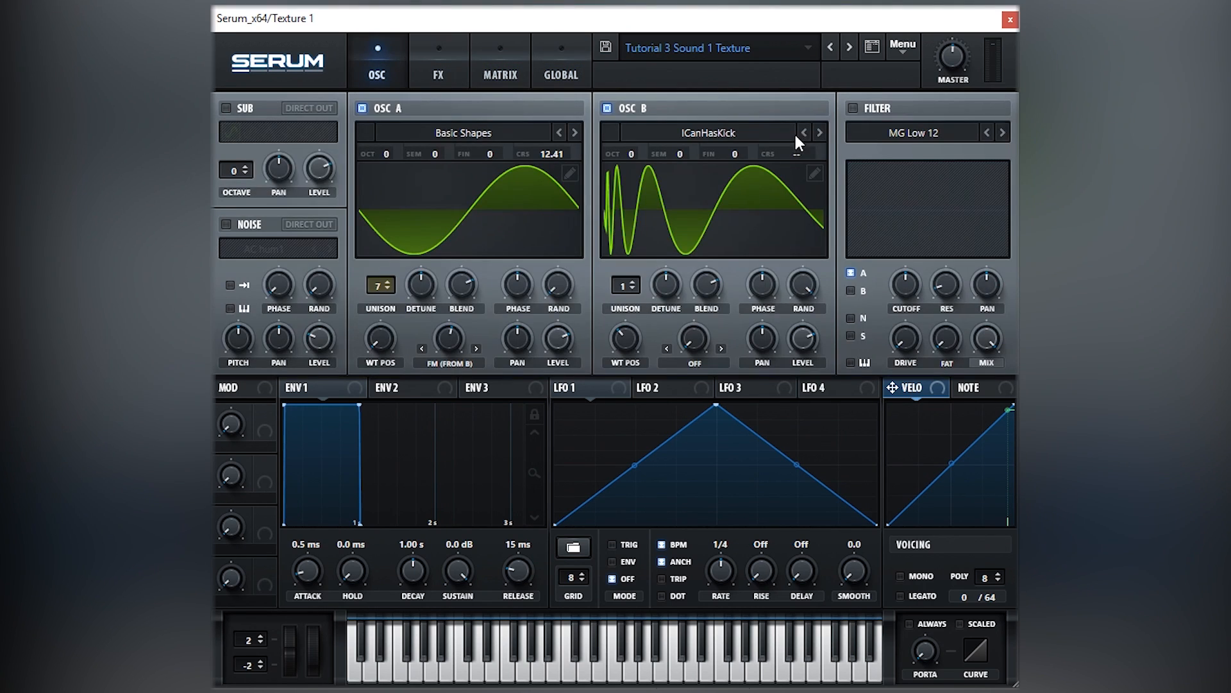
pyautogui.moveTo(540, 229)
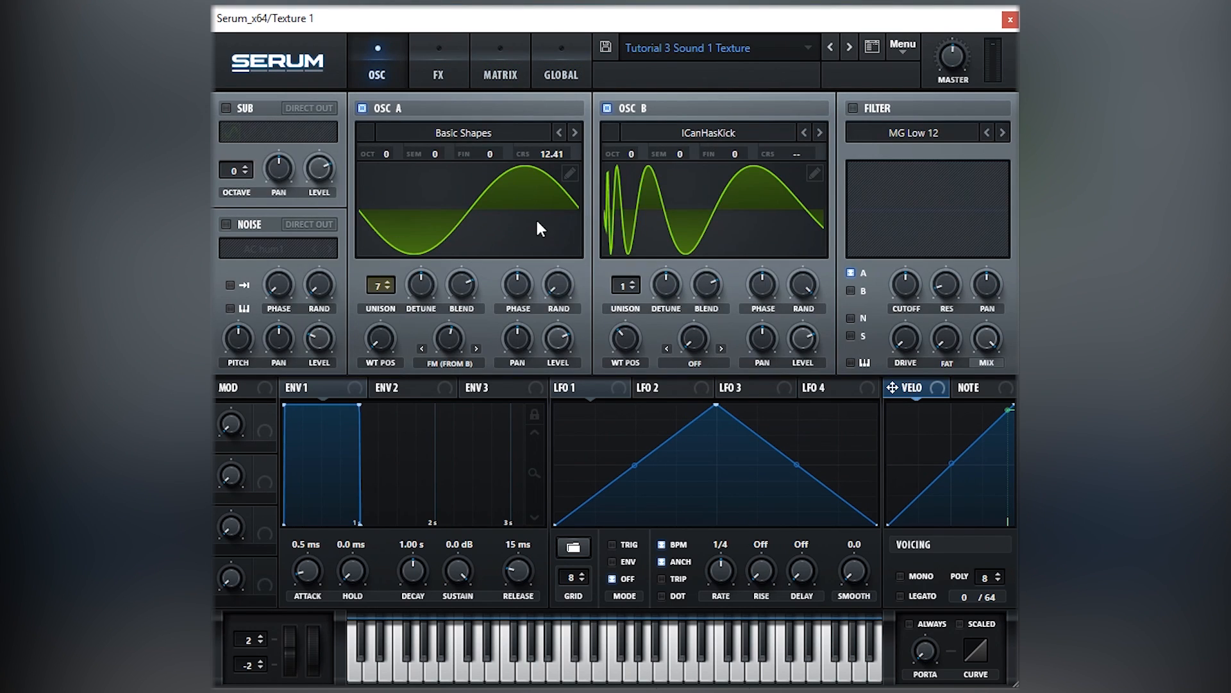
pyautogui.moveTo(653, 262)
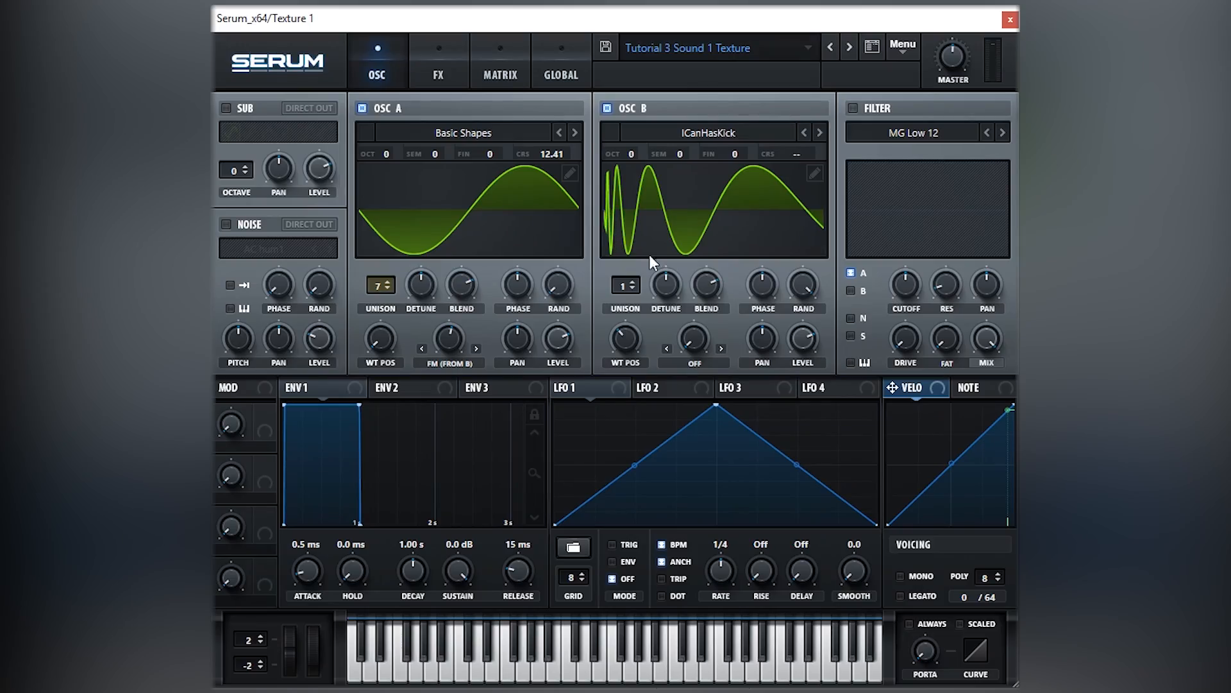
pyautogui.click(815, 387)
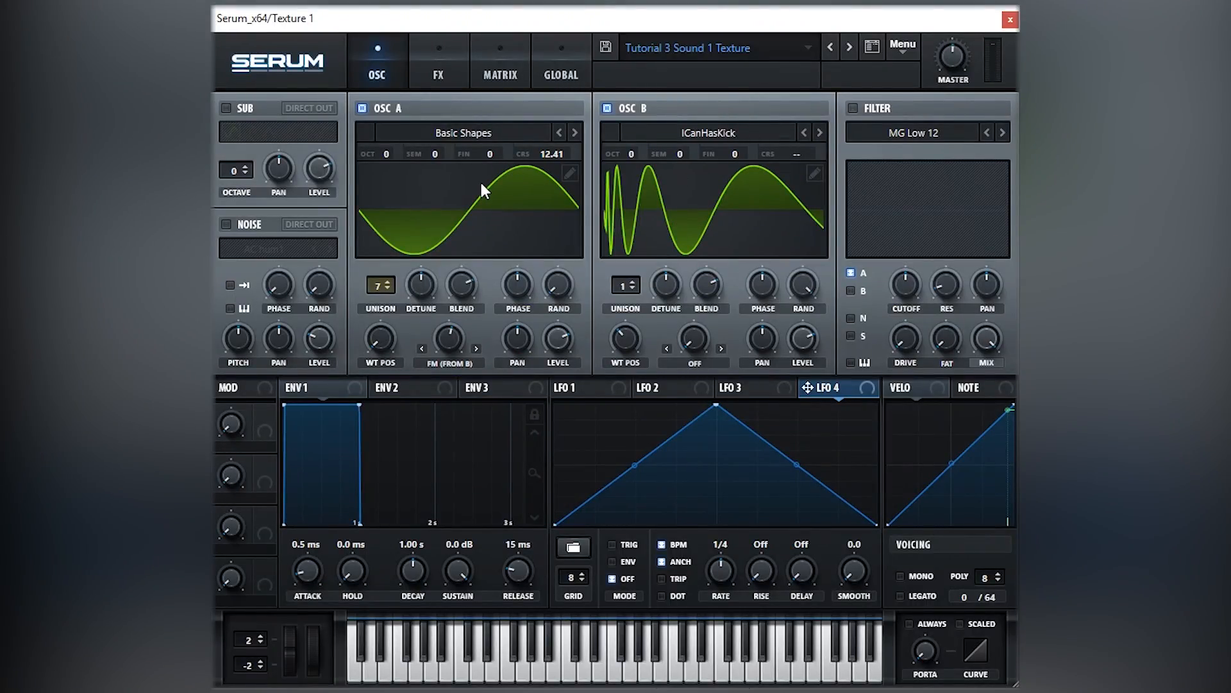
# - Disable oscillator B so only oscillator A's Basic Shapes wave sounds
pyautogui.click(605, 108)
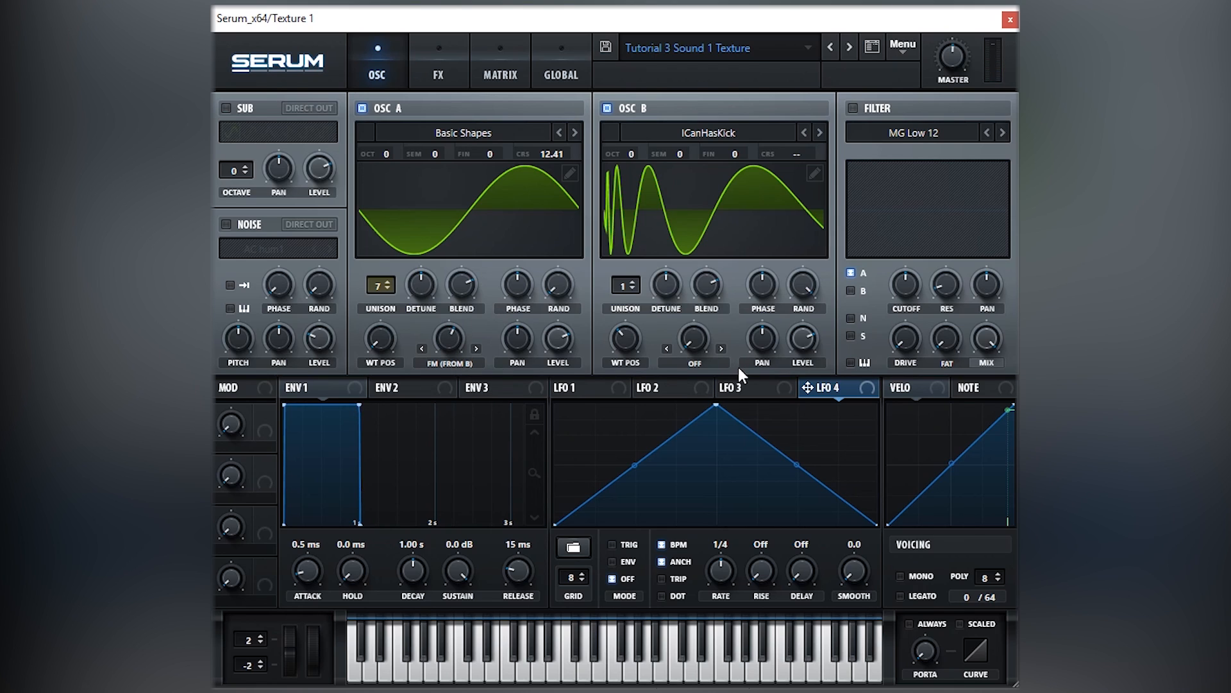
pyautogui.moveTo(554, 179)
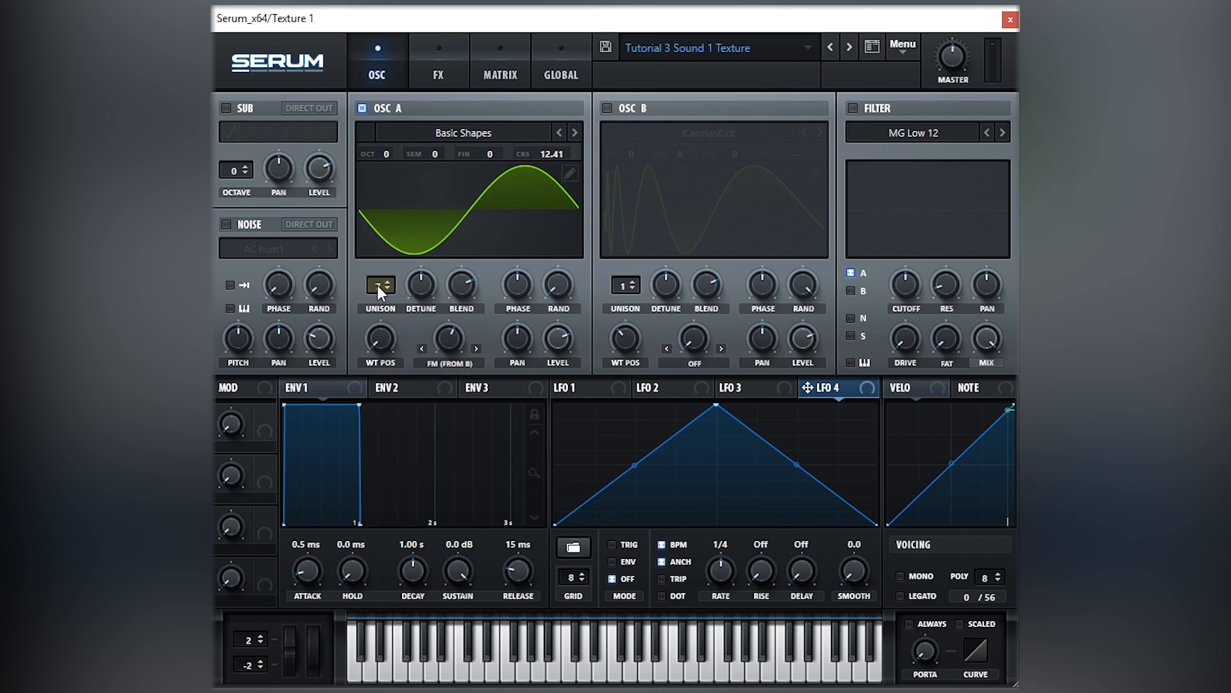
pyautogui.click(379, 284)
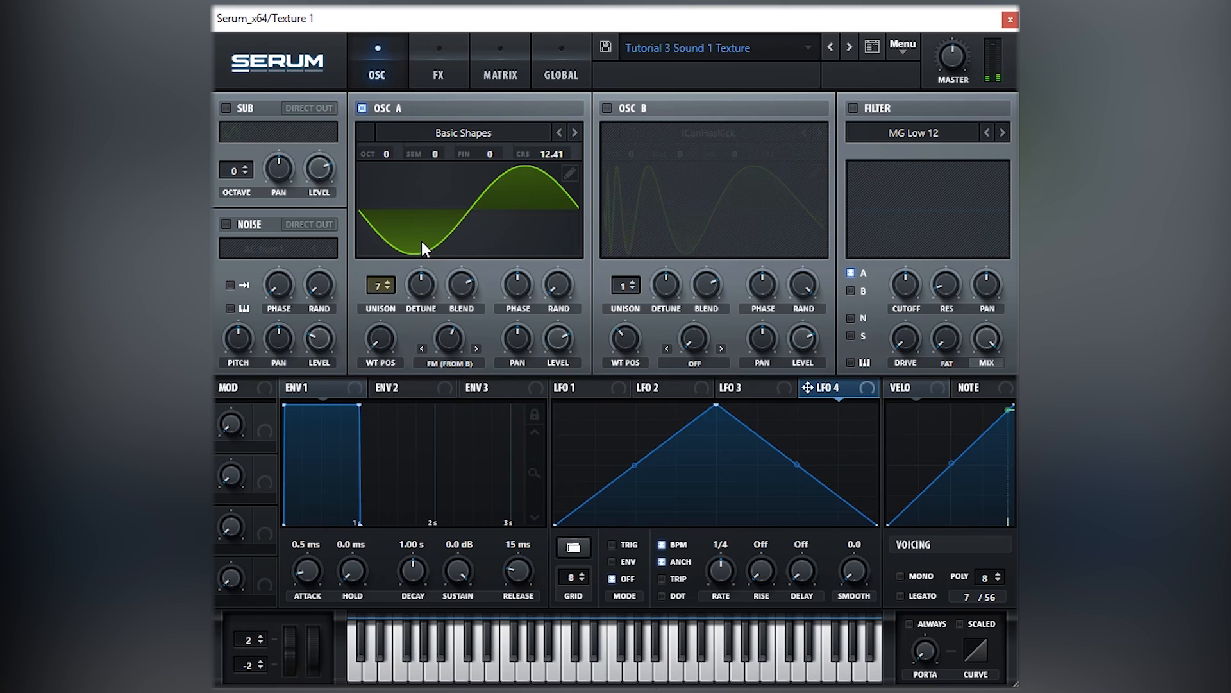
pyautogui.moveTo(1009, 86)
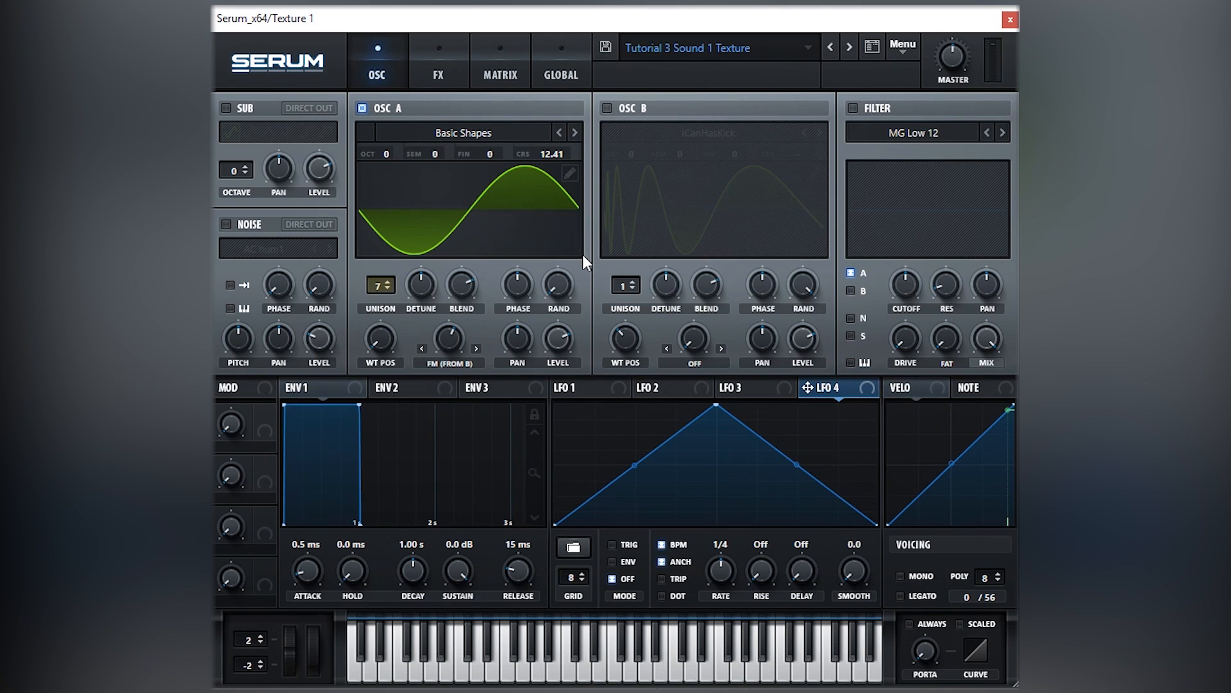
pyautogui.moveTo(539, 159)
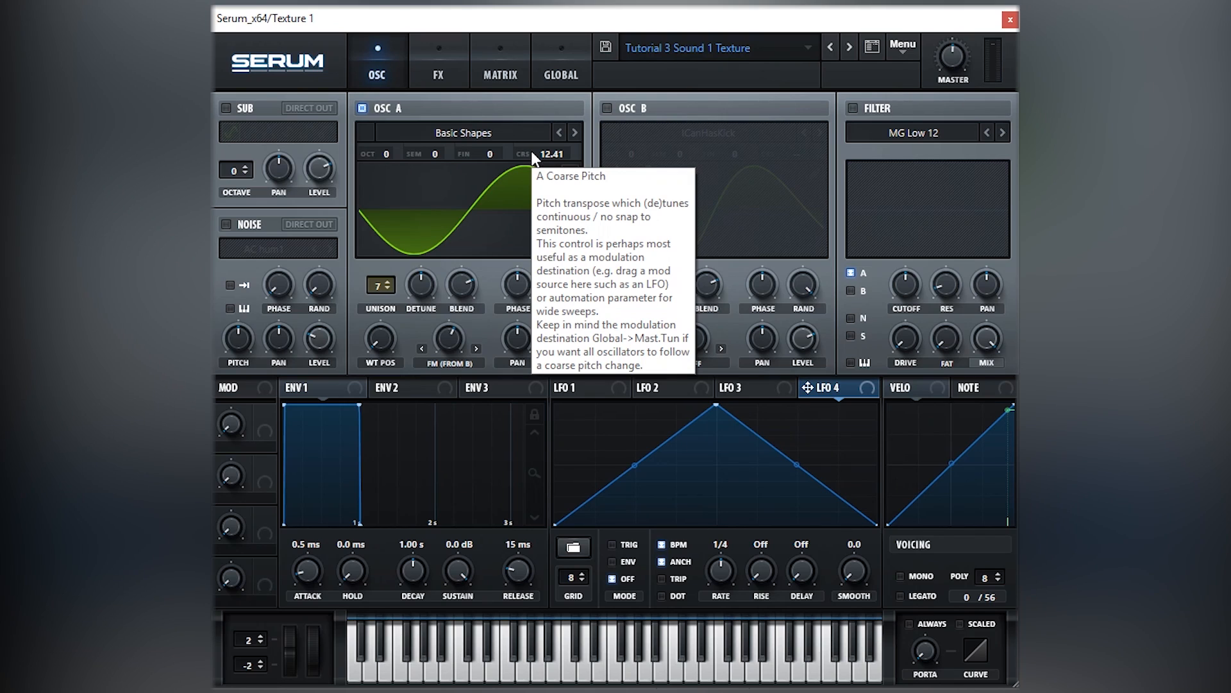
pyautogui.moveTo(561, 155)
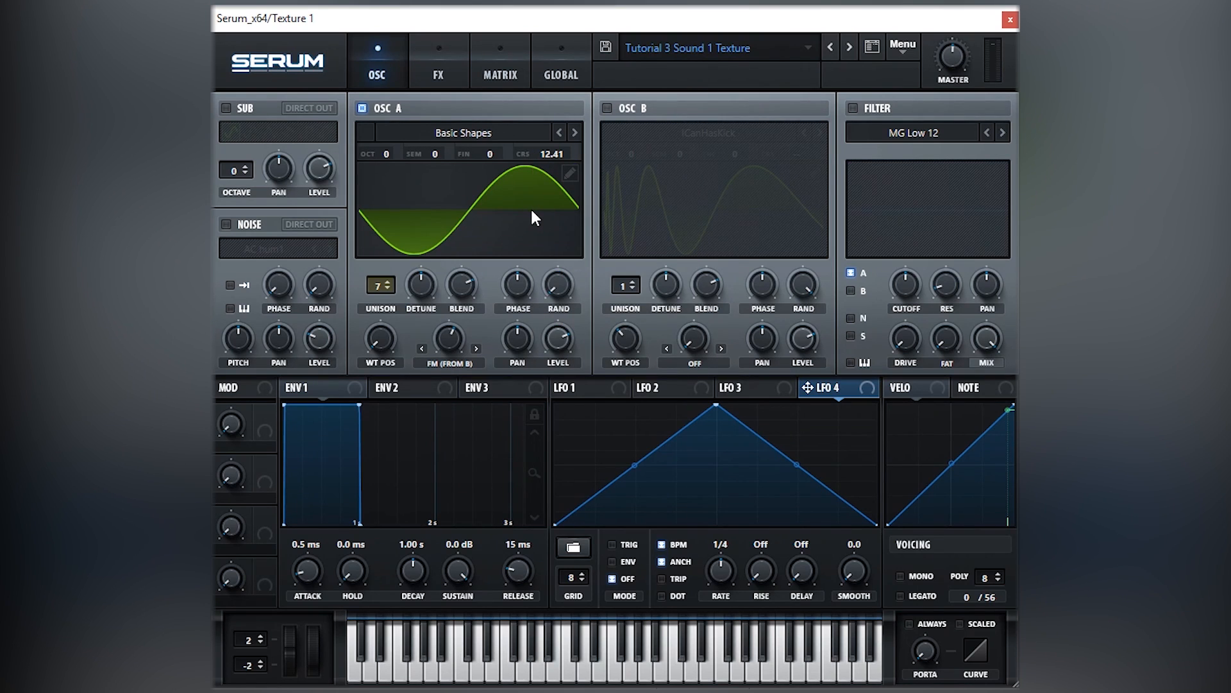
pyautogui.moveTo(553, 237)
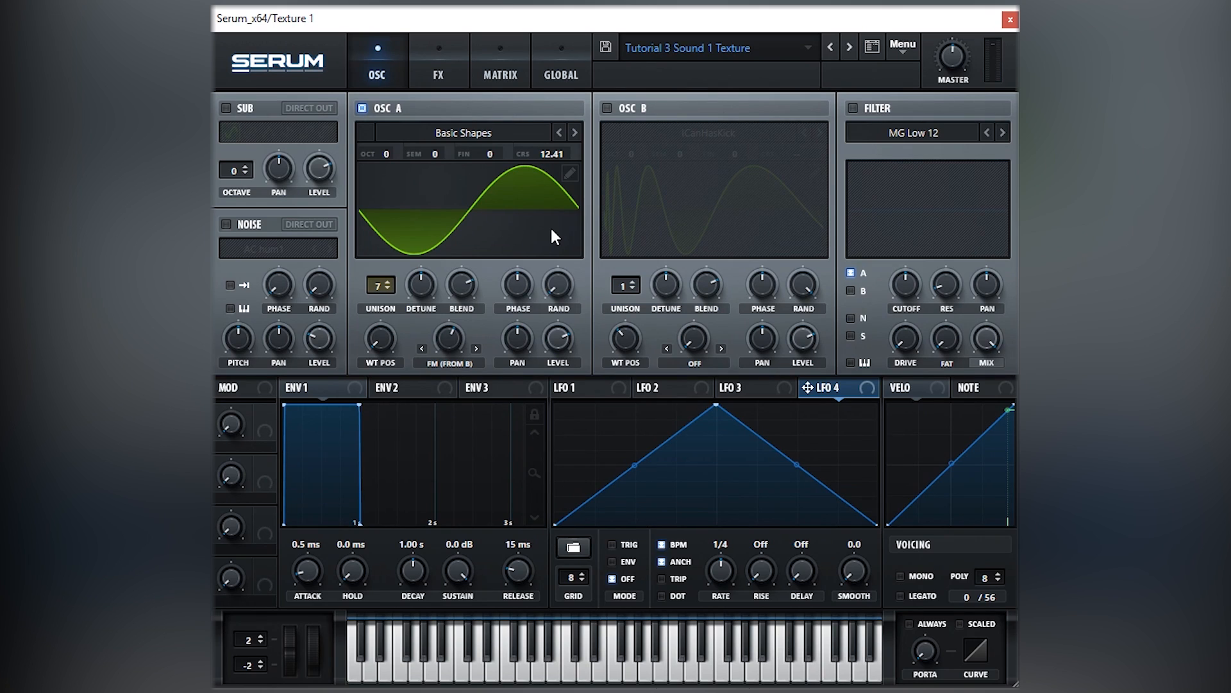
pyautogui.moveTo(548, 193)
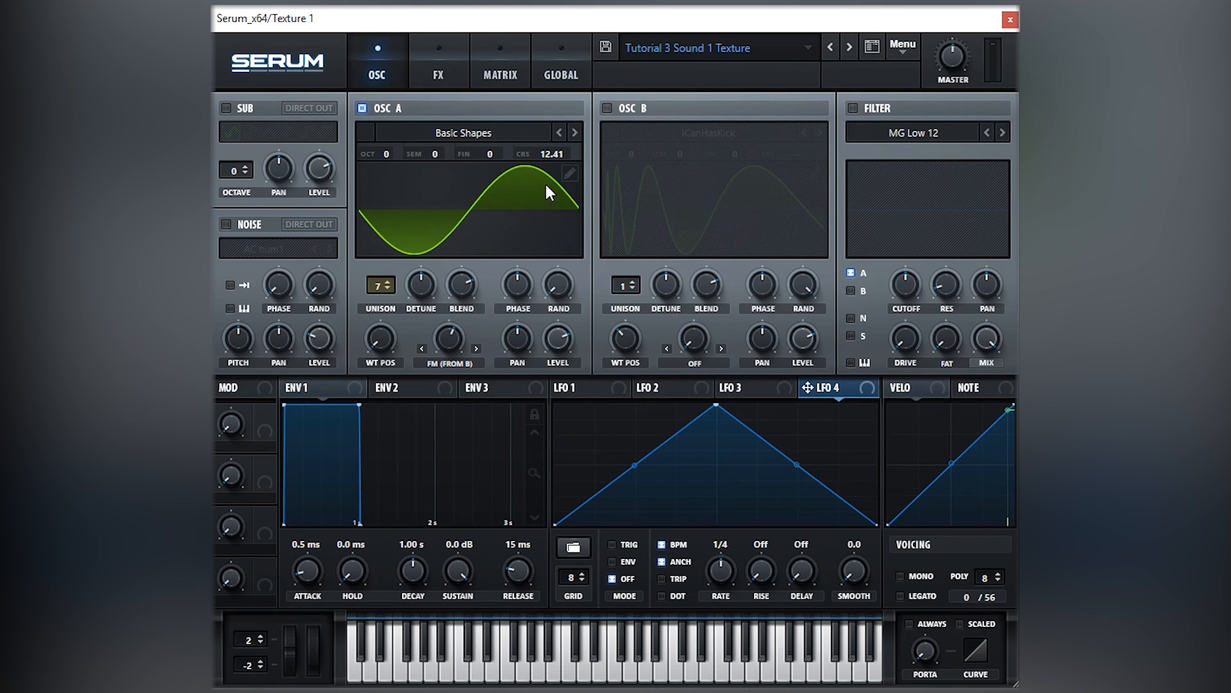
pyautogui.moveTo(611, 124)
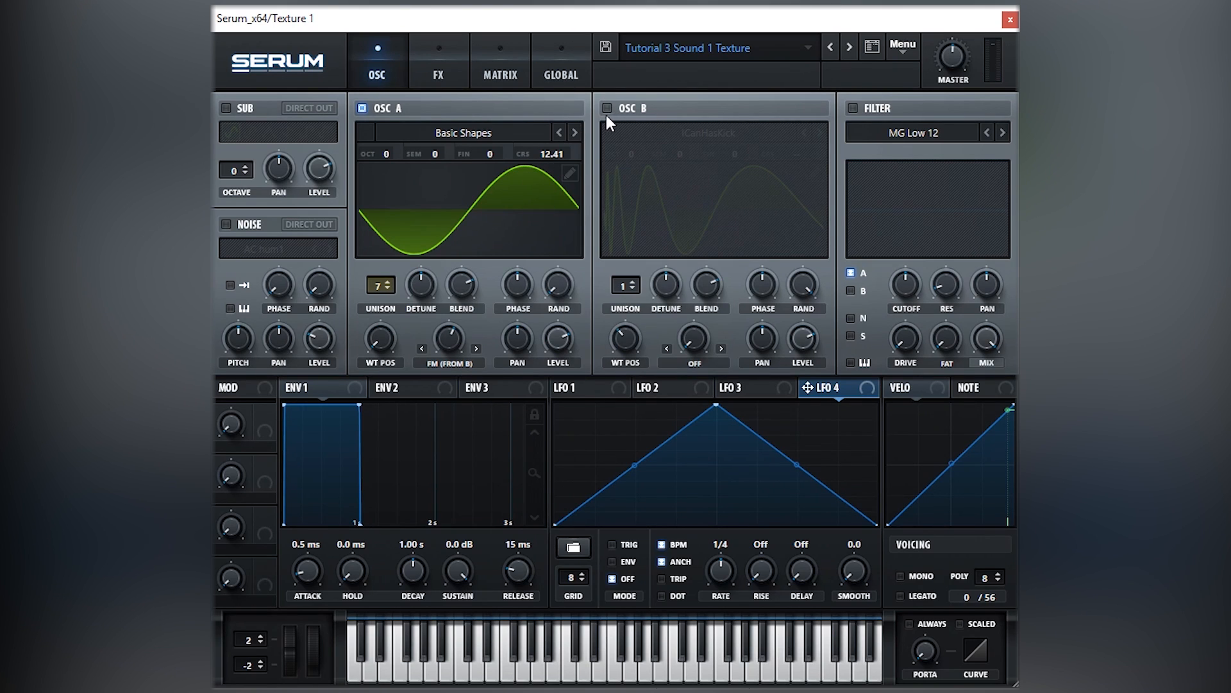
# - Switch oscillator B back on, then bring up Texture 2's Serum patch
pyautogui.click(571, 388)
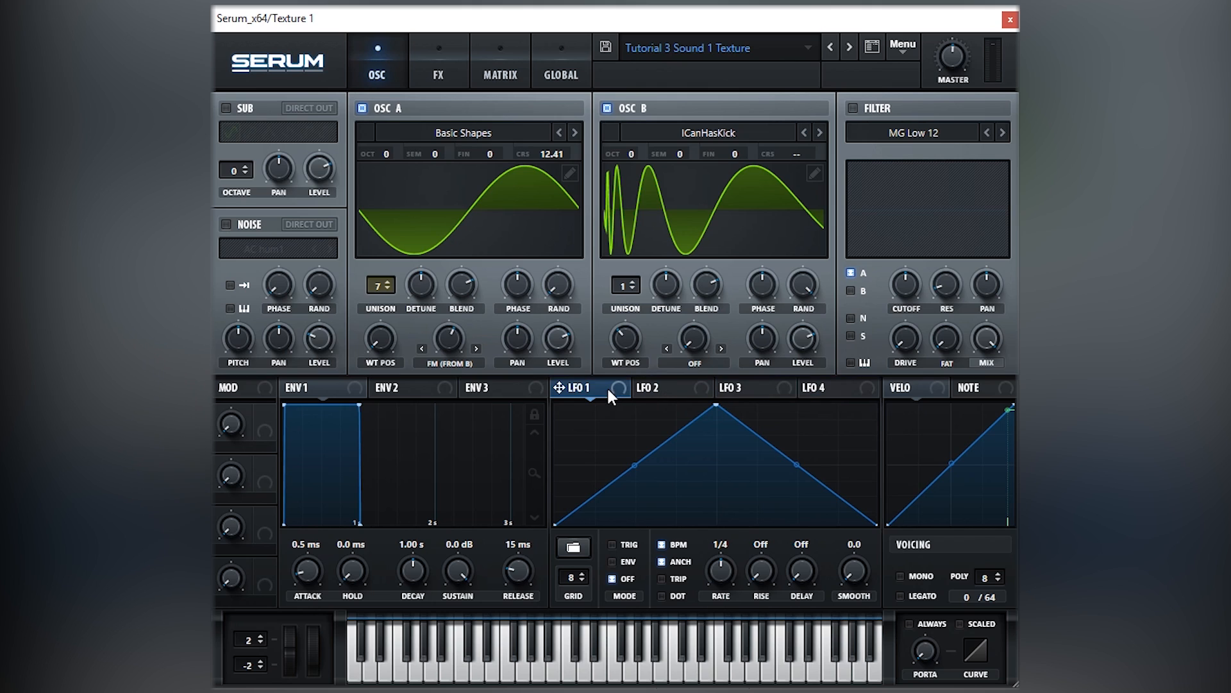
pyautogui.moveTo(809, 76)
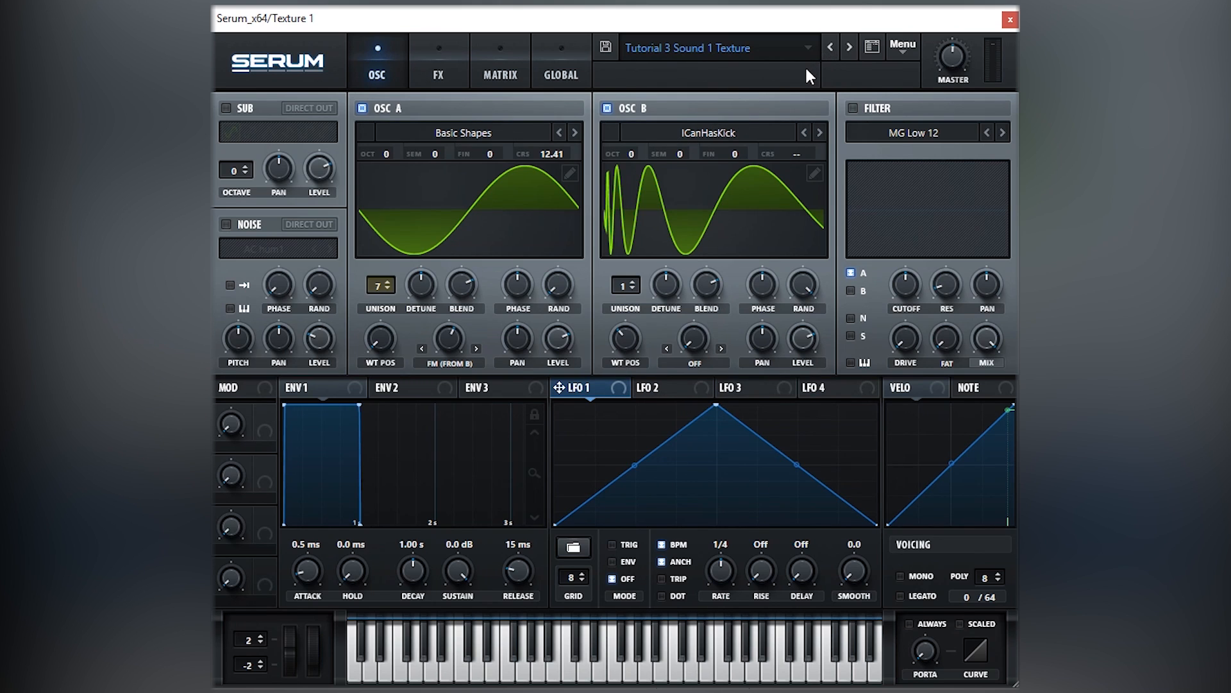
pyautogui.moveTo(624, 346)
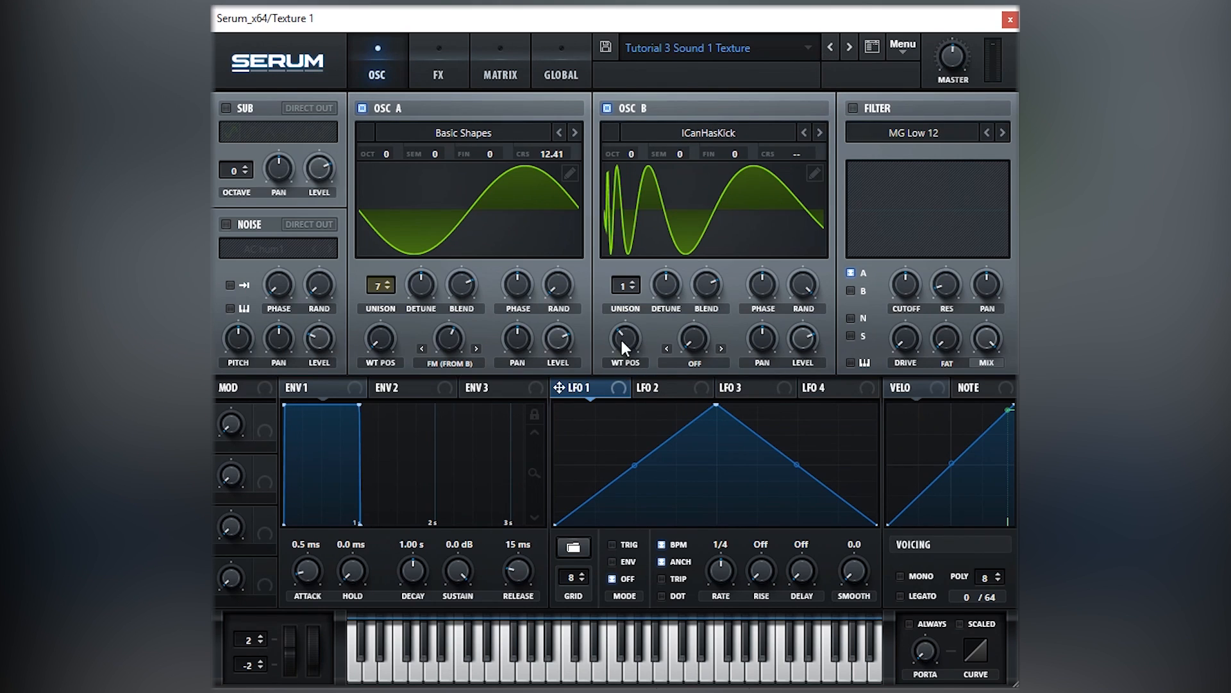
pyautogui.moveTo(624, 338)
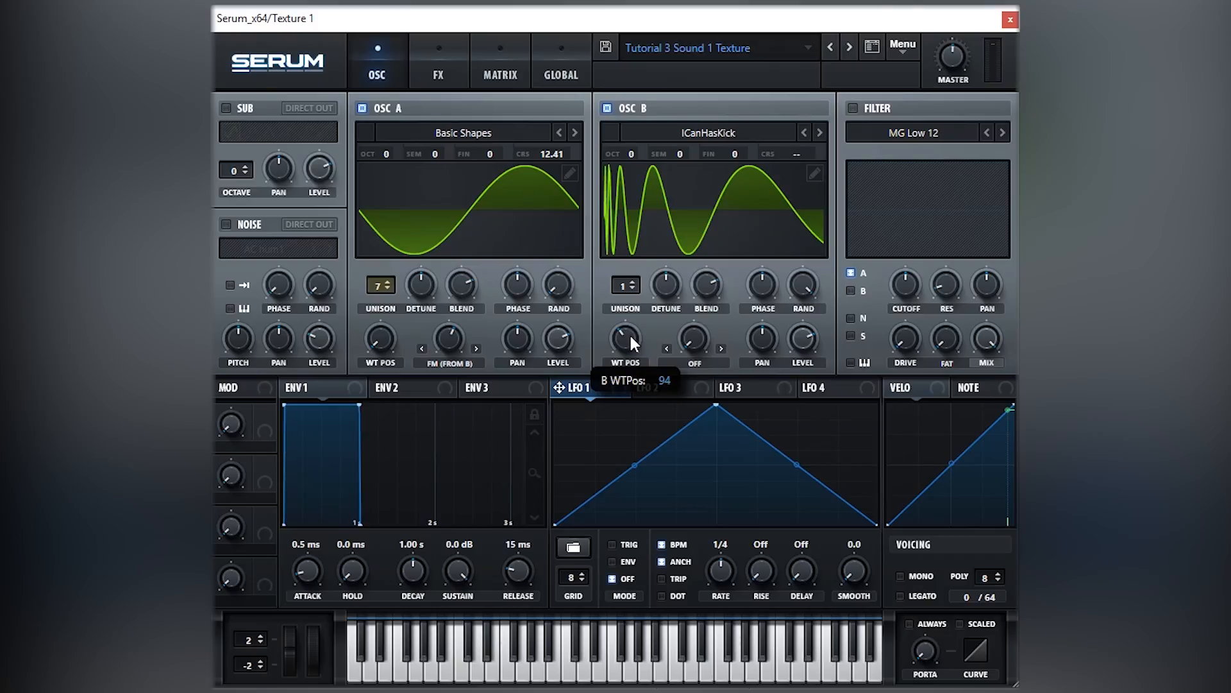
pyautogui.click(1009, 18)
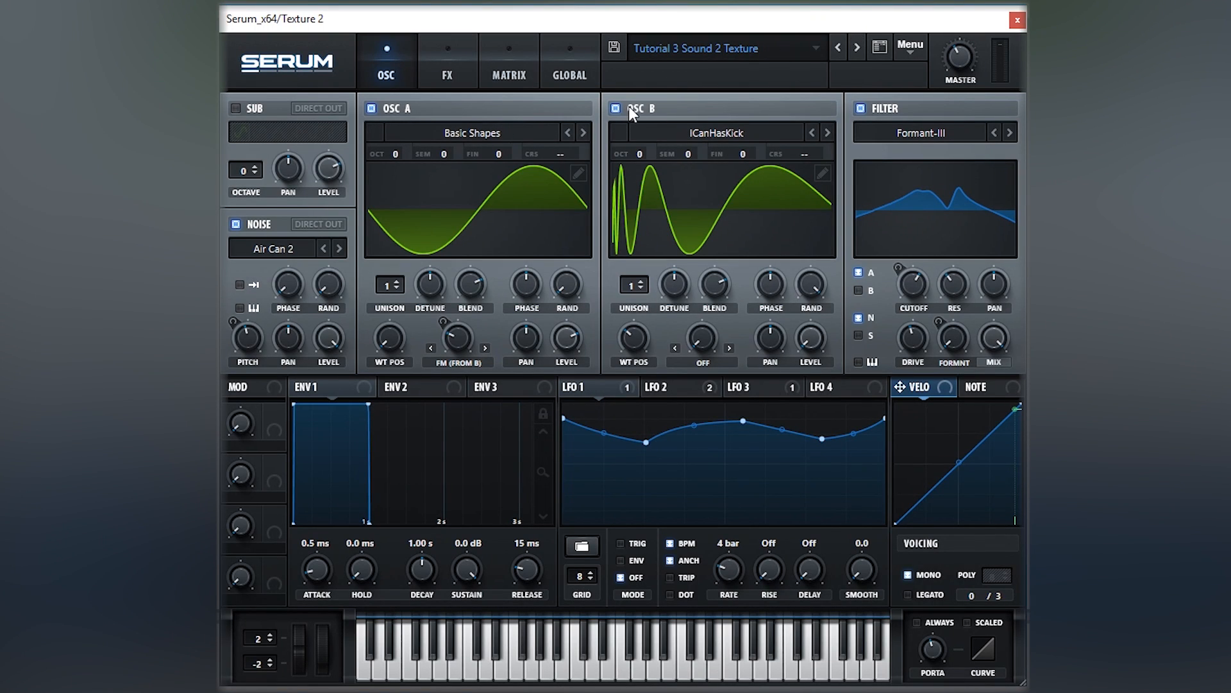
pyautogui.moveTo(685, 189)
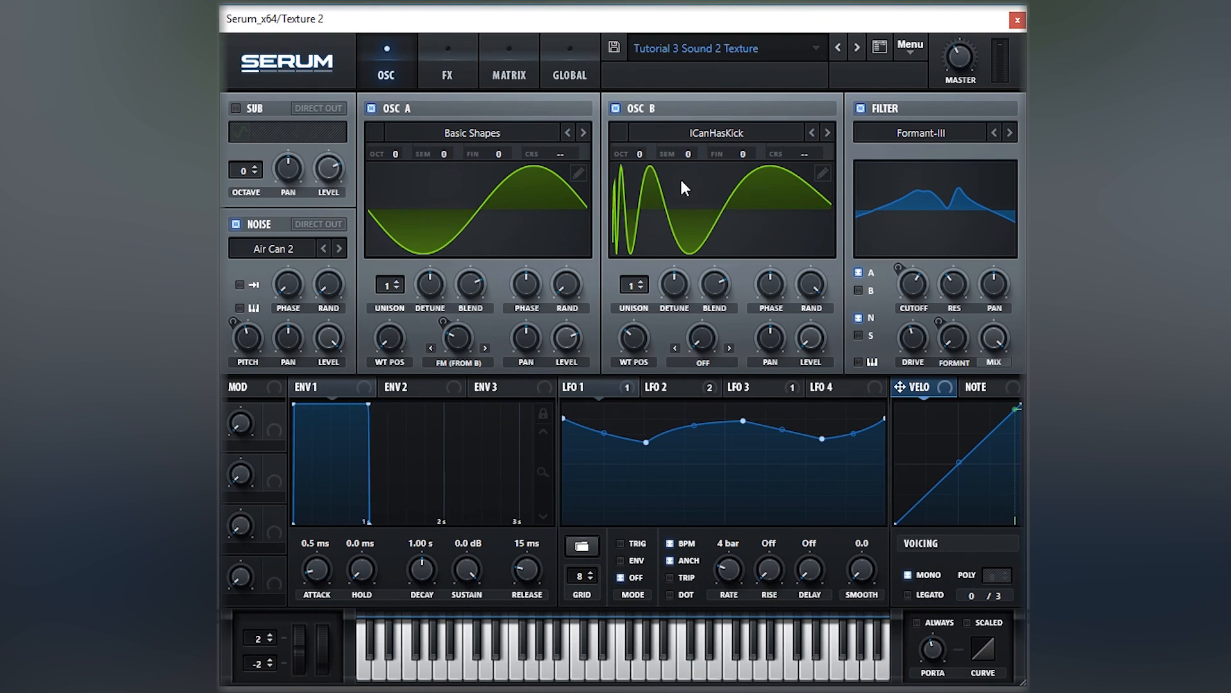
pyautogui.moveTo(575, 164)
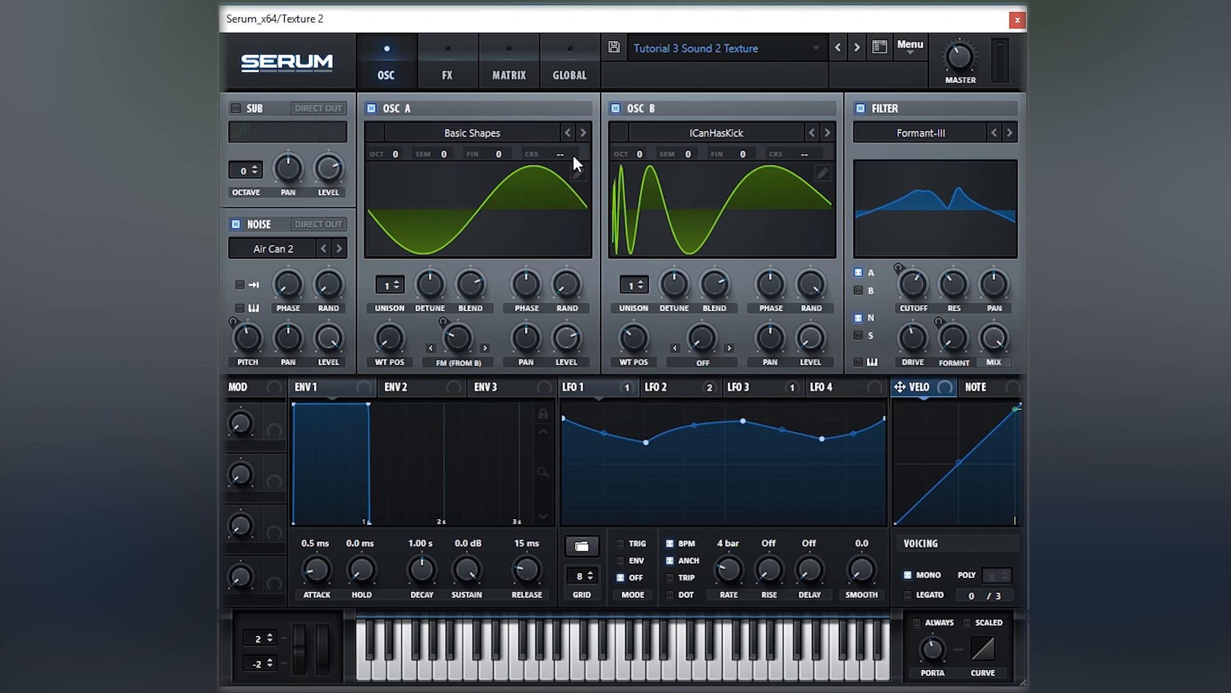
pyautogui.moveTo(578, 172)
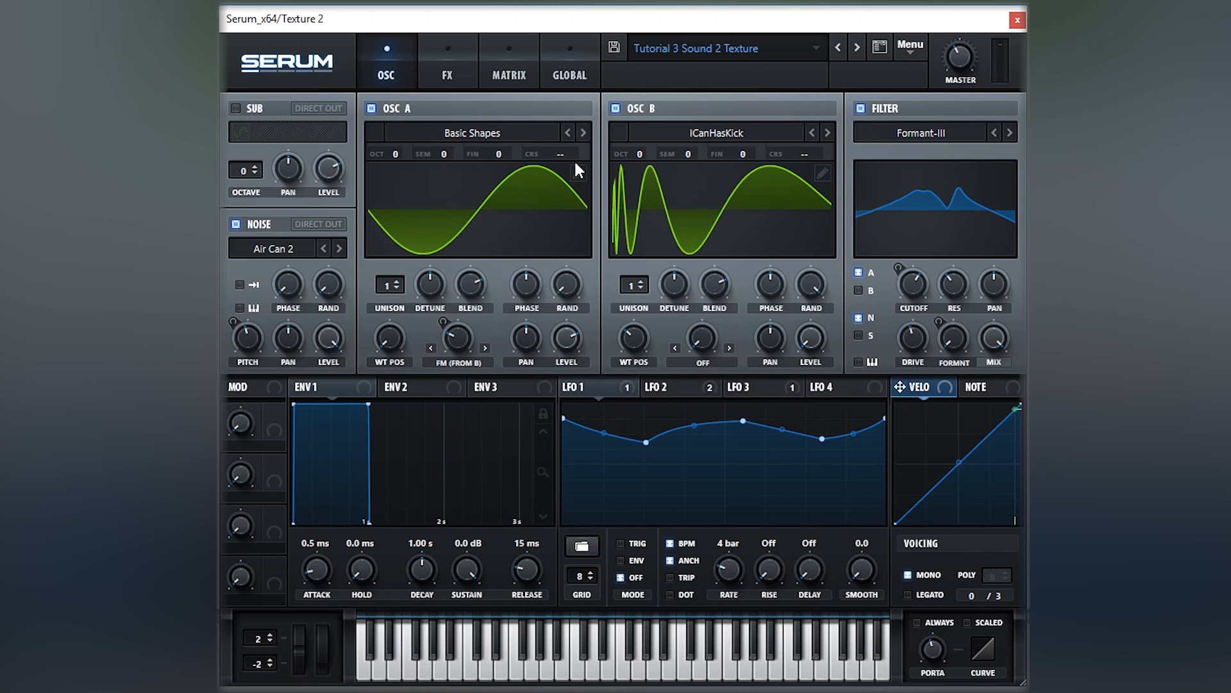
# - Switch off oscillator A and show LFO 1's gentle 4-bar wave
pyautogui.click(615, 108)
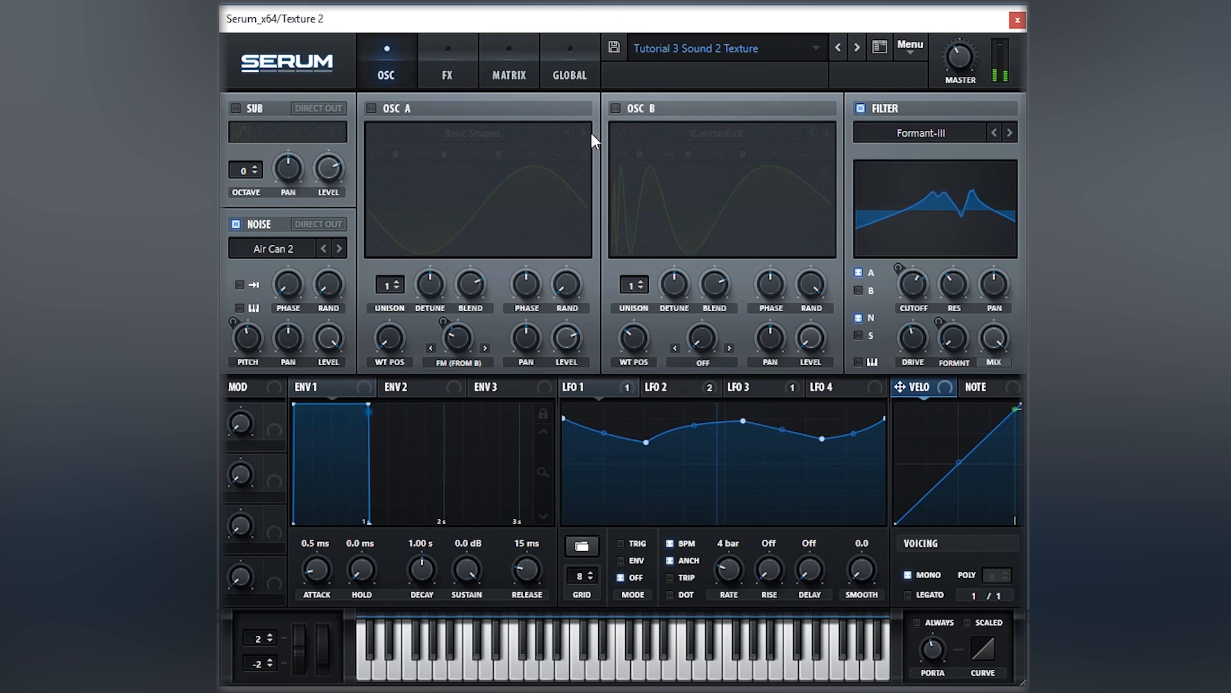
pyautogui.moveTo(371, 108)
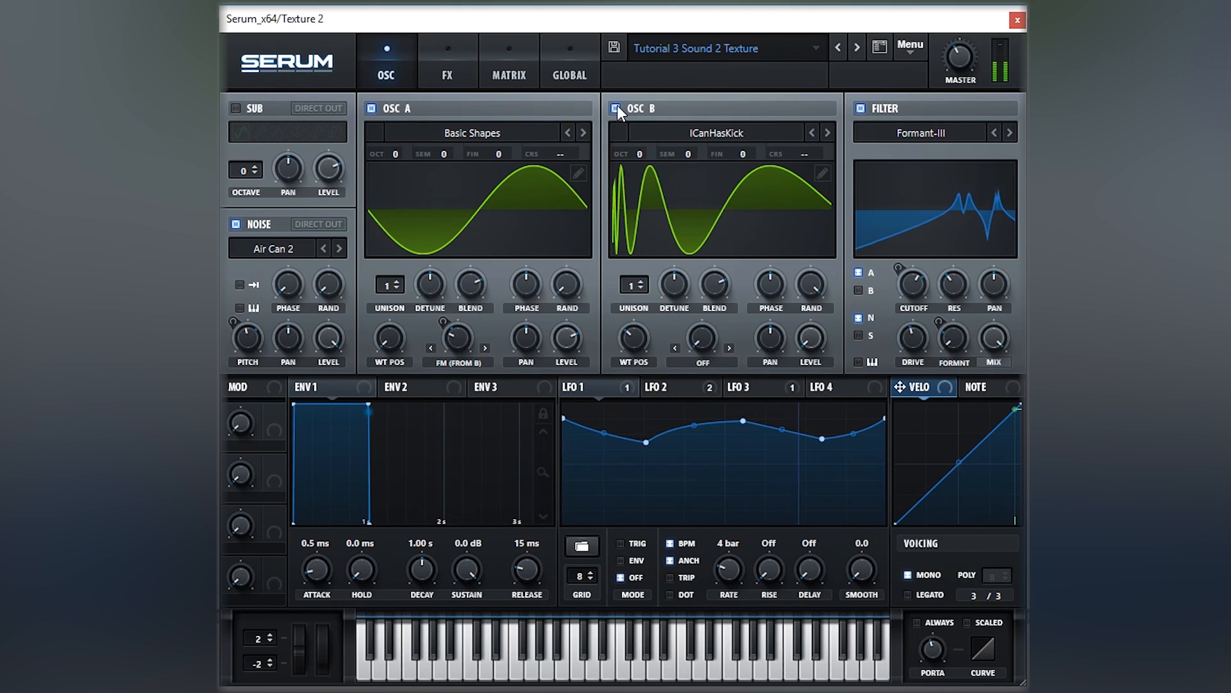
pyautogui.click(581, 386)
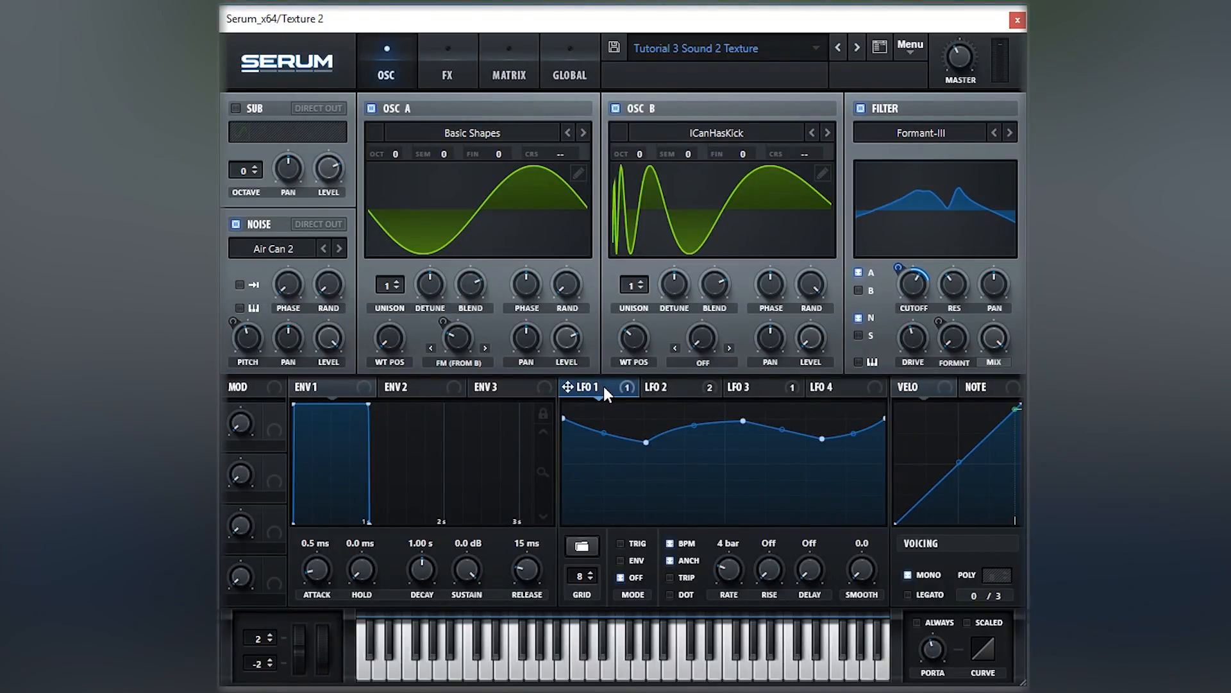
pyautogui.moveTo(846, 457)
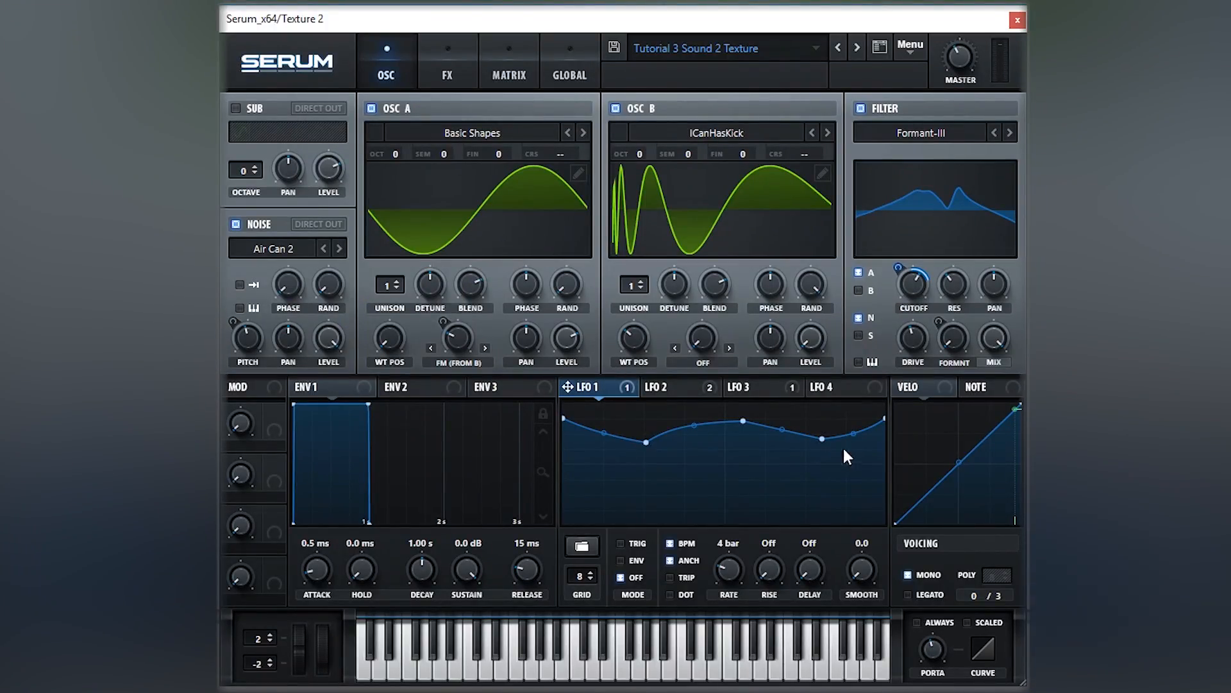
pyautogui.moveTo(882, 419)
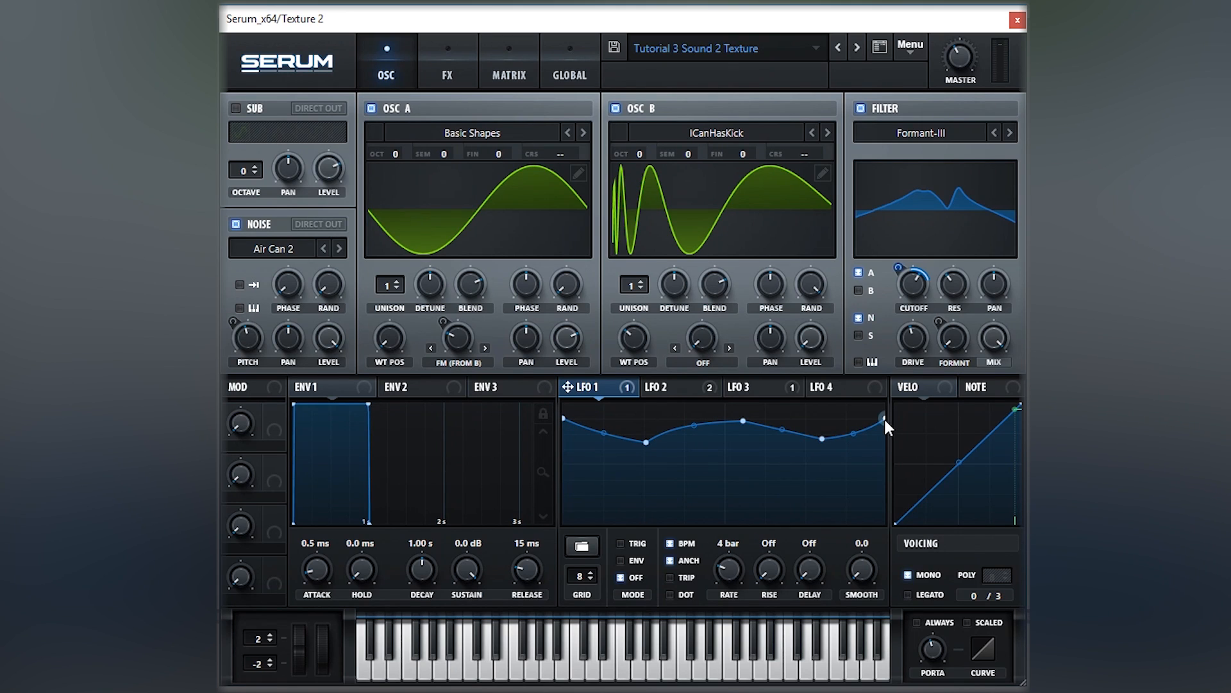
pyautogui.moveTo(584, 503)
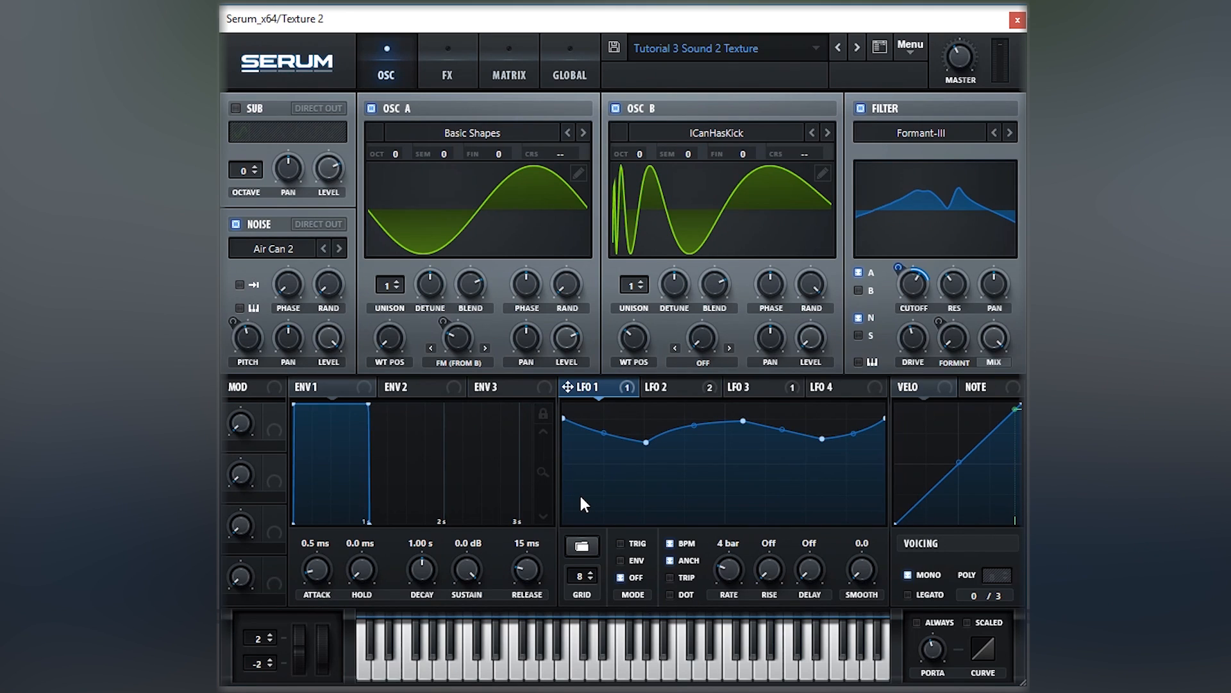
pyautogui.moveTo(726, 564)
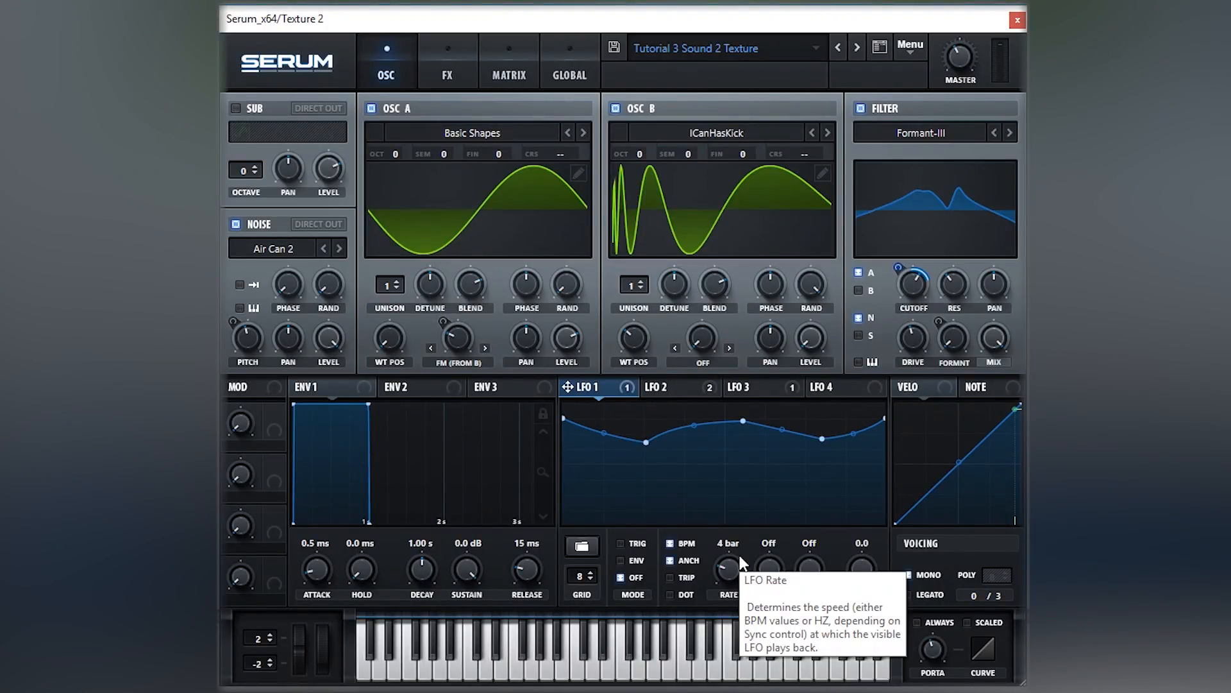
pyautogui.moveTo(567, 424)
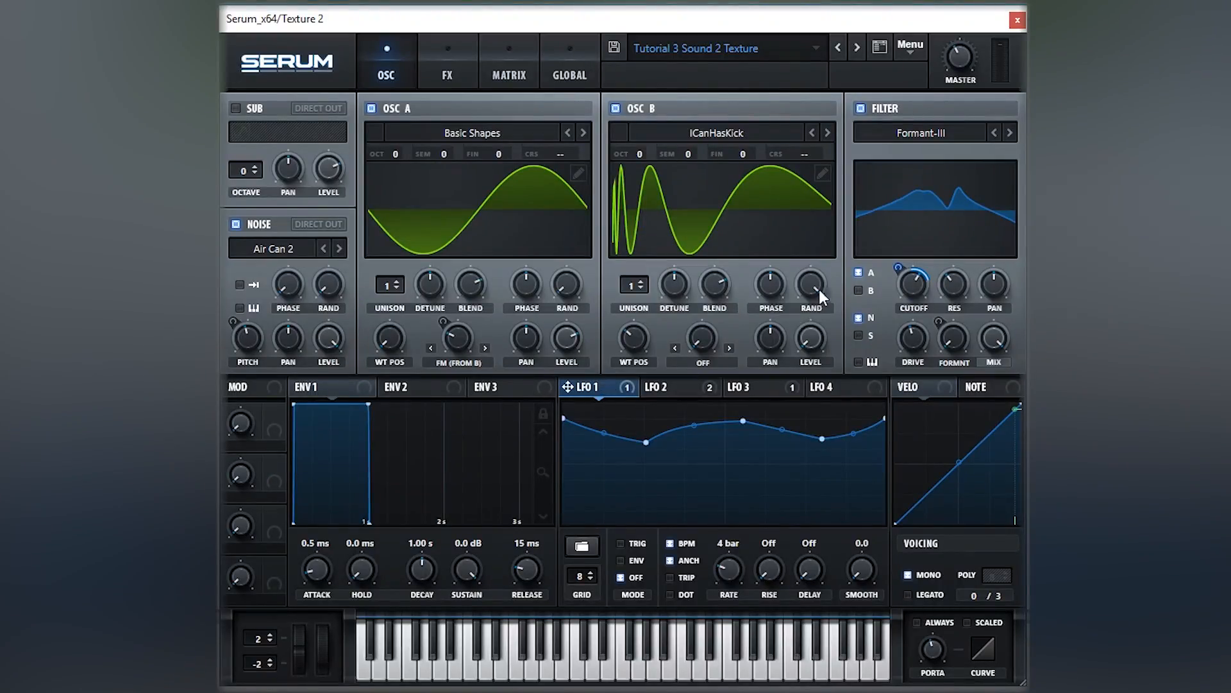
pyautogui.moveTo(902, 140)
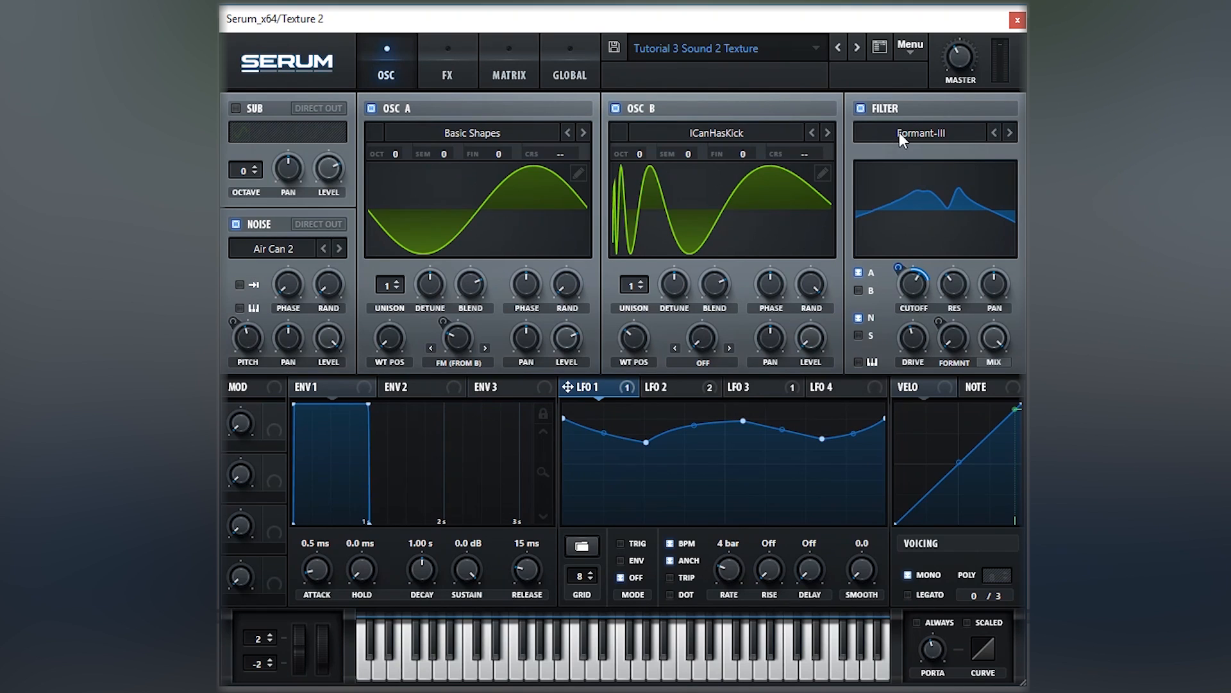
pyautogui.click(923, 132)
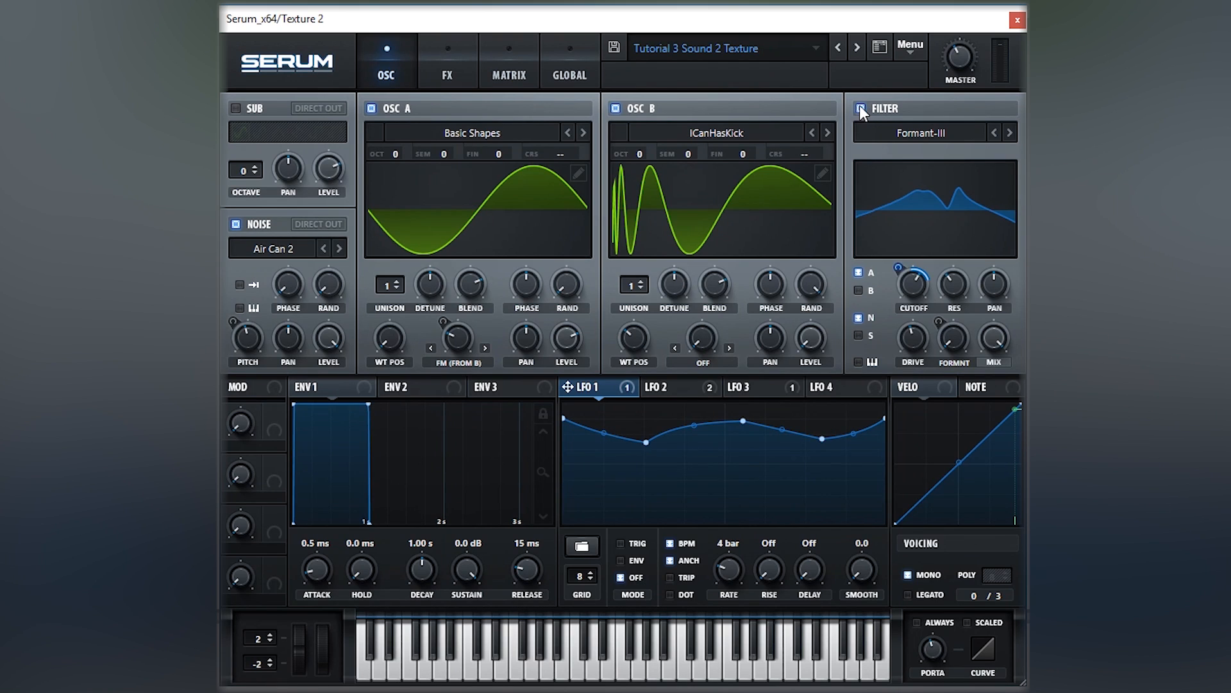
pyautogui.click(861, 108)
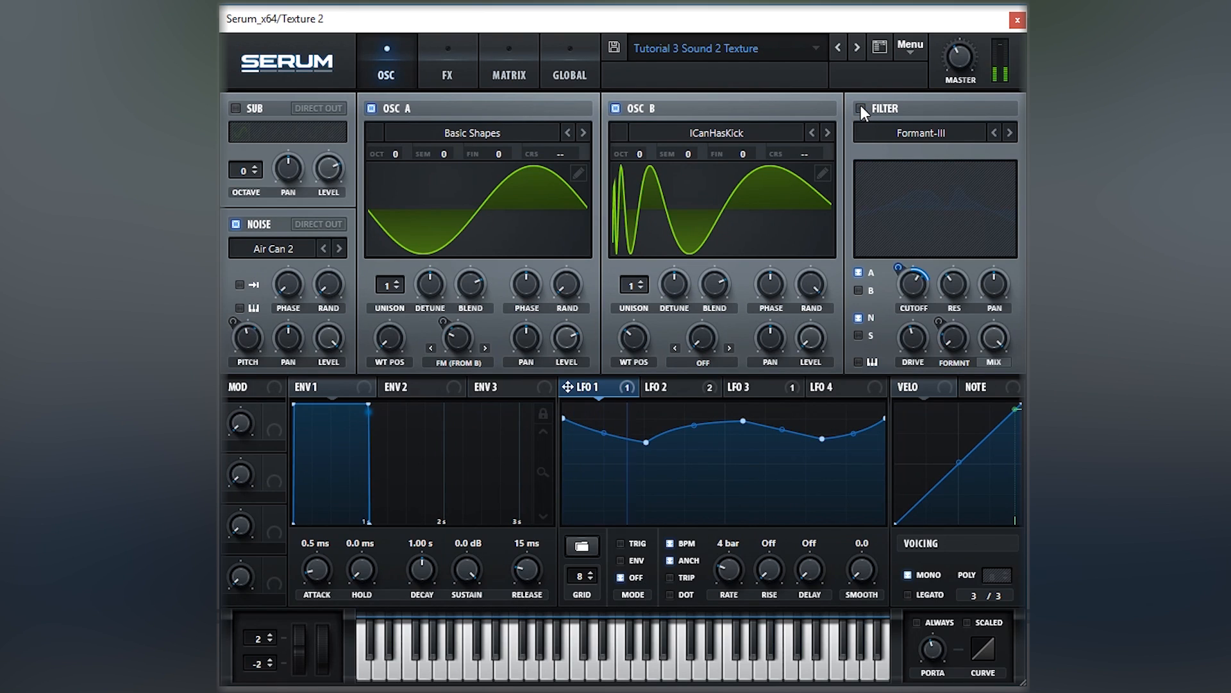
pyautogui.click(861, 109)
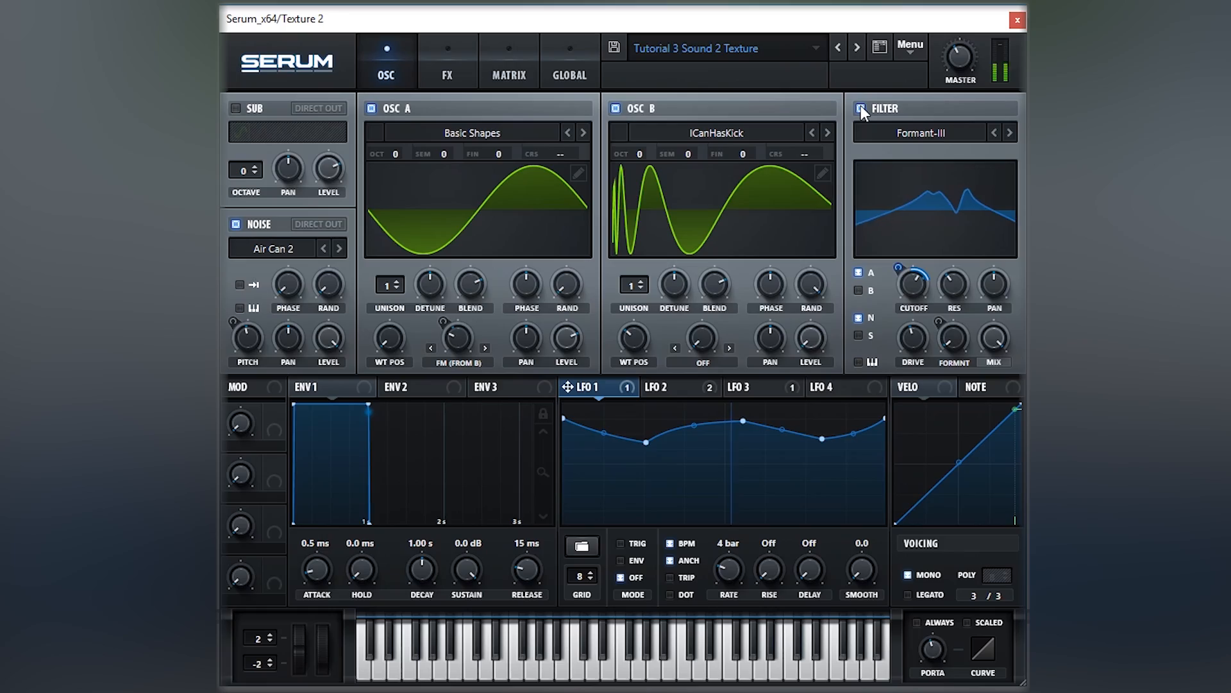
pyautogui.click(861, 109)
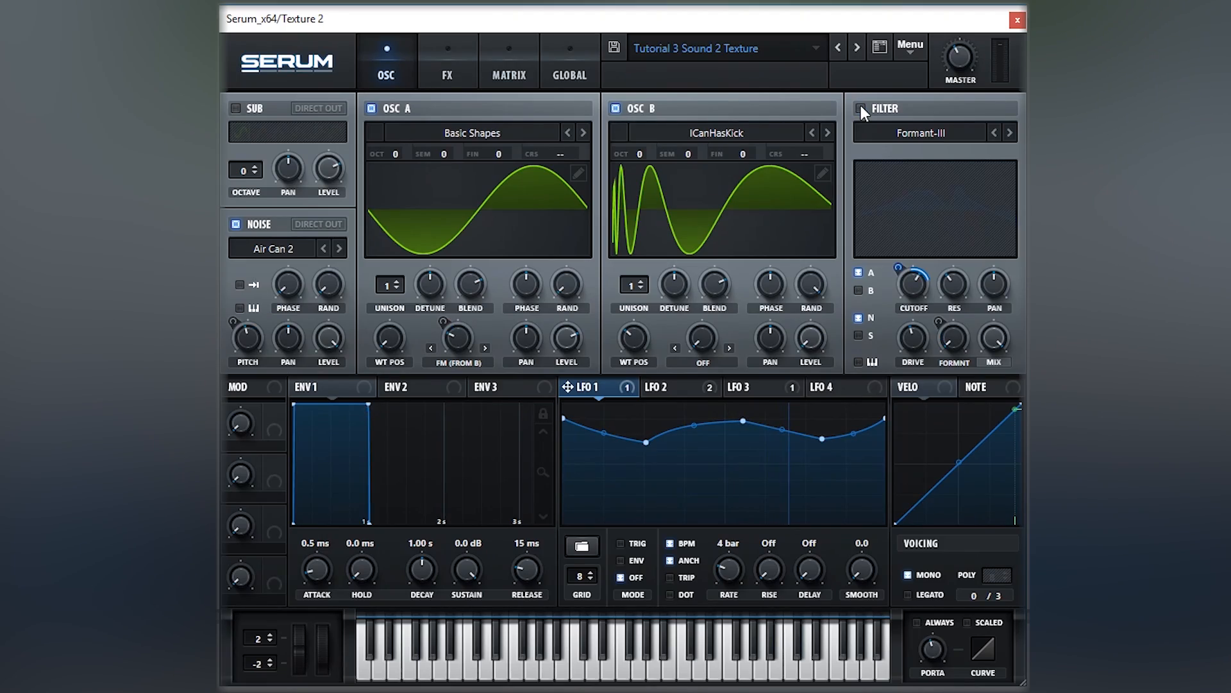
pyautogui.click(861, 108)
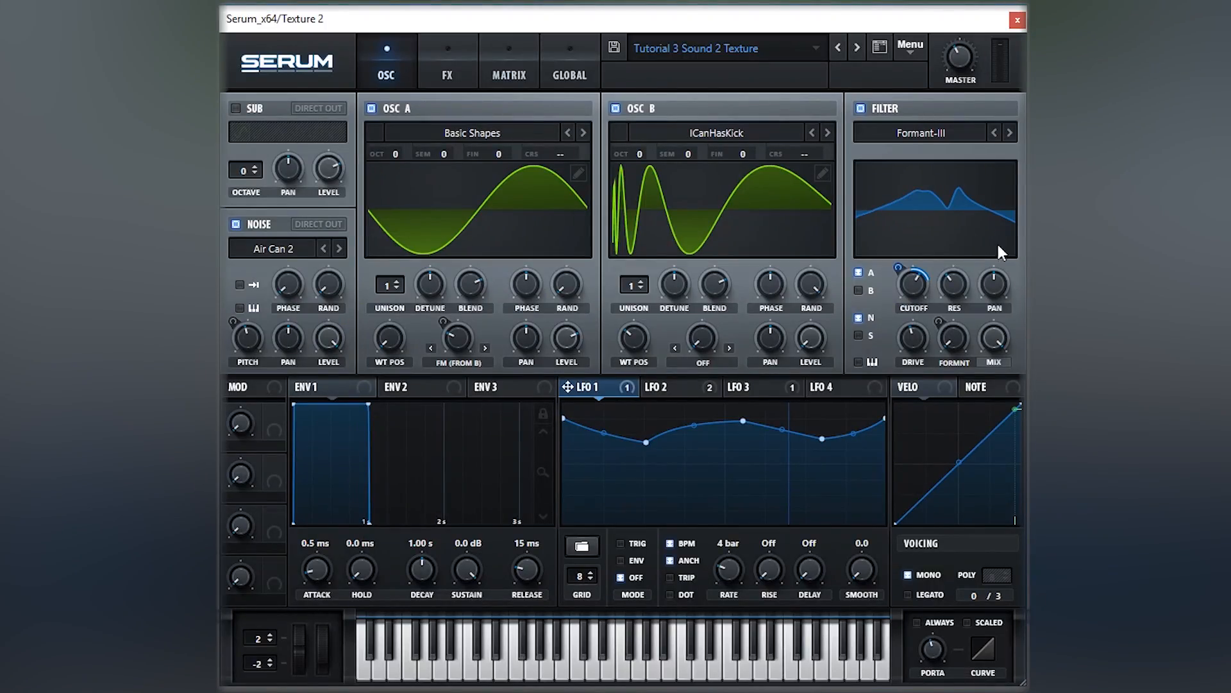
pyautogui.moveTo(936, 206)
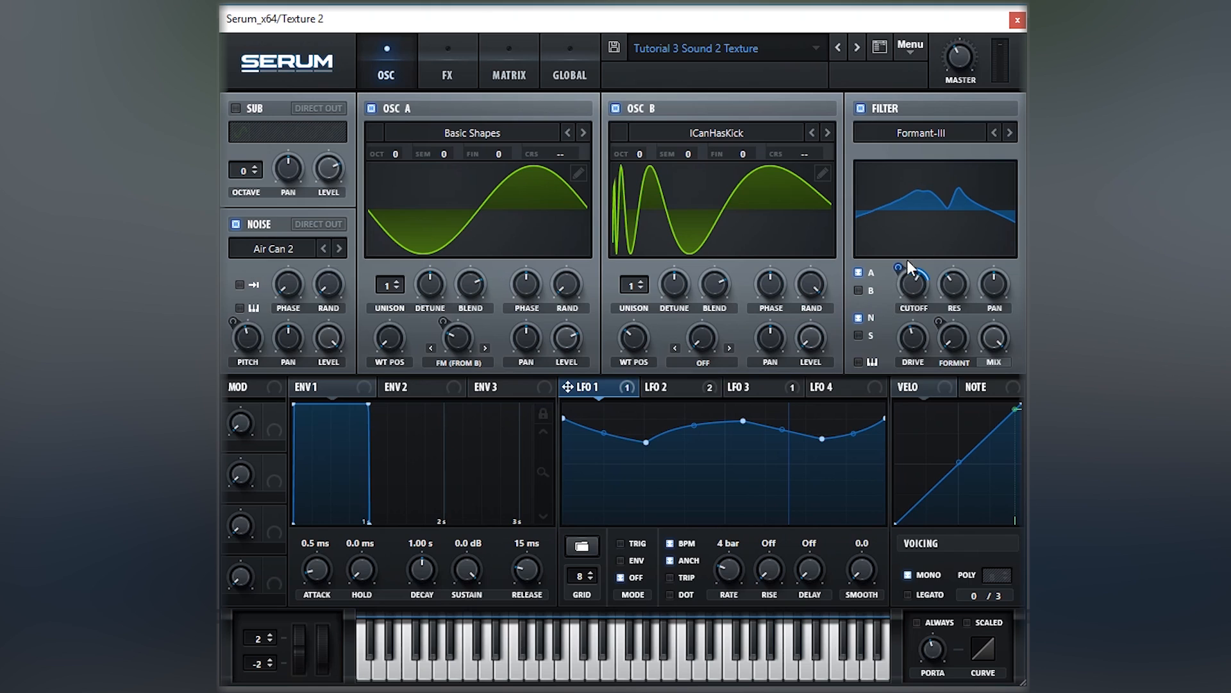
pyautogui.moveTo(617, 392)
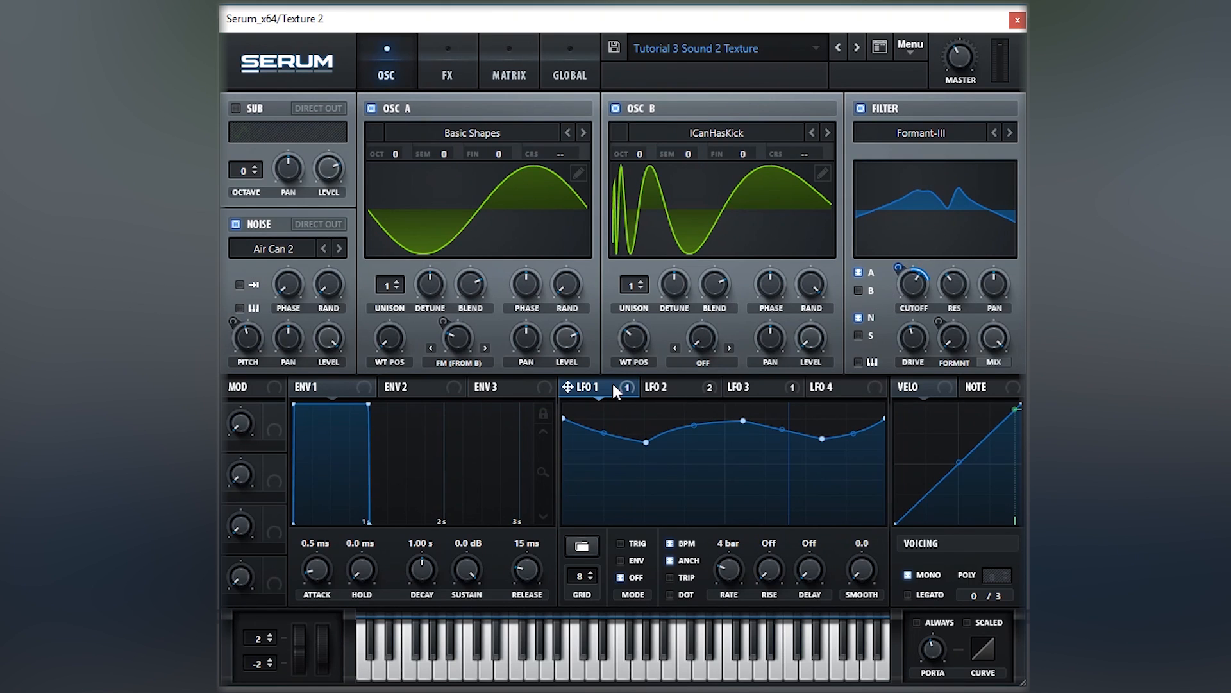
pyautogui.moveTo(907, 294)
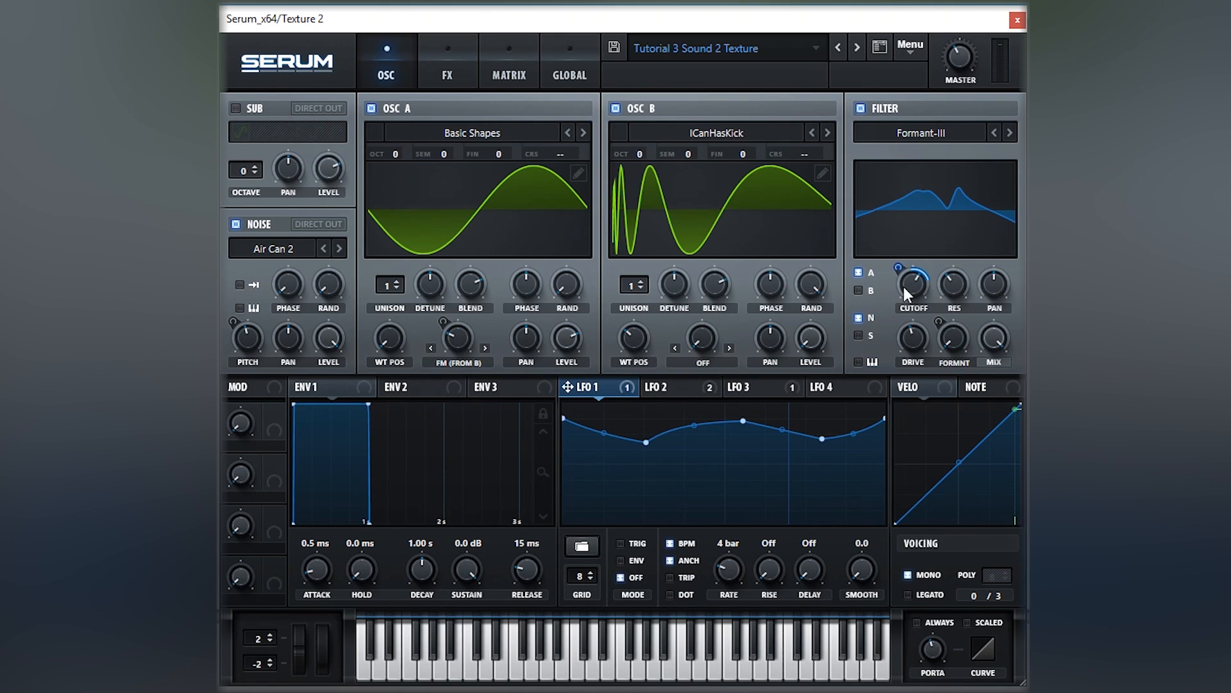
pyautogui.moveTo(937, 289)
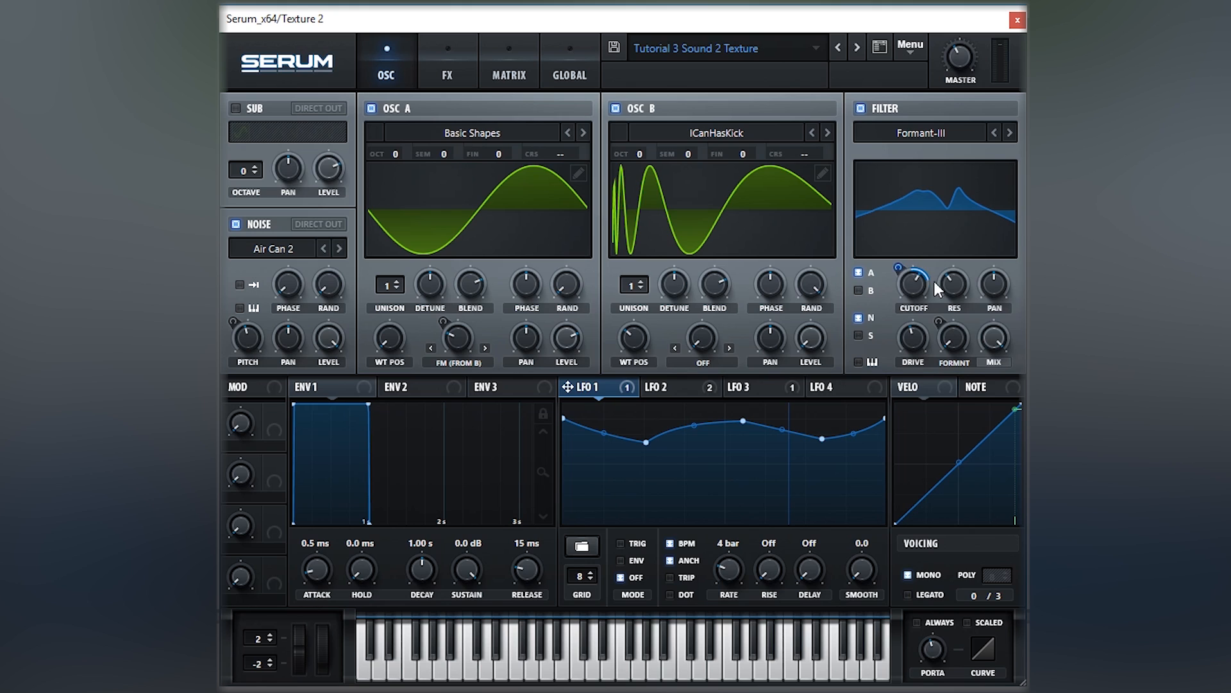
pyautogui.moveTo(931, 290)
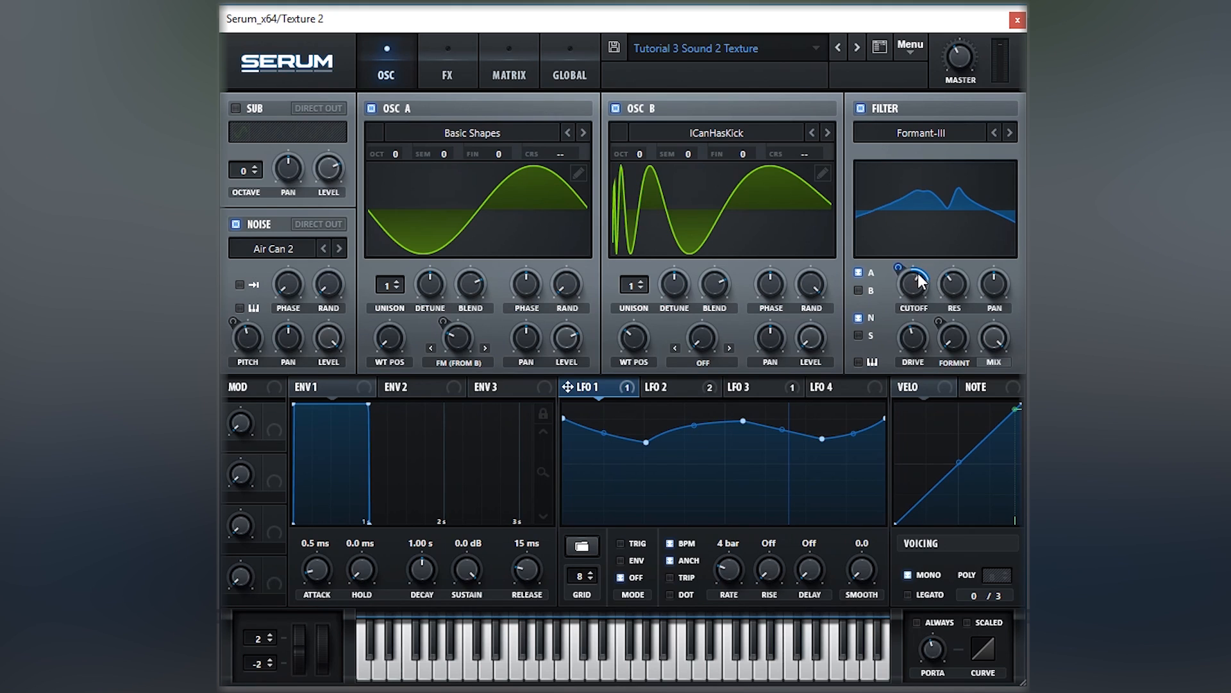
pyautogui.moveTo(675, 386)
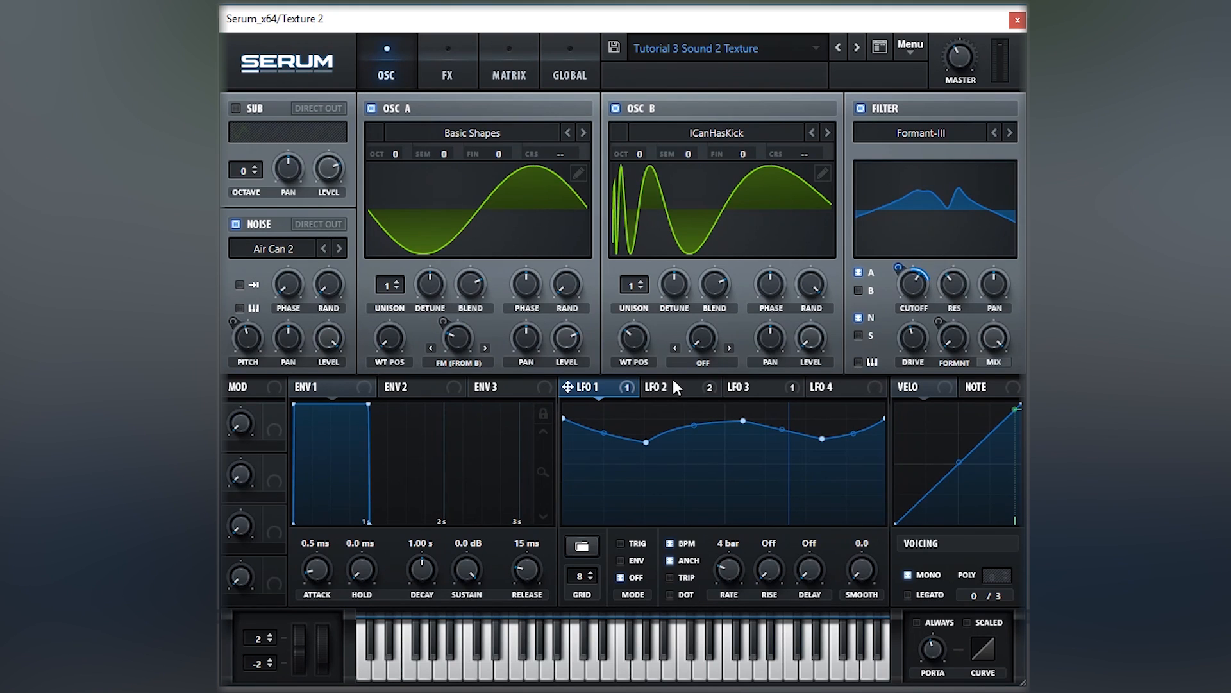
# - Show LFO 2's 2-bar triangle driving noise pitch and filter formant
pyautogui.click(654, 386)
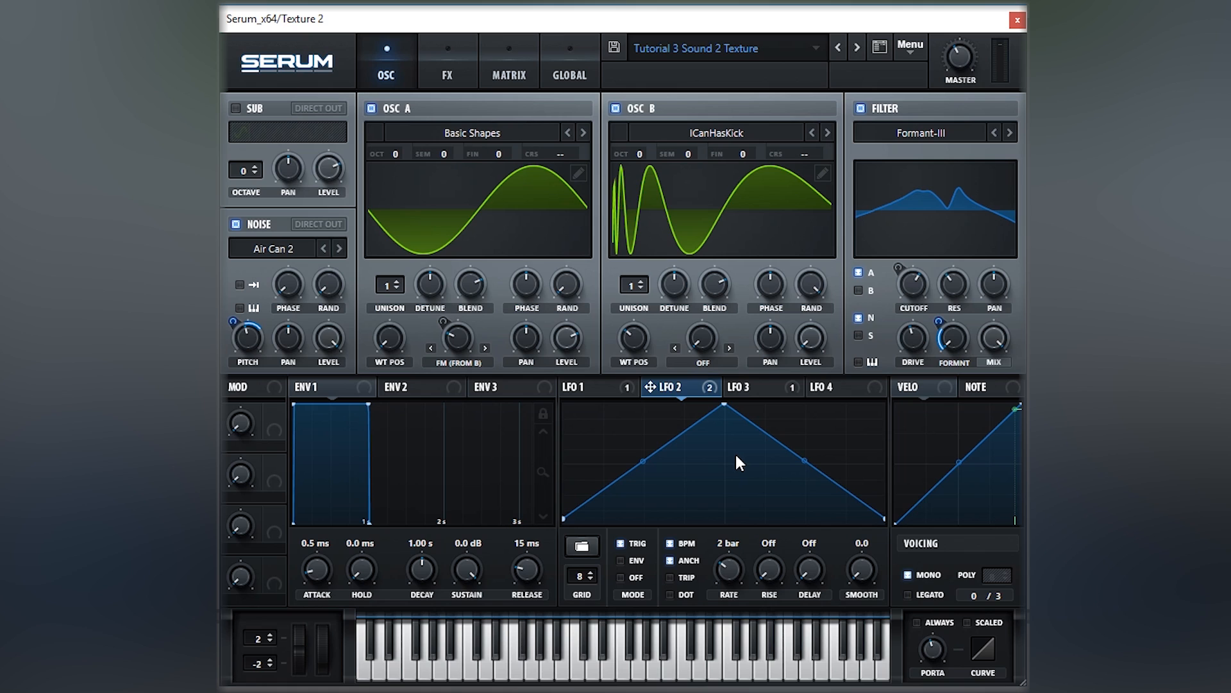
pyautogui.moveTo(951, 186)
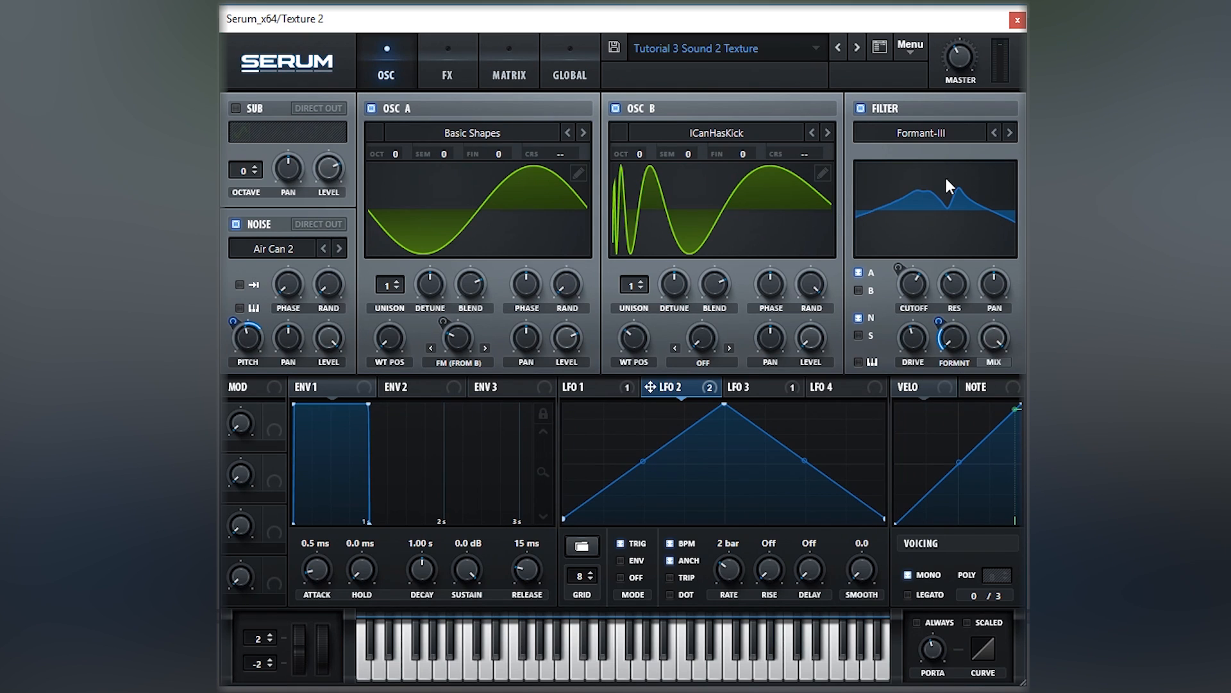
pyautogui.moveTo(248, 358)
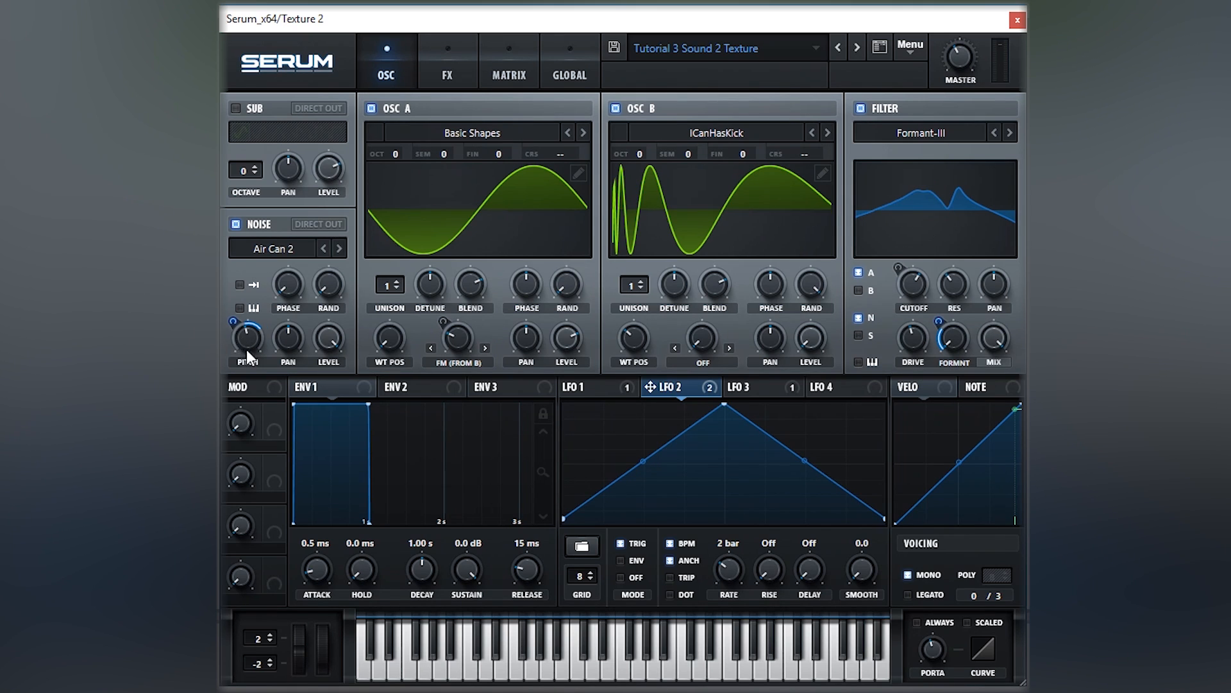
pyautogui.moveTo(509, 531)
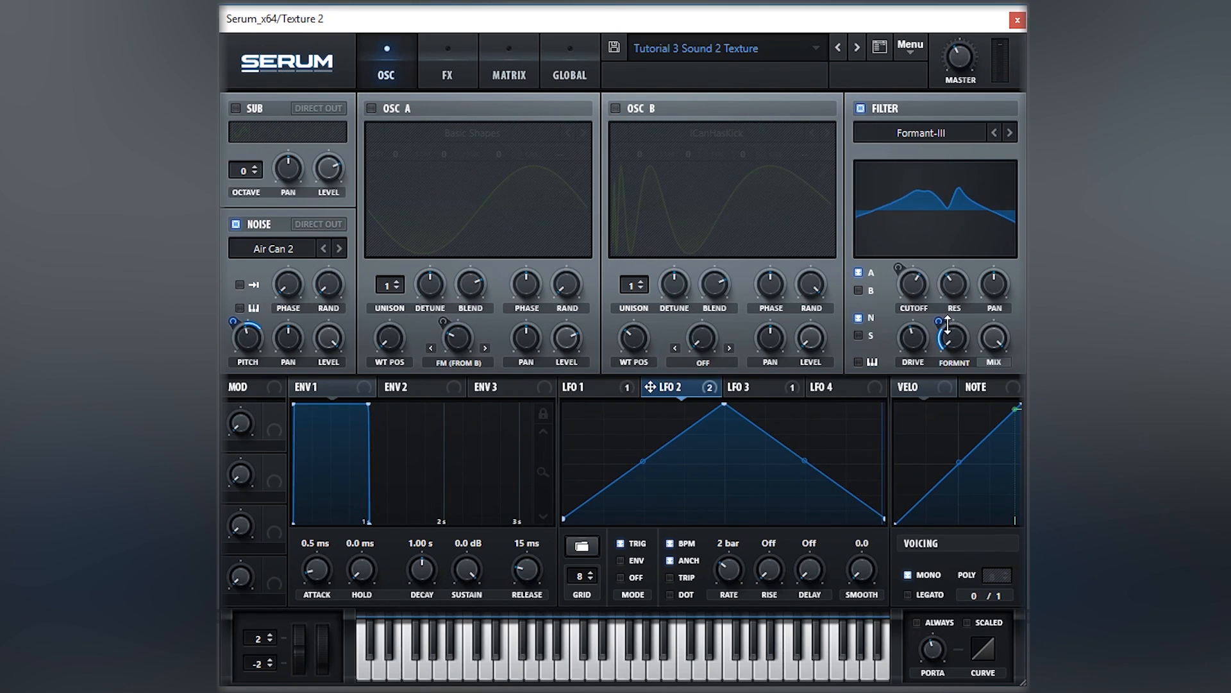
pyautogui.moveTo(955, 350)
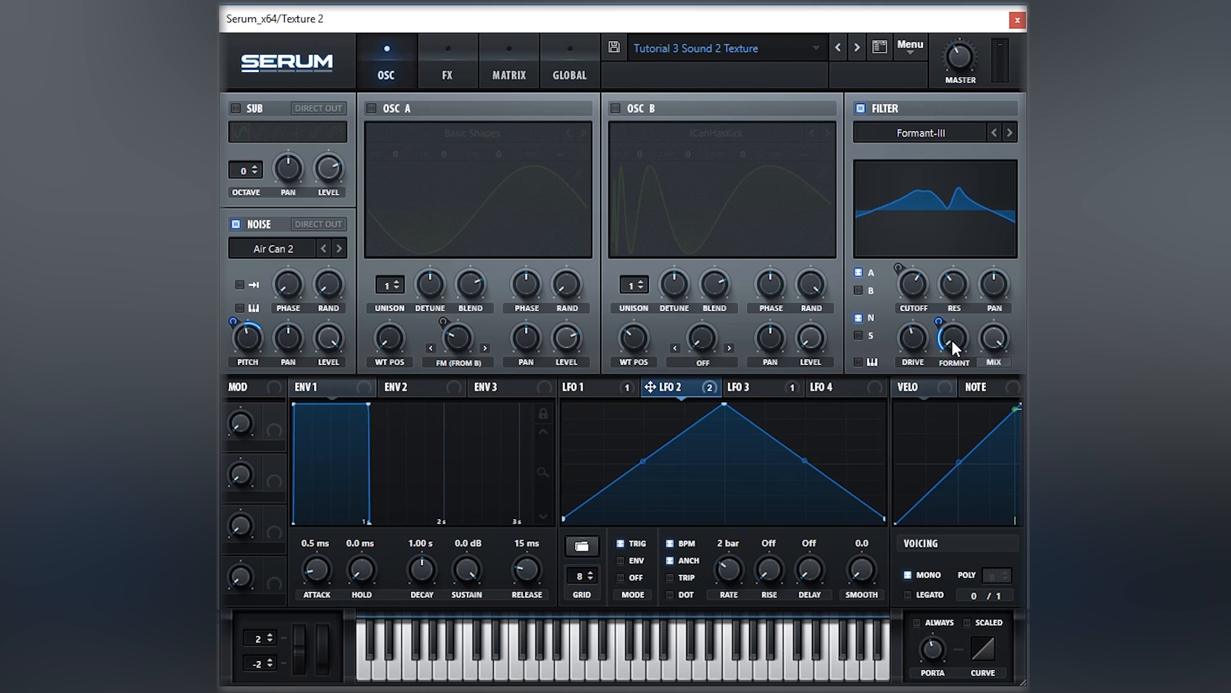
pyautogui.moveTo(944, 391)
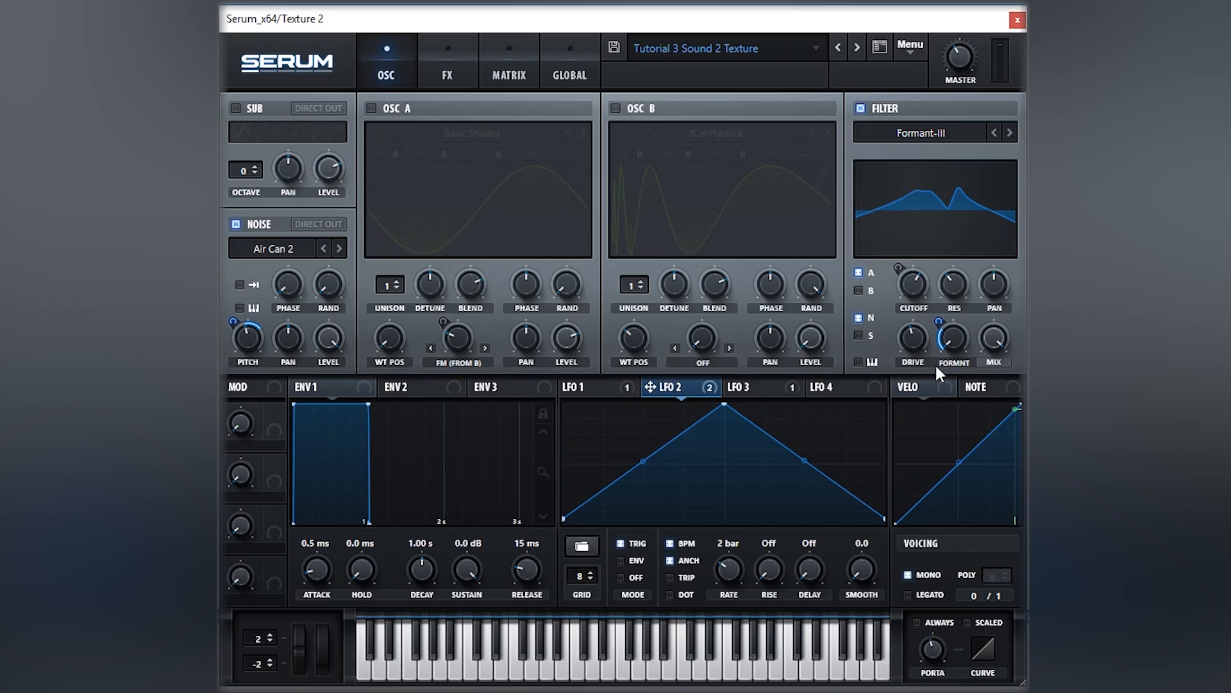
pyautogui.moveTo(935, 379)
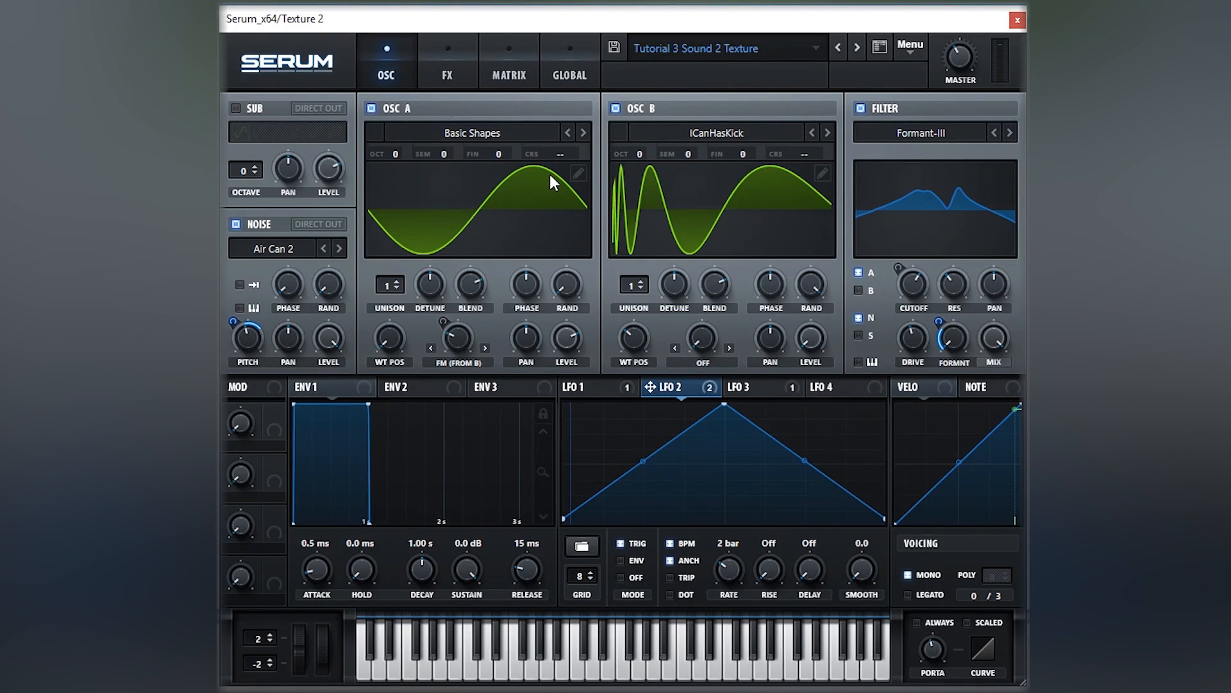
pyautogui.moveTo(759, 385)
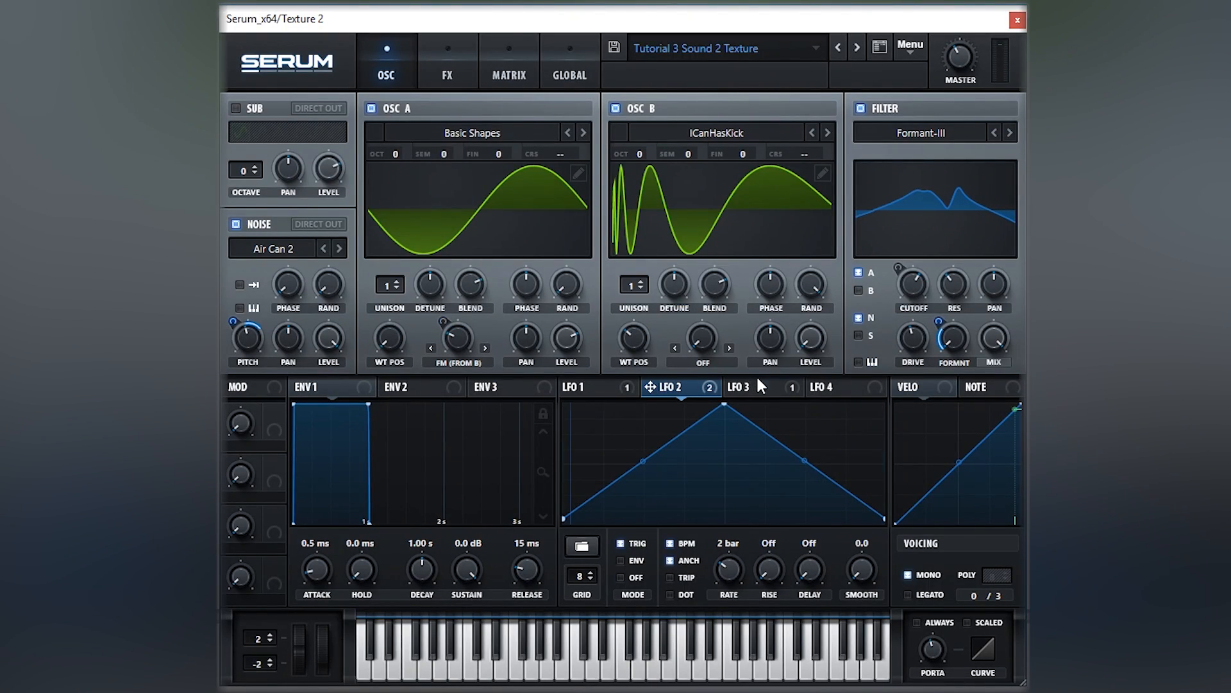
# - Show LFO 3's 1/2-rate dip and raise oscillator A's FM from B to about 31%
pyautogui.click(754, 386)
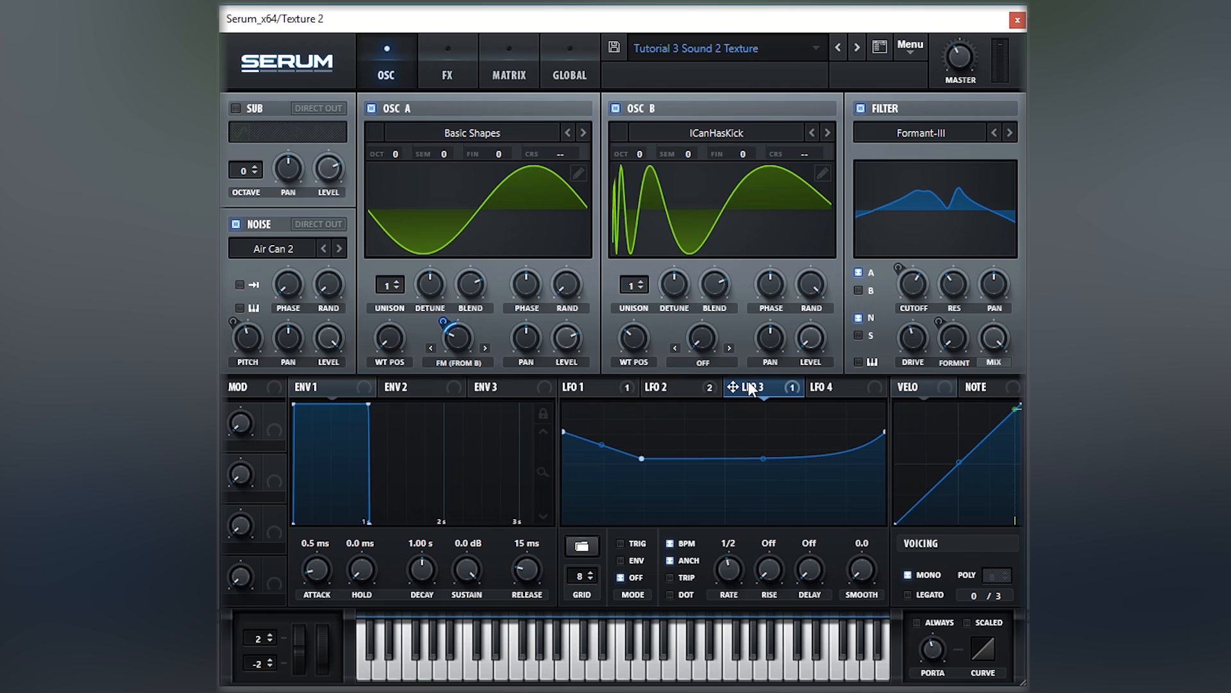
pyautogui.moveTo(504, 310)
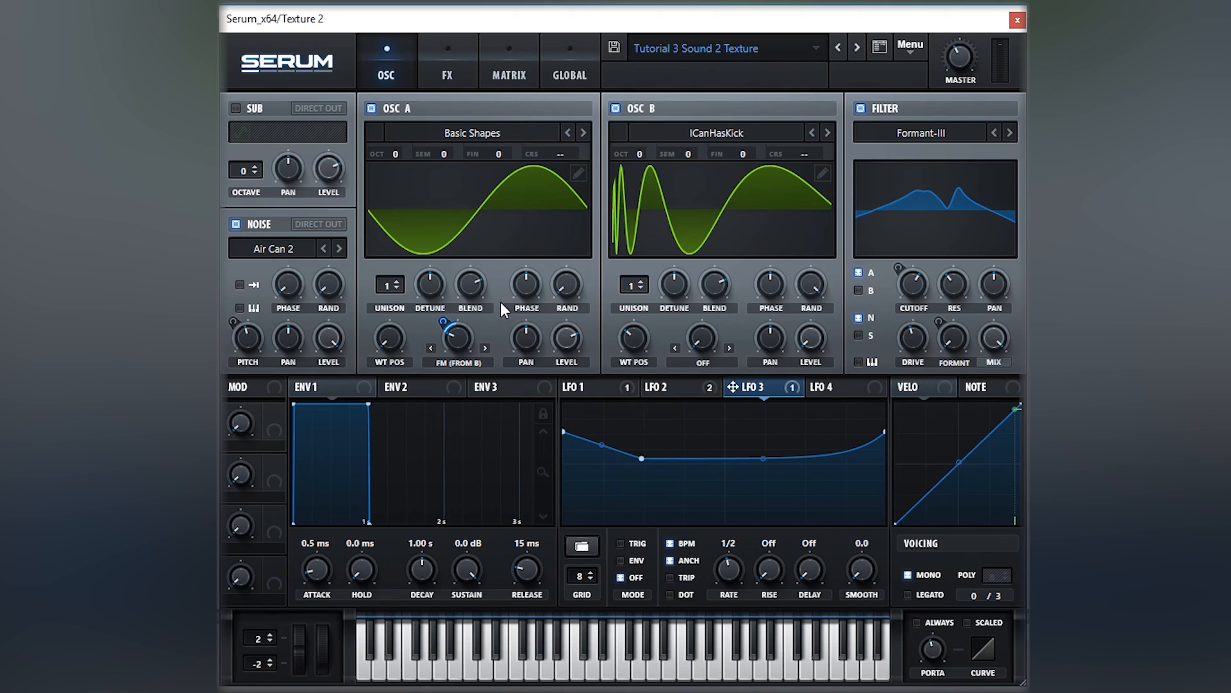
pyautogui.moveTo(714, 587)
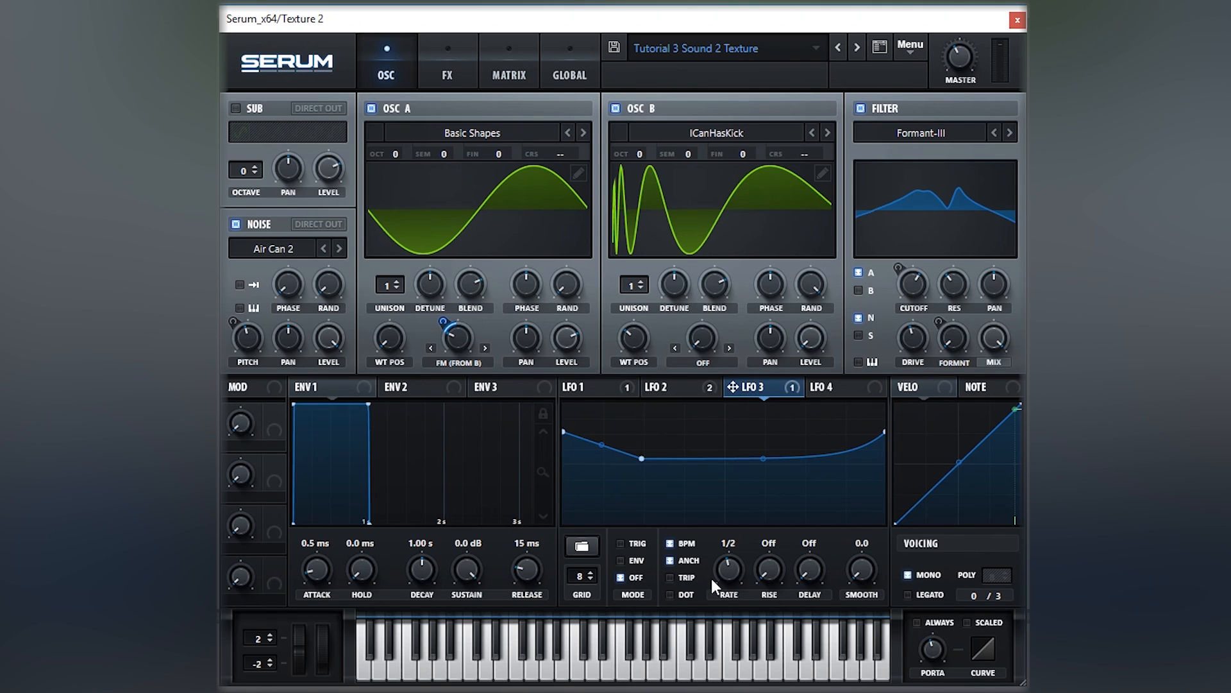
pyautogui.moveTo(594, 437)
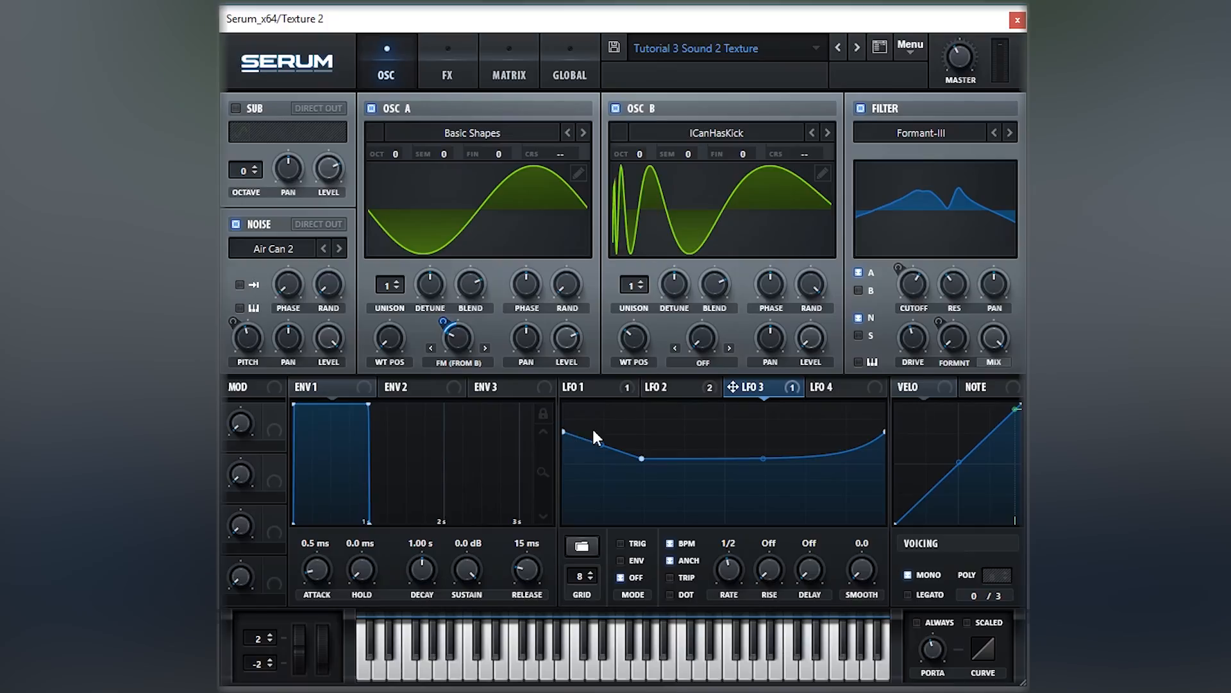
pyautogui.moveTo(460, 343)
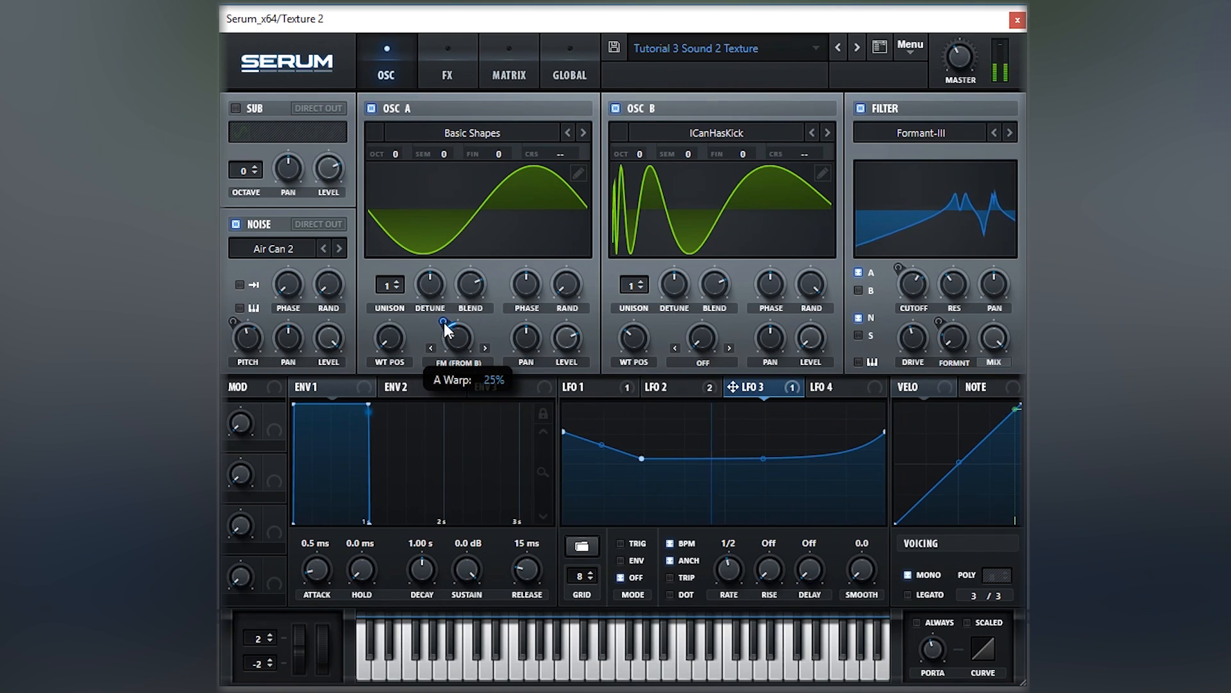
pyautogui.moveTo(445, 325); pyautogui.dragTo(445, 321)
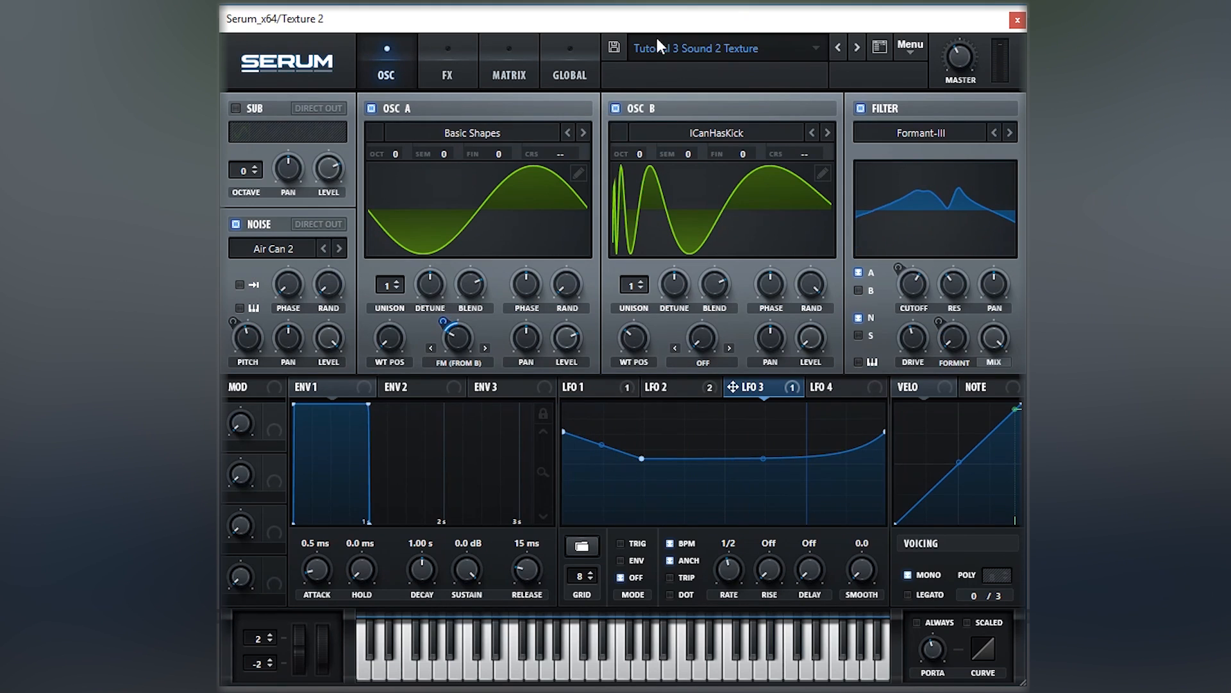
pyautogui.moveTo(514, 282)
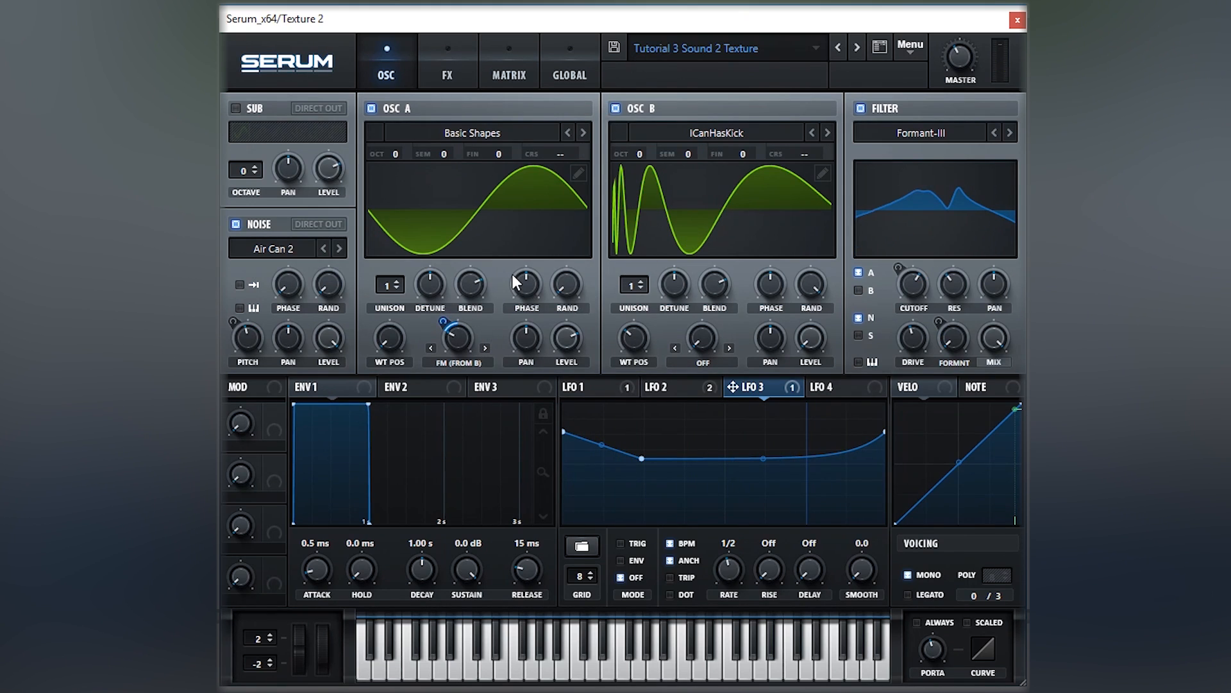
pyautogui.moveTo(458, 344)
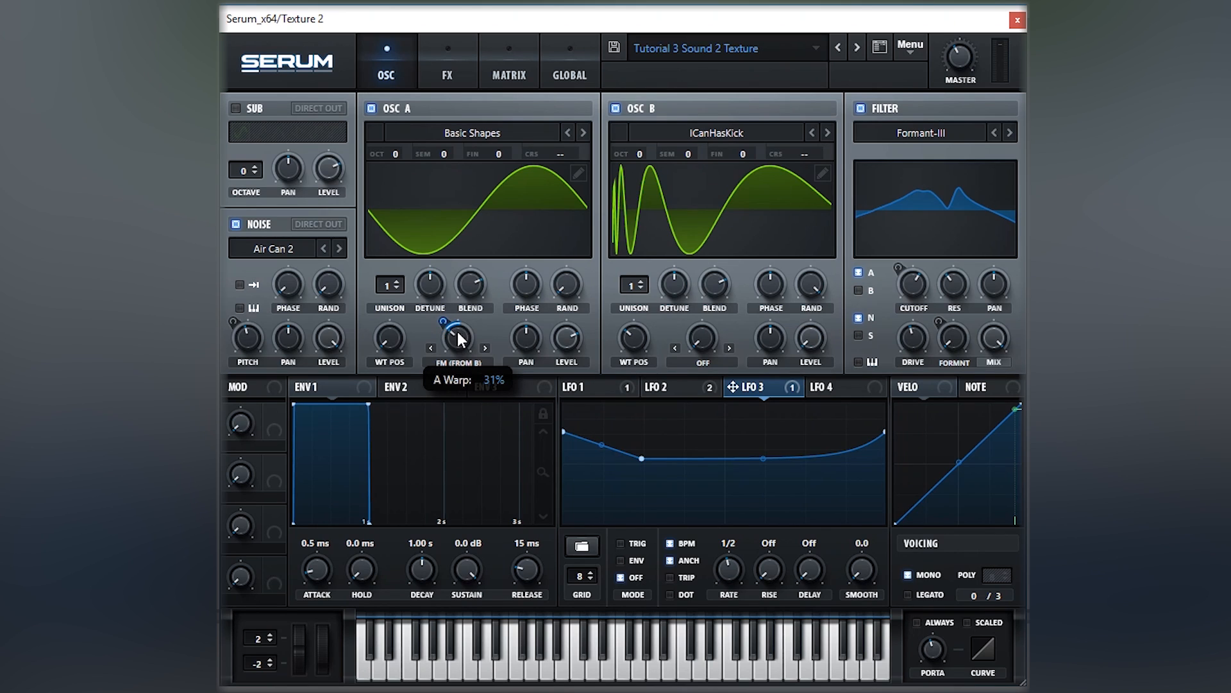
pyautogui.moveTo(794, 416)
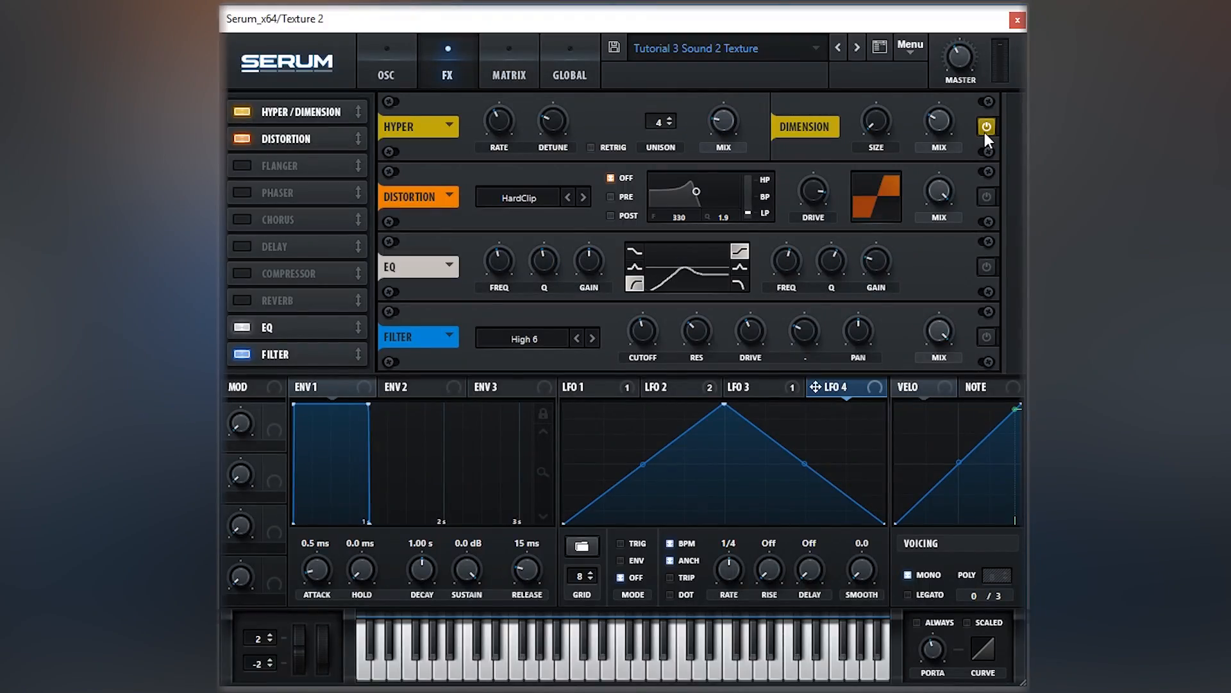
pyautogui.moveTo(989, 182)
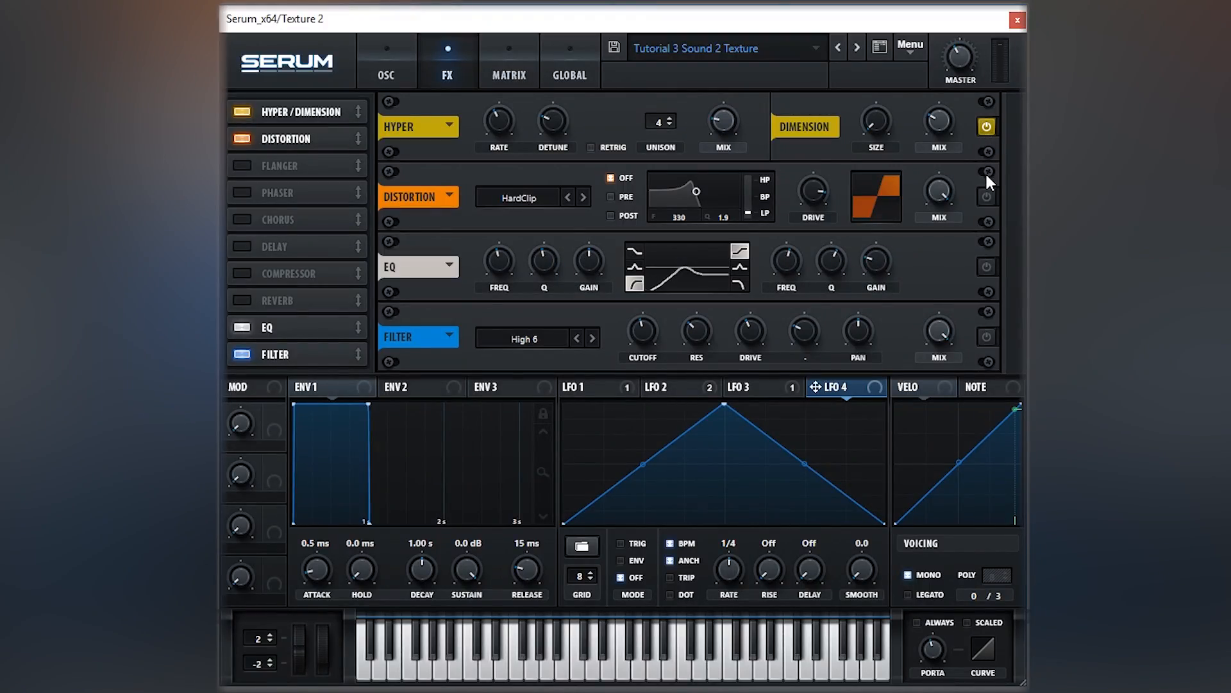
# - Toggle Hyper/Dimension off and back on, then enable HardClip Distortion
pyautogui.click(987, 126)
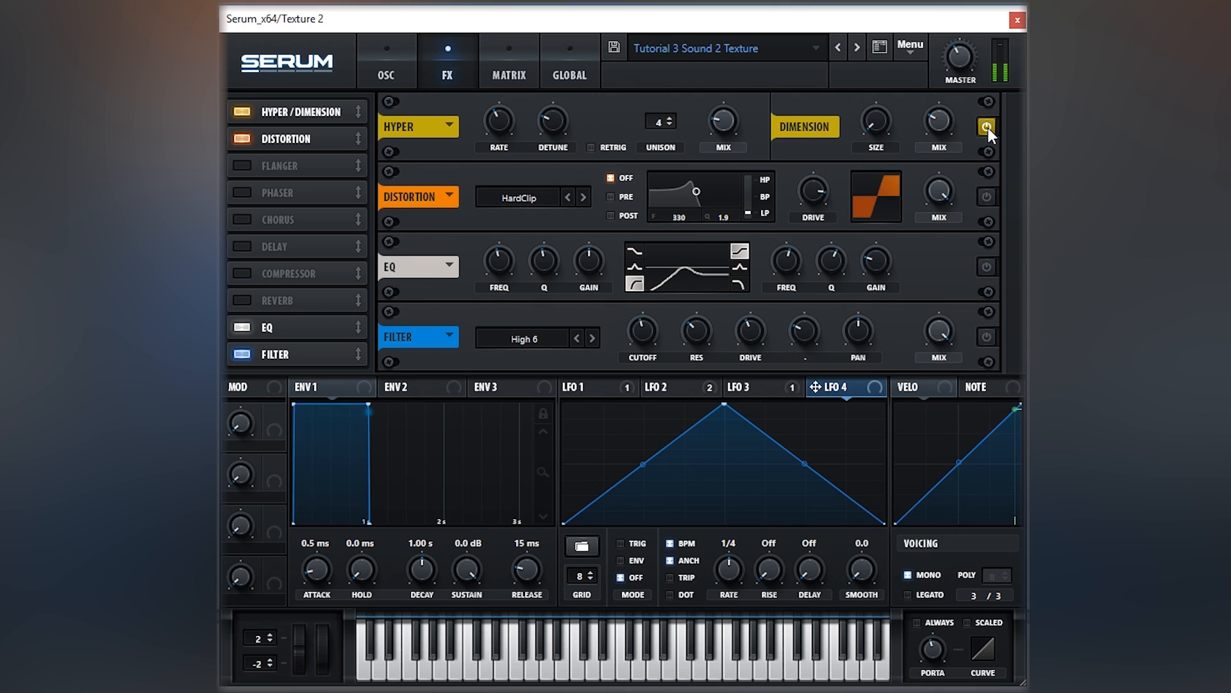
pyautogui.click(987, 126)
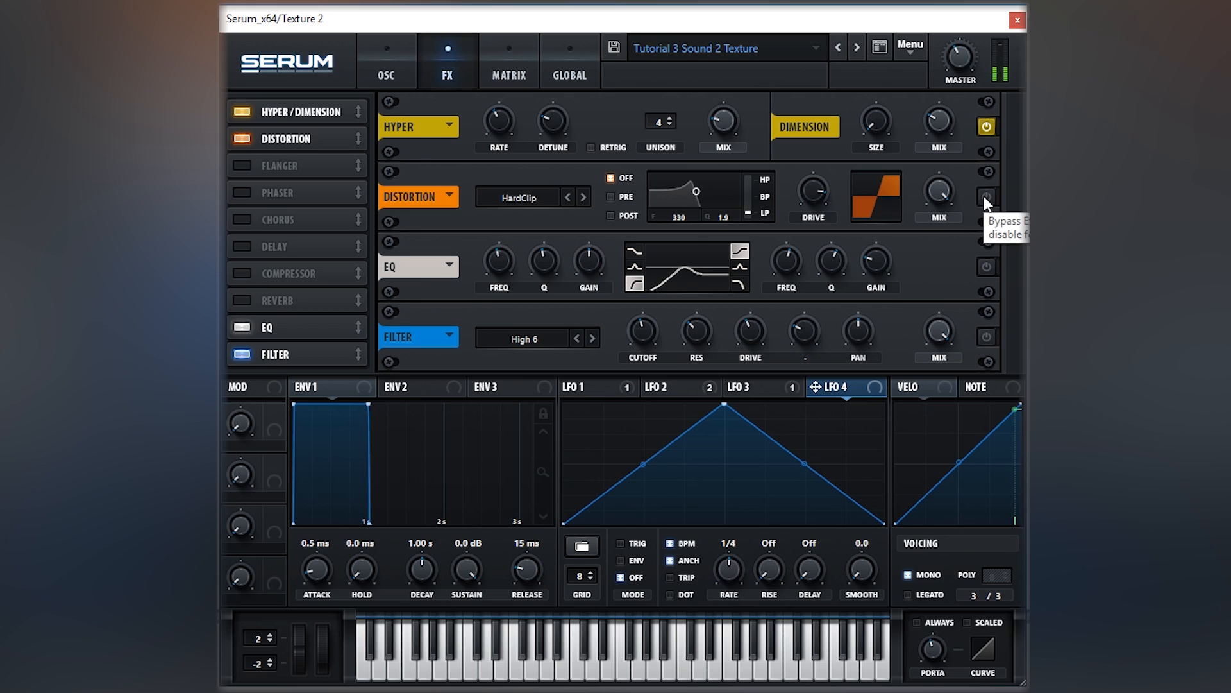
pyautogui.click(986, 196)
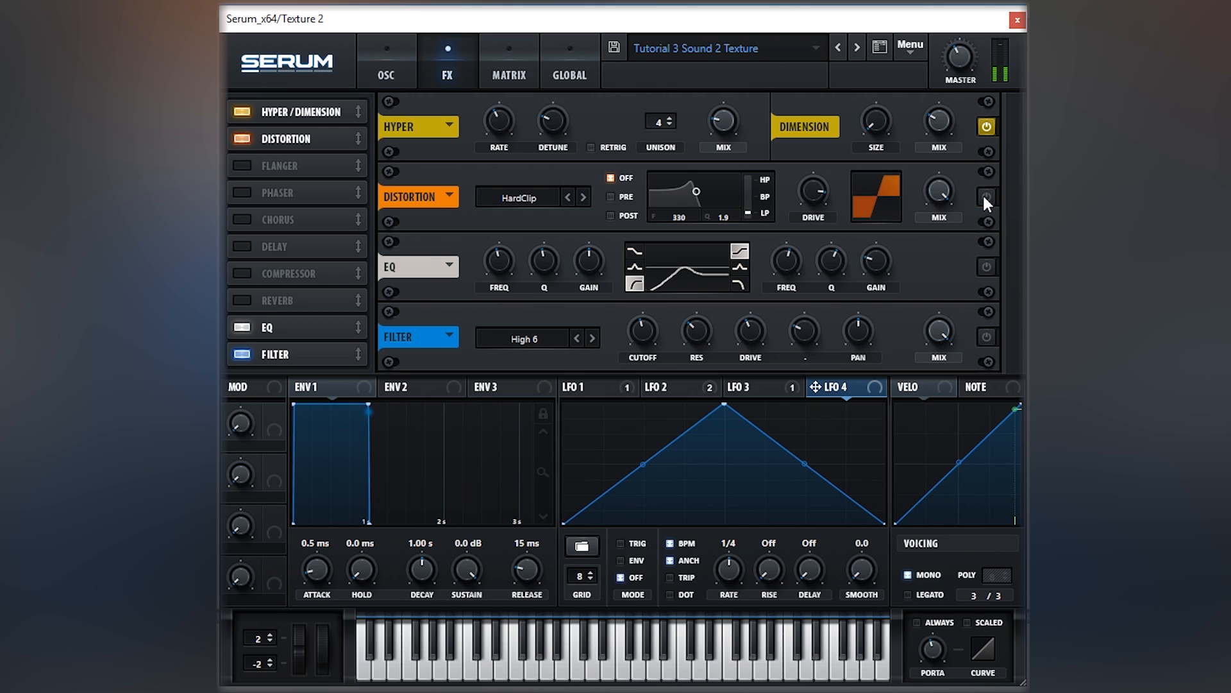
pyautogui.click(986, 195)
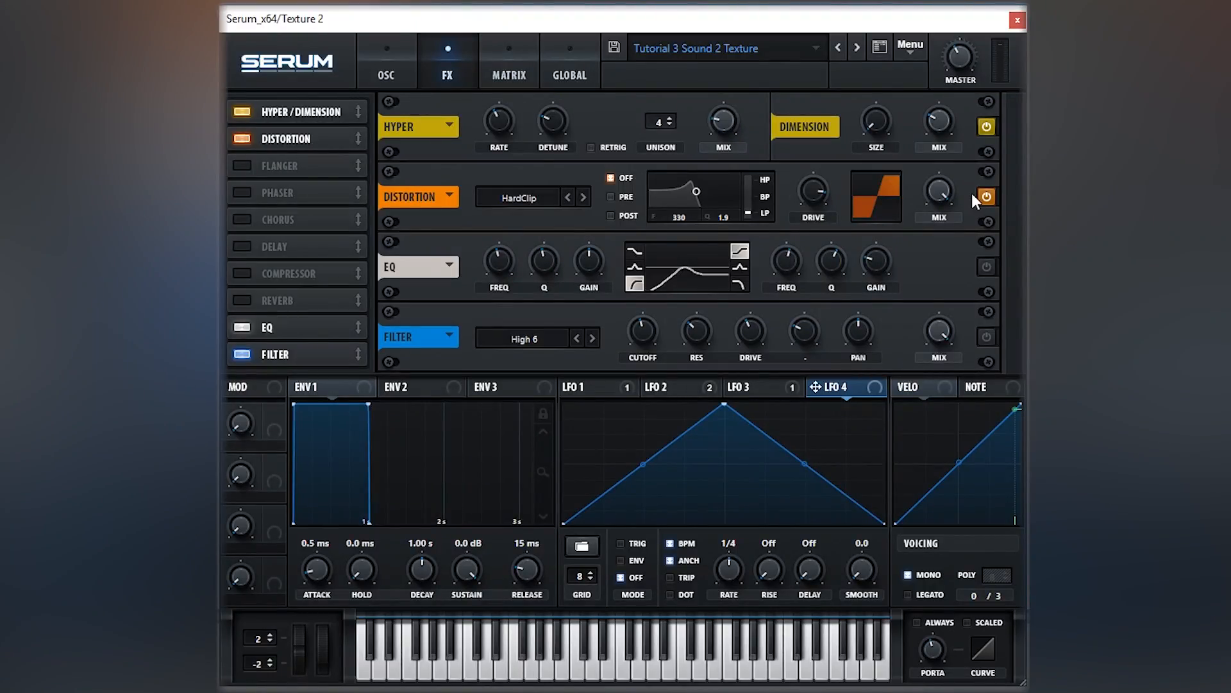
# - Switch on EQ alongside Dimension and HardClip Distortion
pyautogui.click(987, 266)
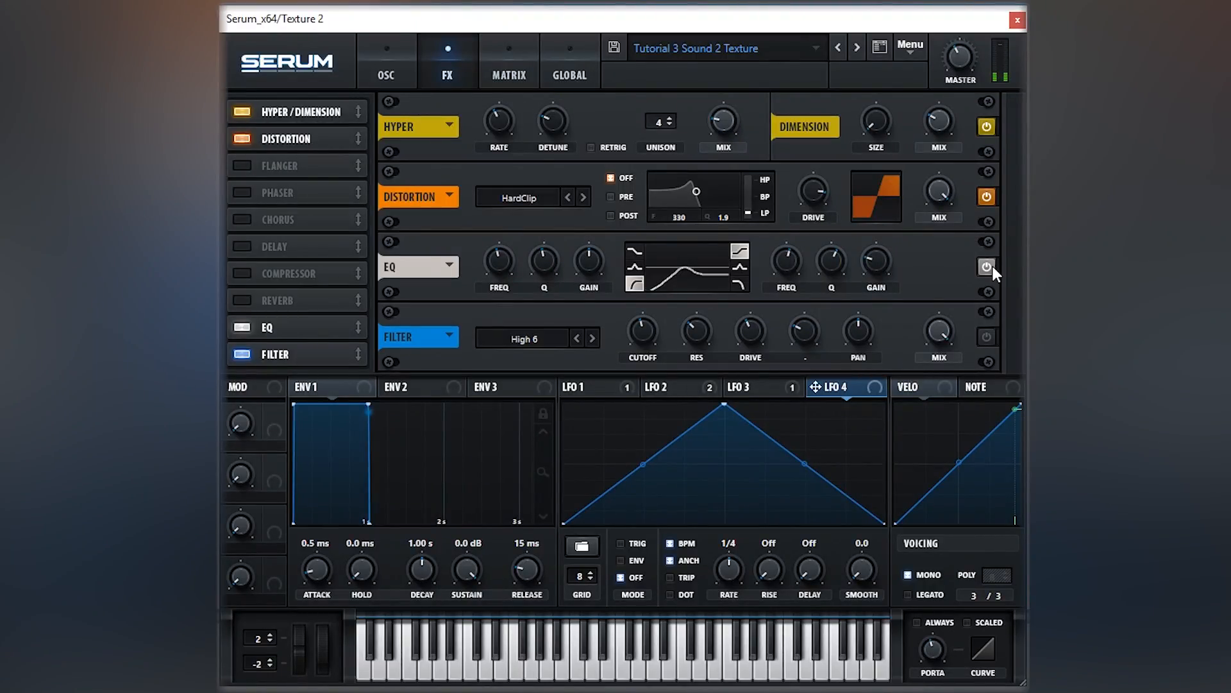
pyautogui.click(987, 267)
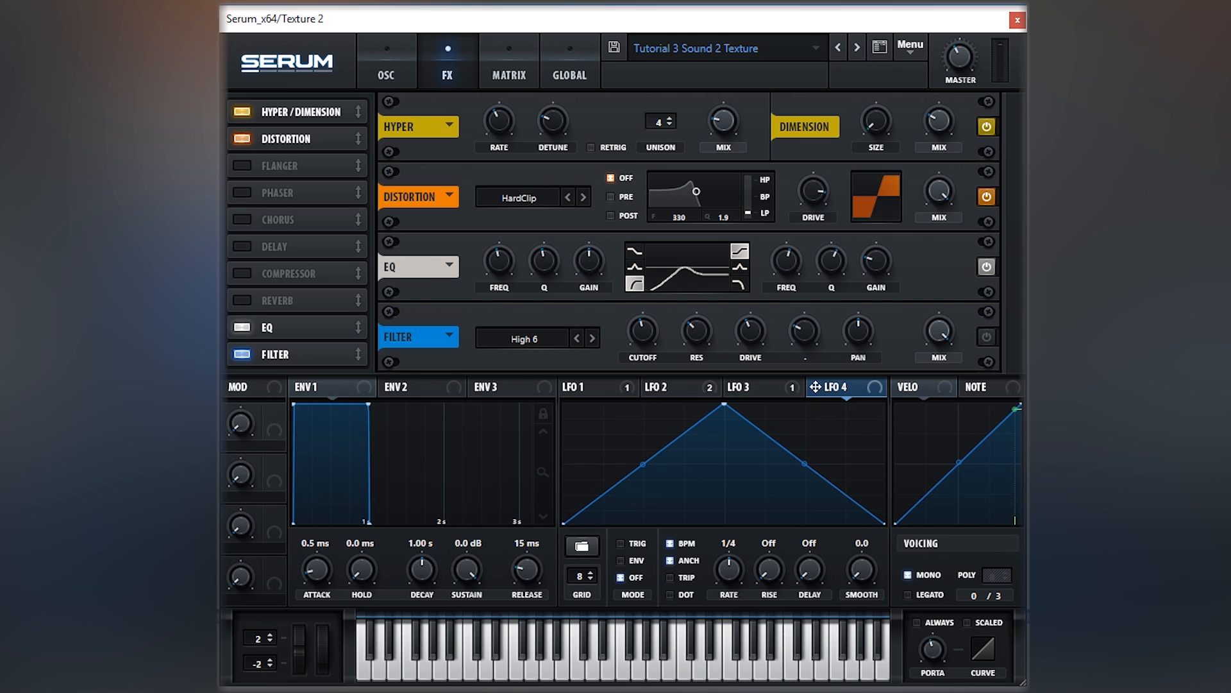
pyautogui.moveTo(583, 228)
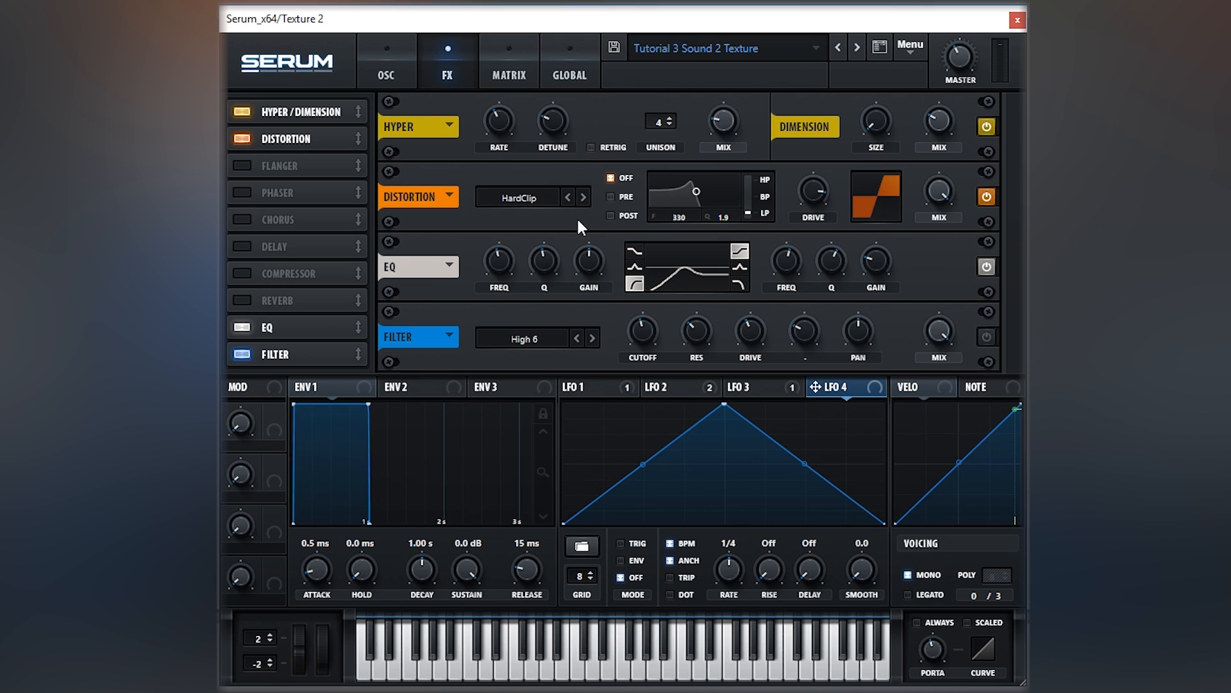
pyautogui.moveTo(538, 234)
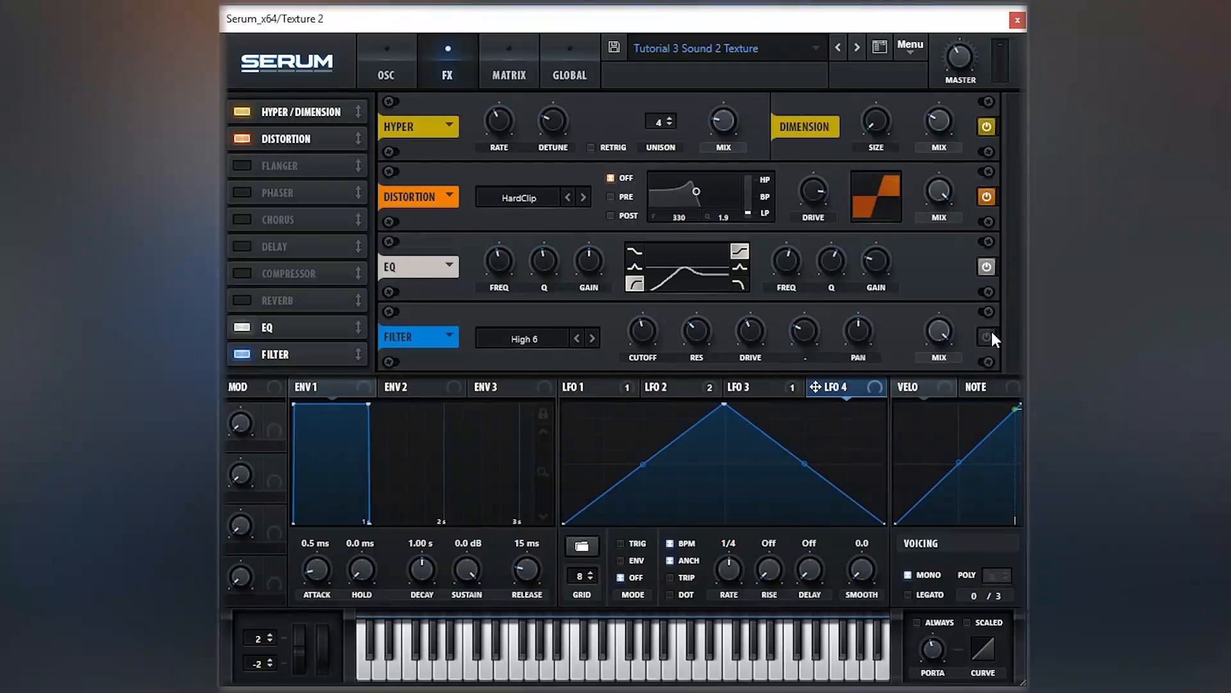
# - Compare the Filter effect bypassed, leave it on, and close the Texture 2 window
pyautogui.click(987, 336)
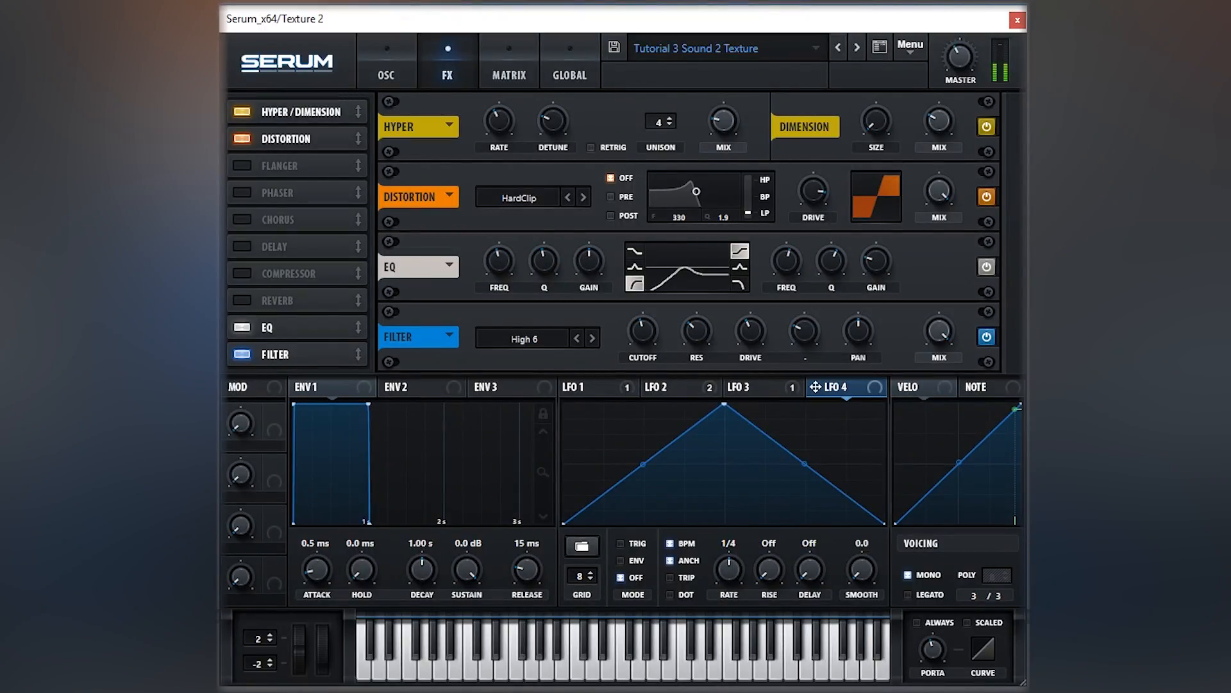
pyautogui.click(986, 336)
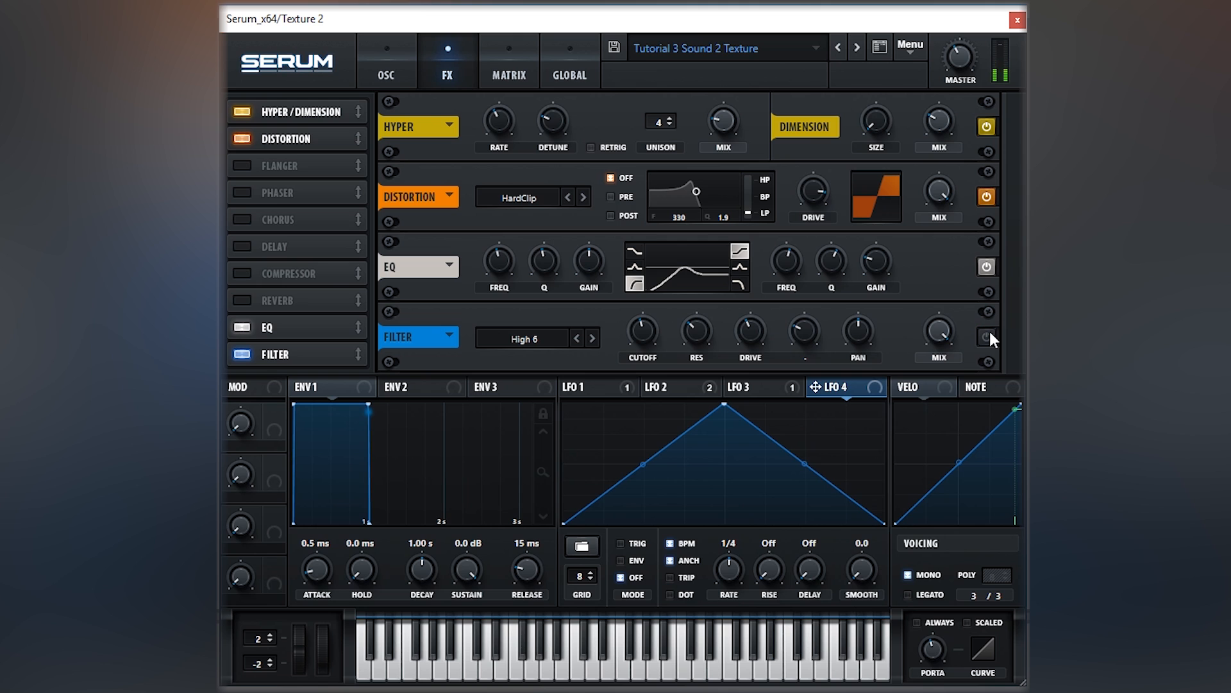
pyautogui.click(986, 336)
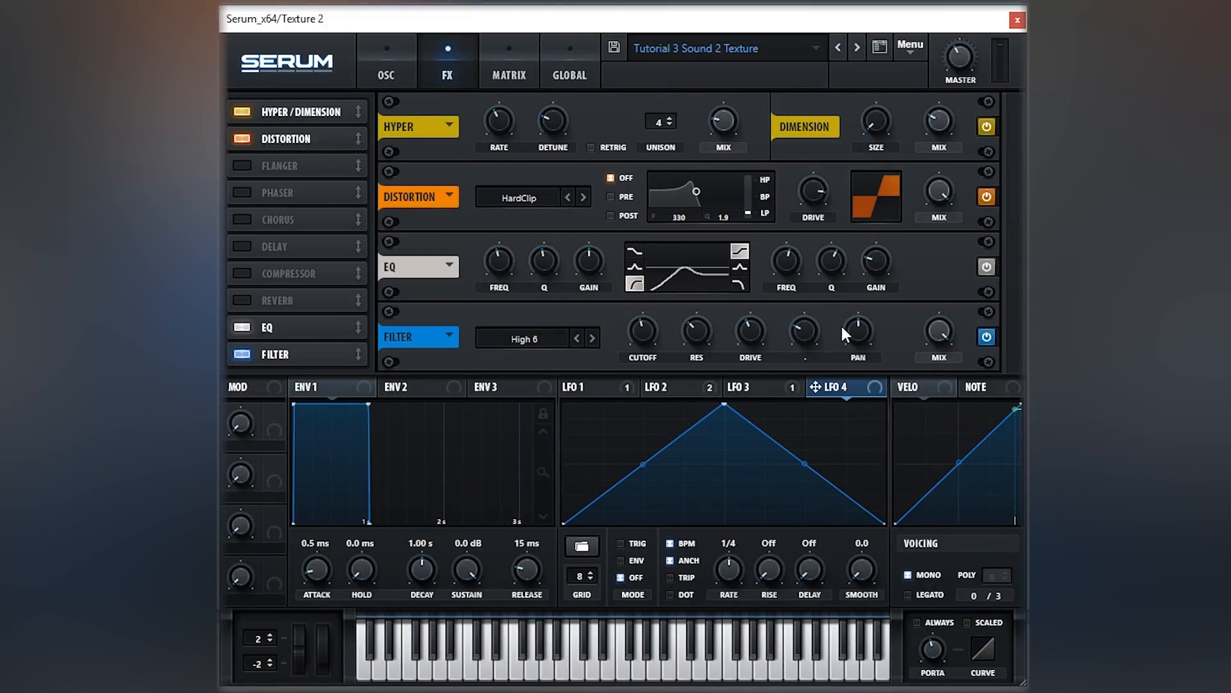
pyautogui.moveTo(942, 290)
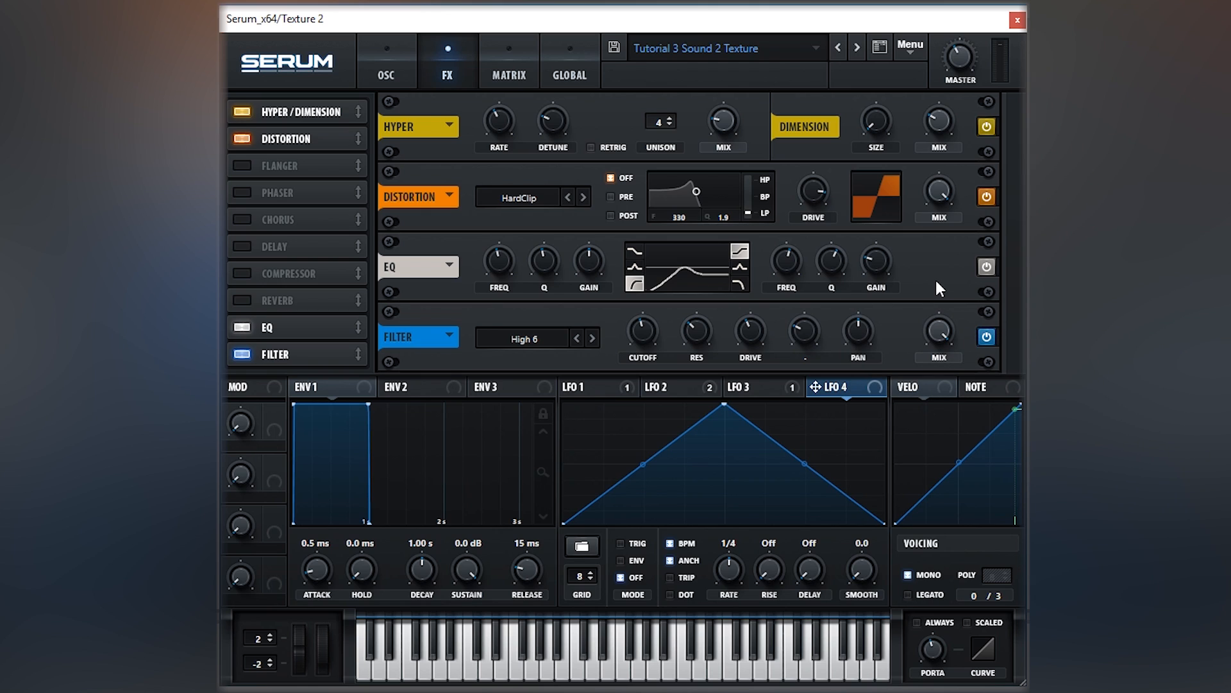
pyautogui.moveTo(751, 329)
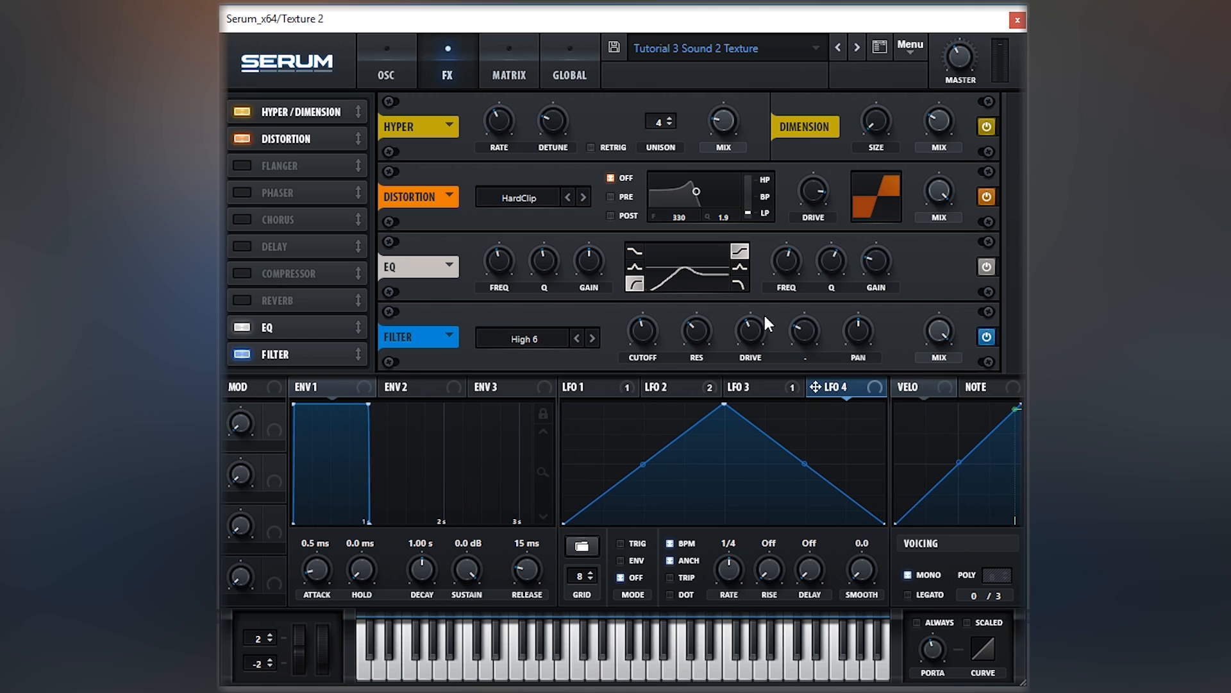
pyautogui.moveTo(987, 22)
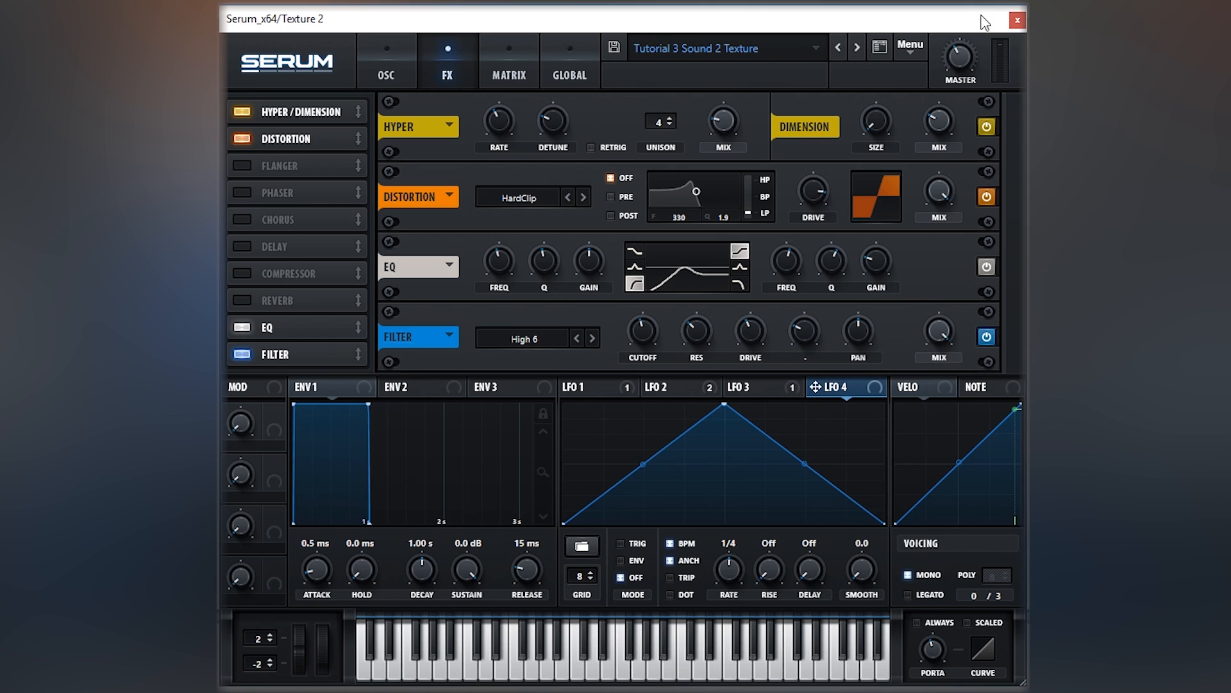
pyautogui.moveTo(1012, 14)
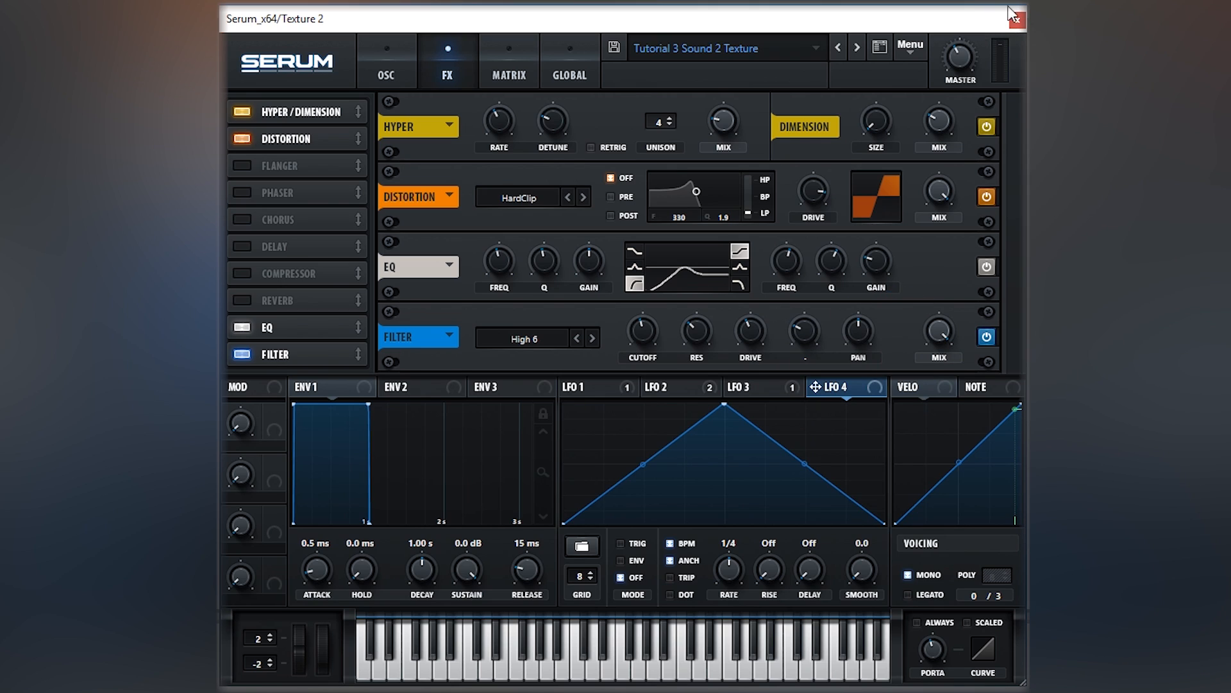
pyautogui.click(1015, 14)
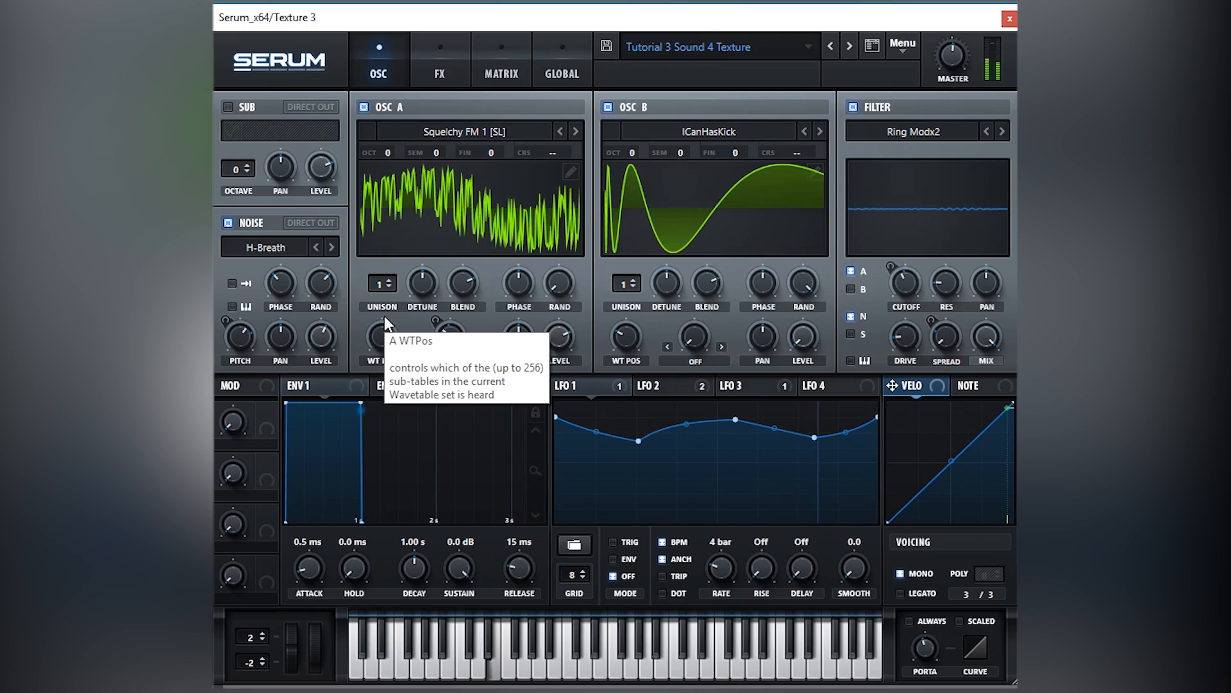
pyautogui.moveTo(886, 28)
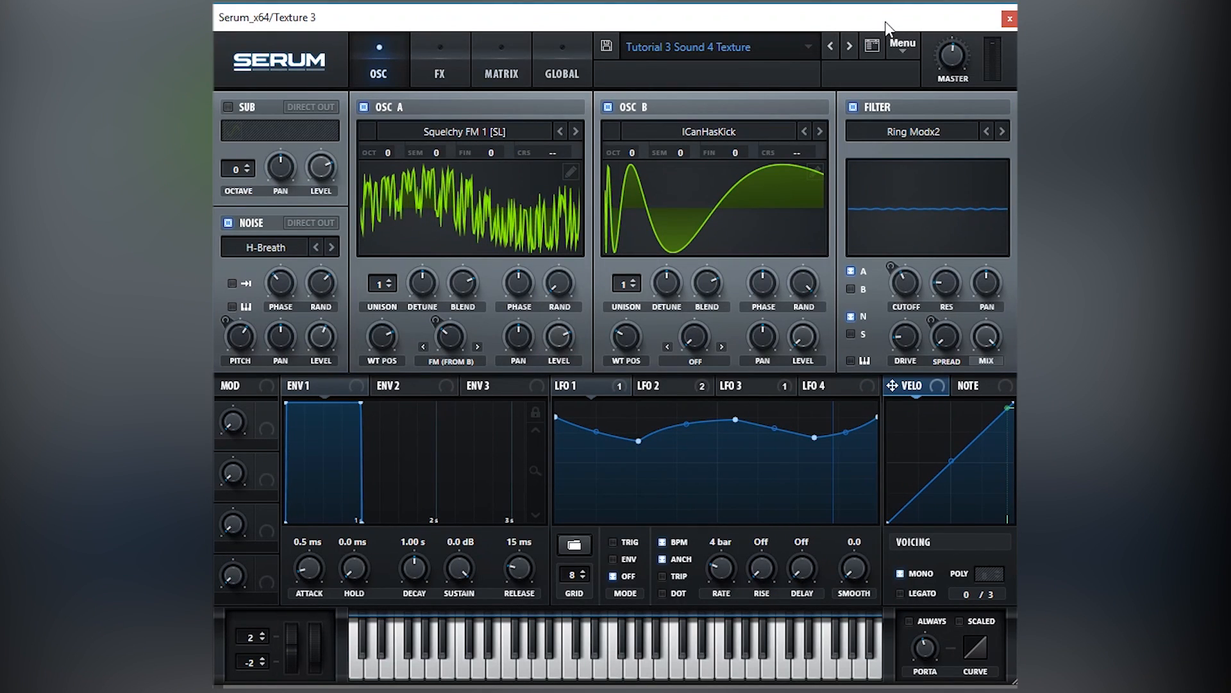
pyautogui.click(438, 59)
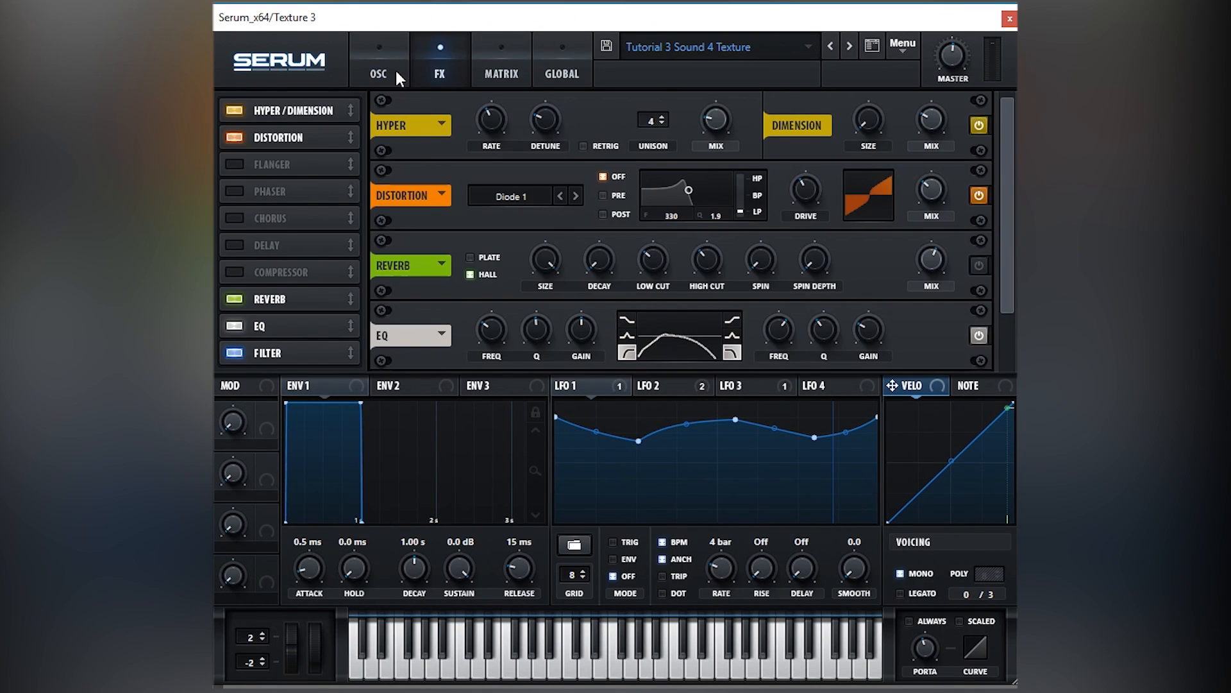
pyautogui.click(378, 59)
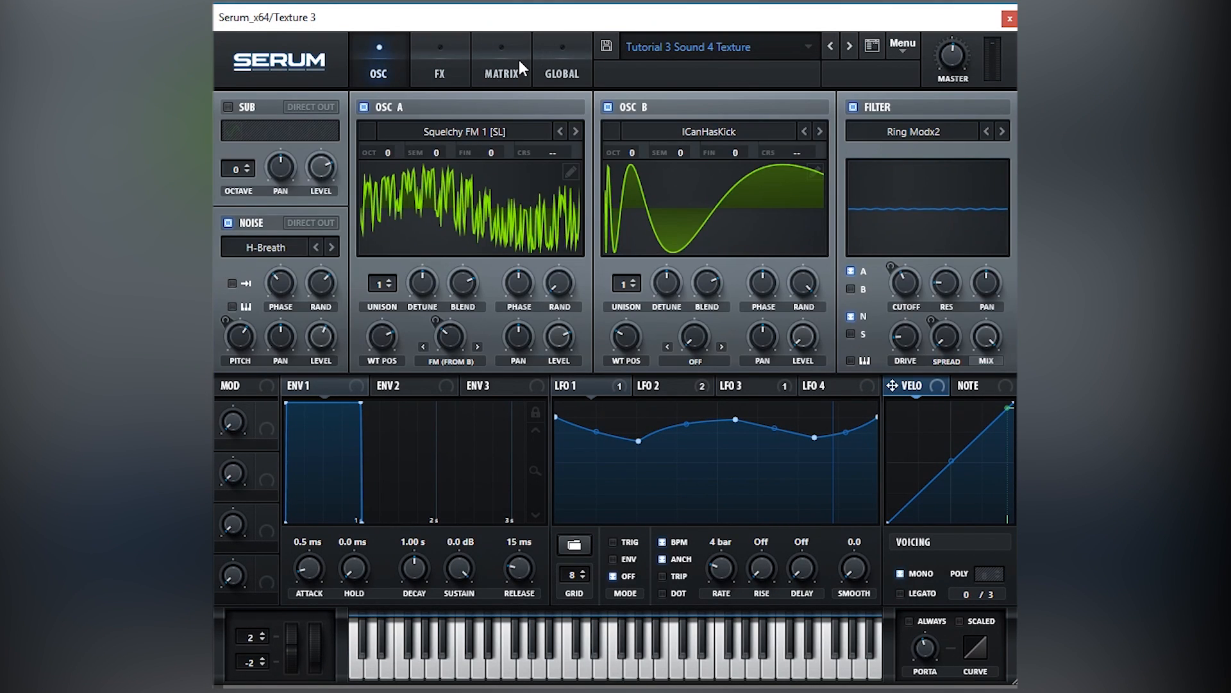
pyautogui.moveTo(545, 96)
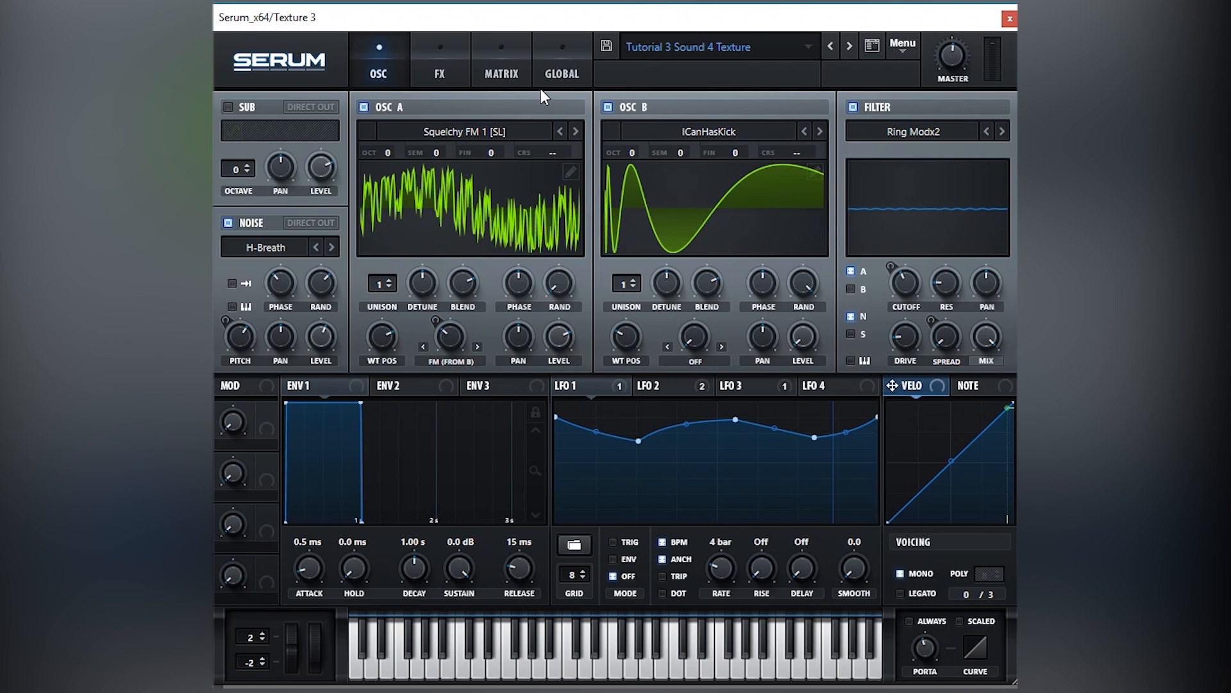
pyautogui.click(464, 131)
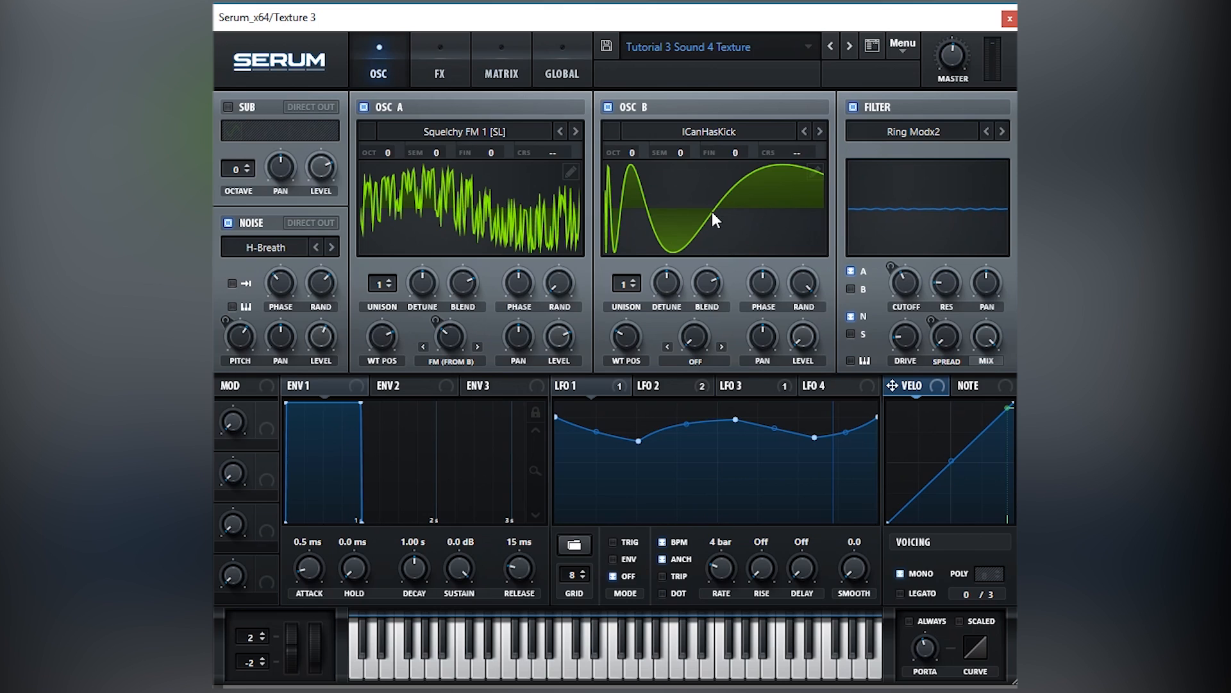
pyautogui.moveTo(735, 200)
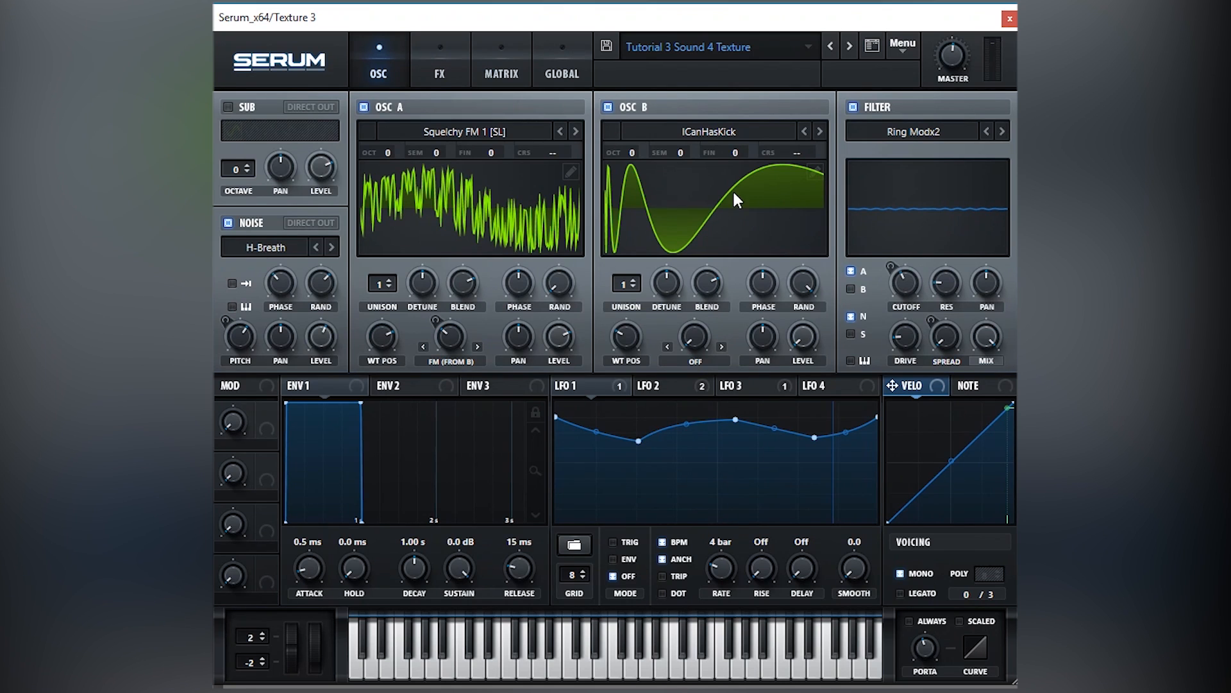
pyautogui.moveTo(721, 216)
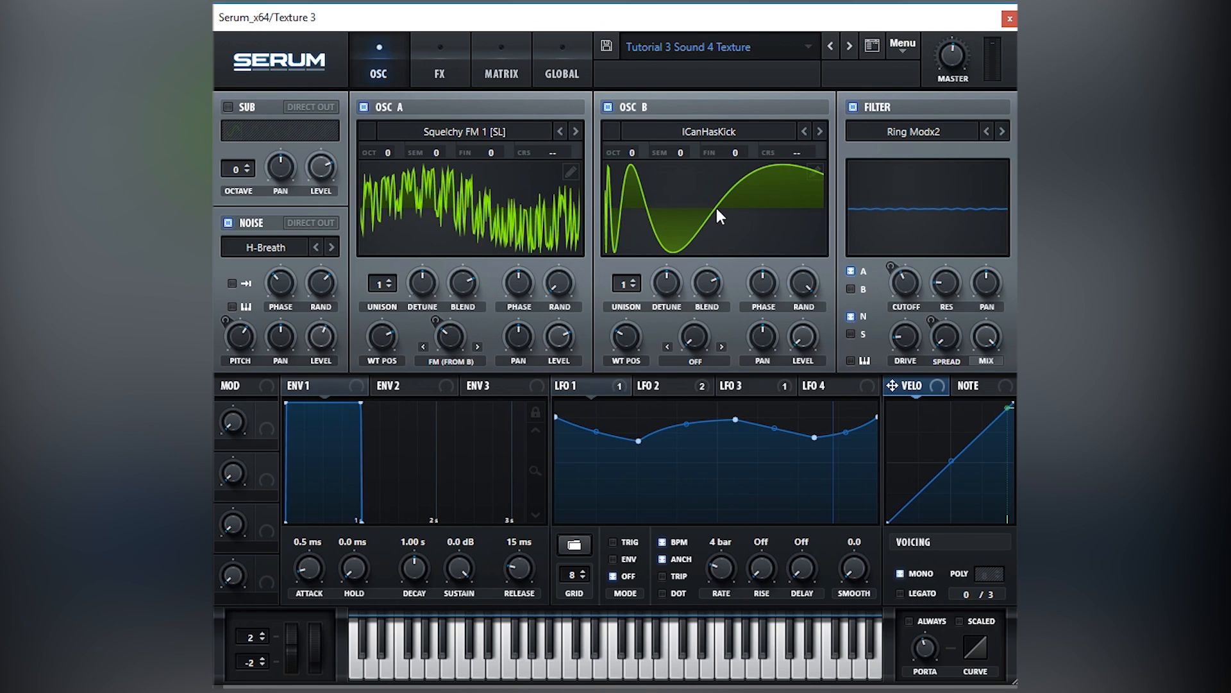
pyautogui.moveTo(839, 329)
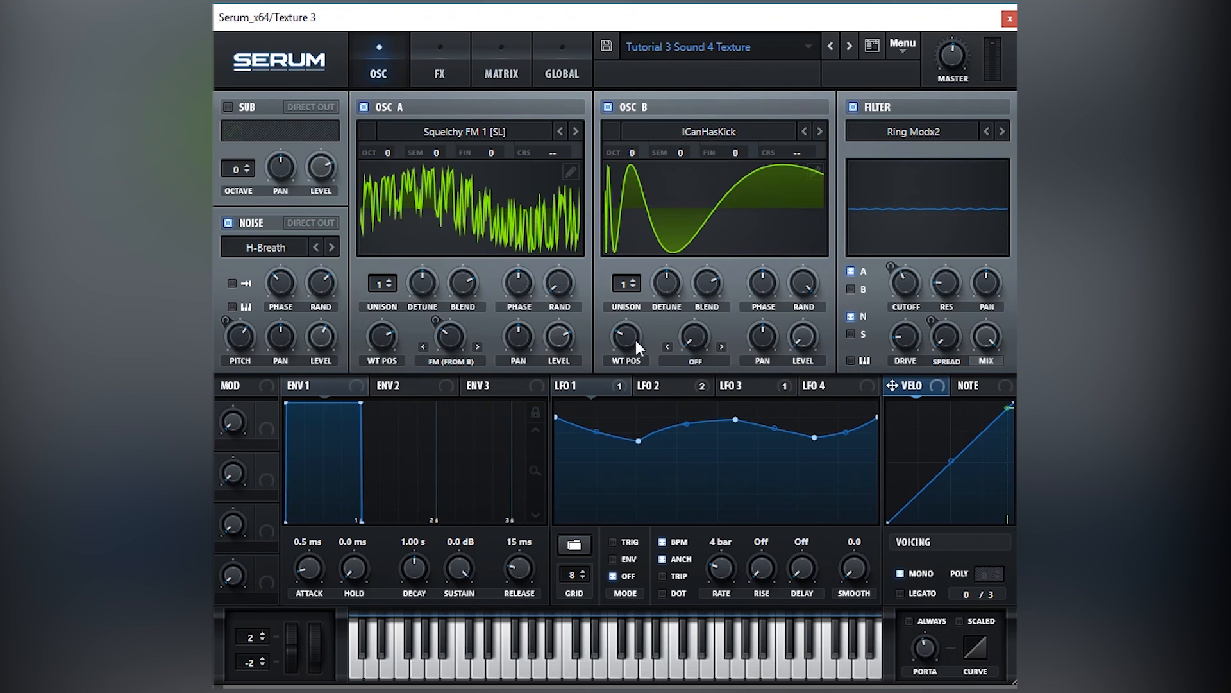
pyautogui.moveTo(535, 241)
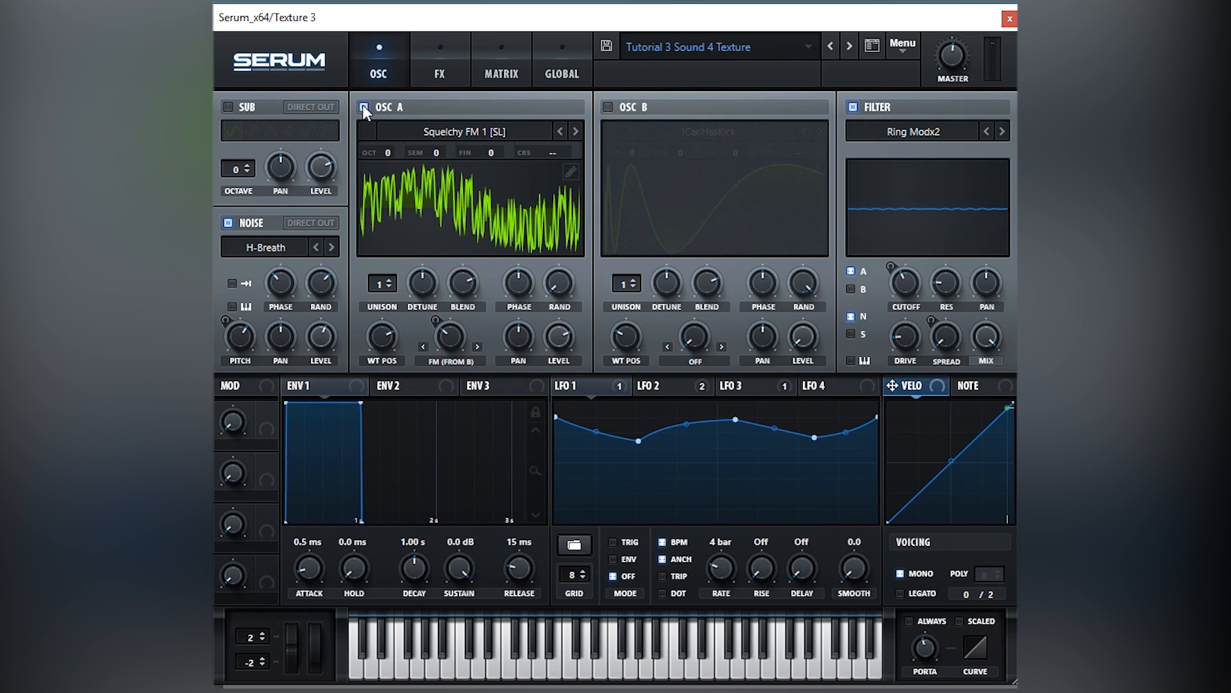
# - Mute oscillator A to hear the H-Breath noise and show LFO 2's 2-bar curve
pyautogui.click(363, 108)
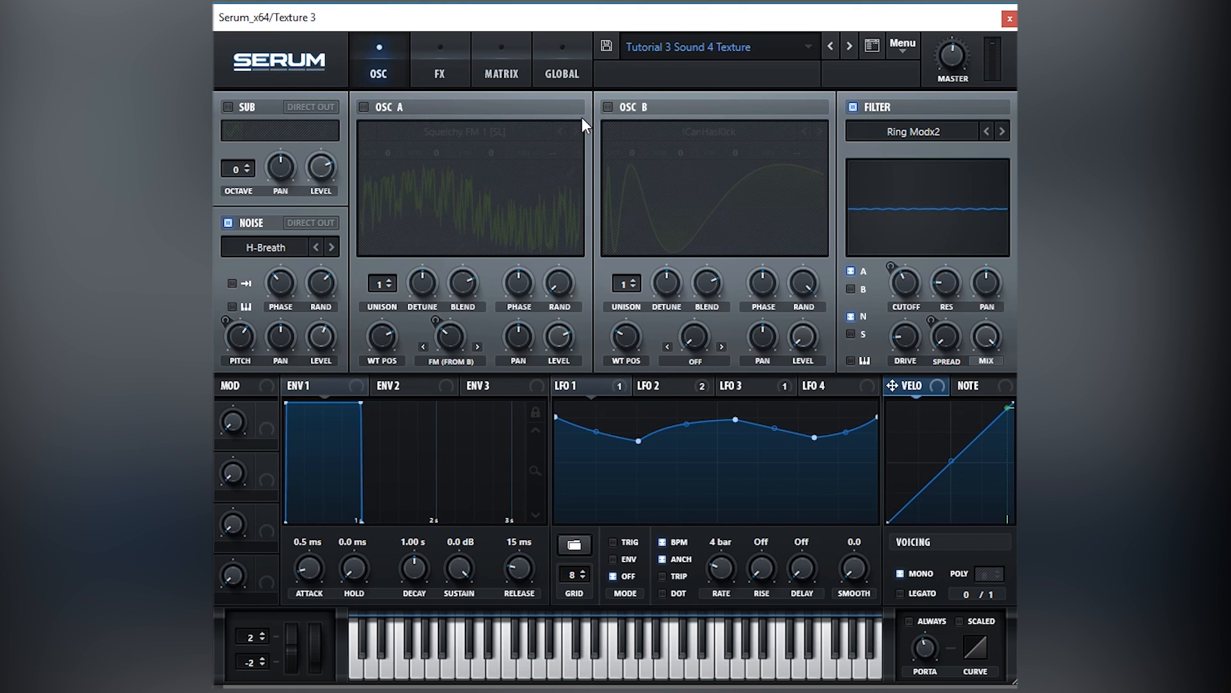
pyautogui.moveTo(385, 33)
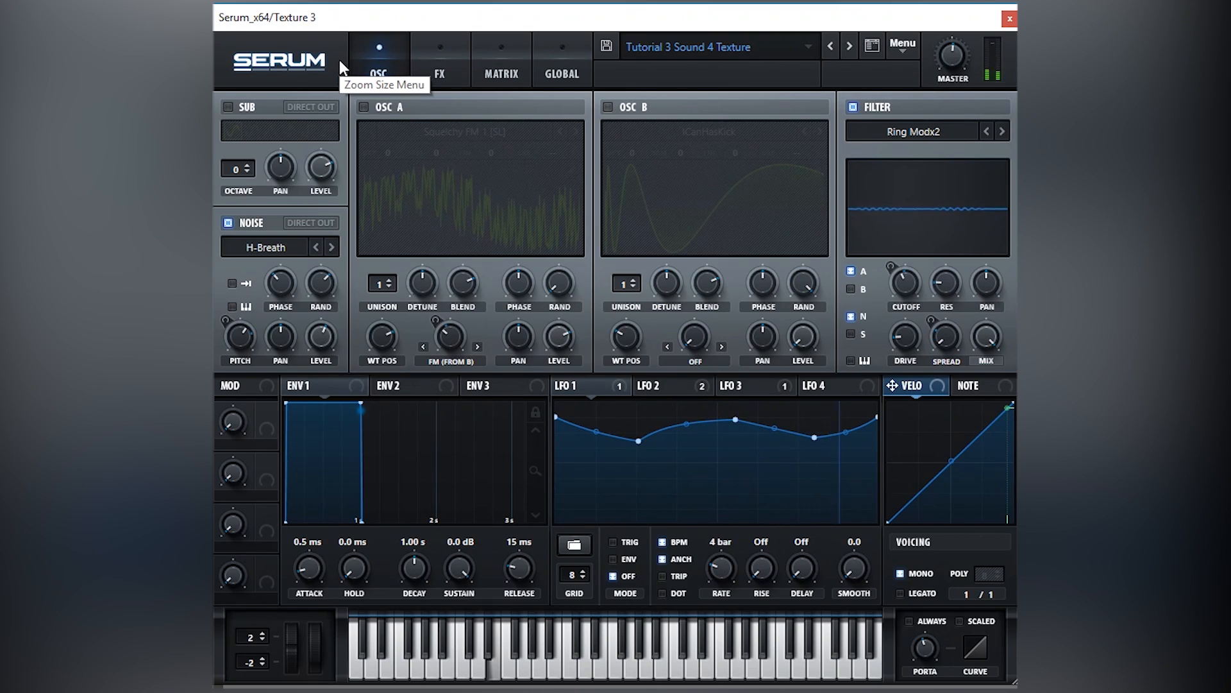
pyautogui.moveTo(643, 25)
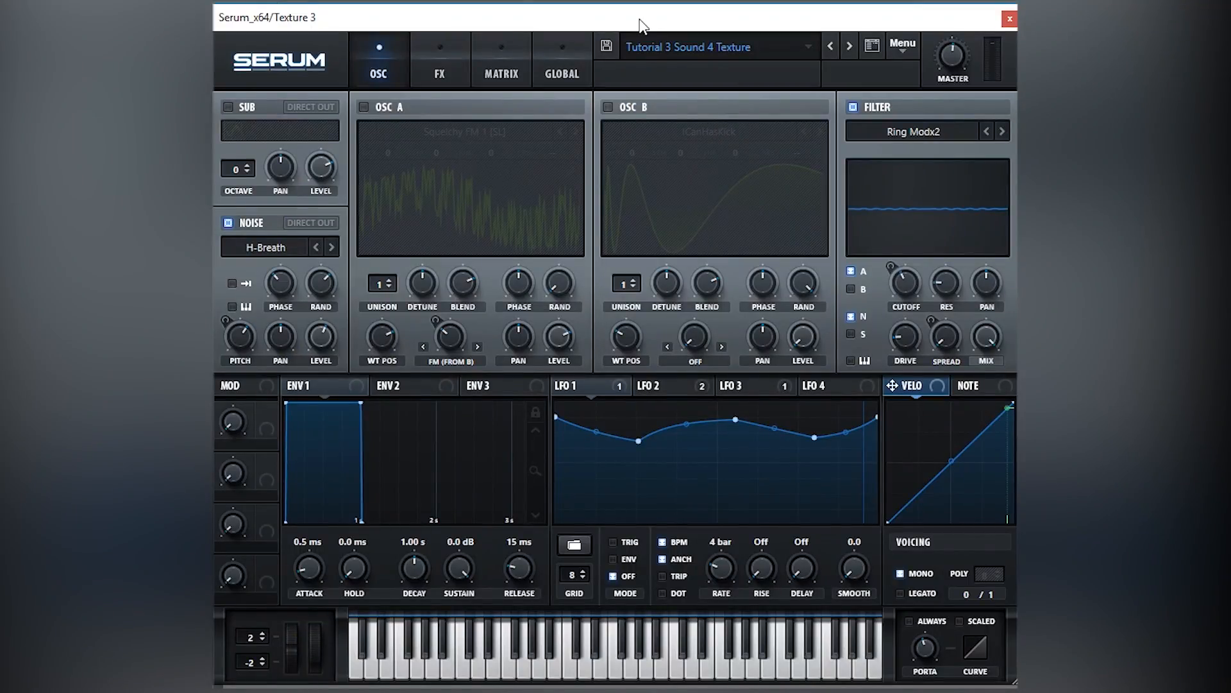
pyautogui.click(647, 386)
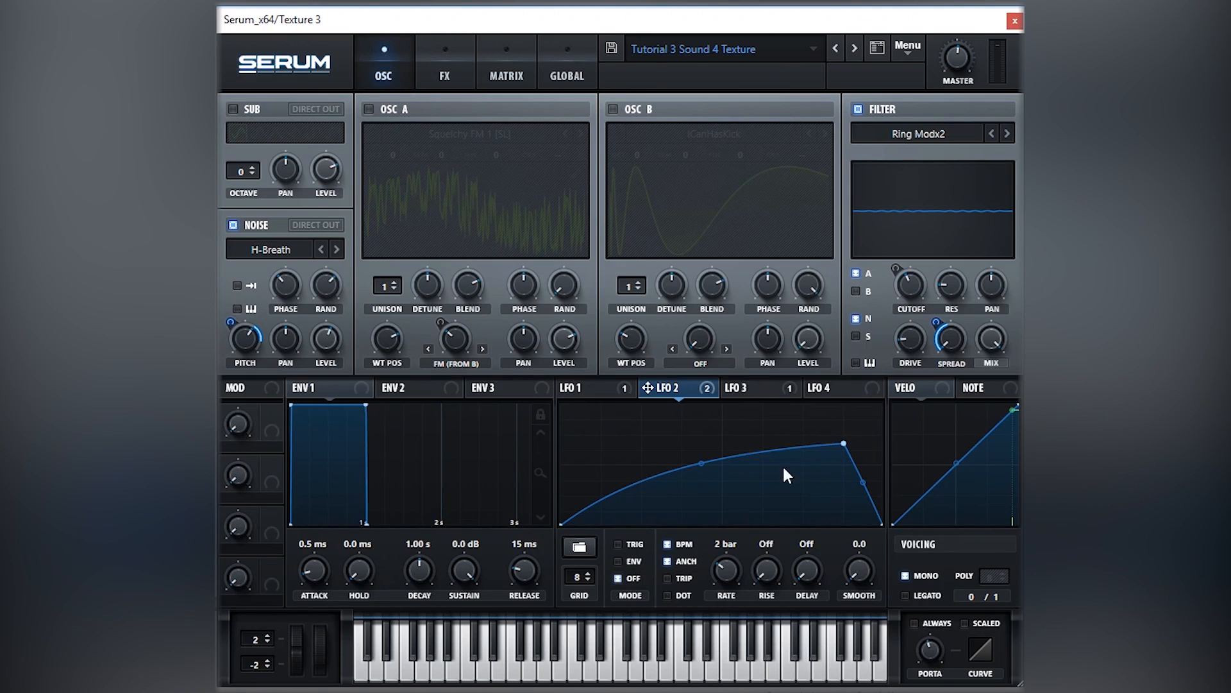
pyautogui.moveTo(742, 458)
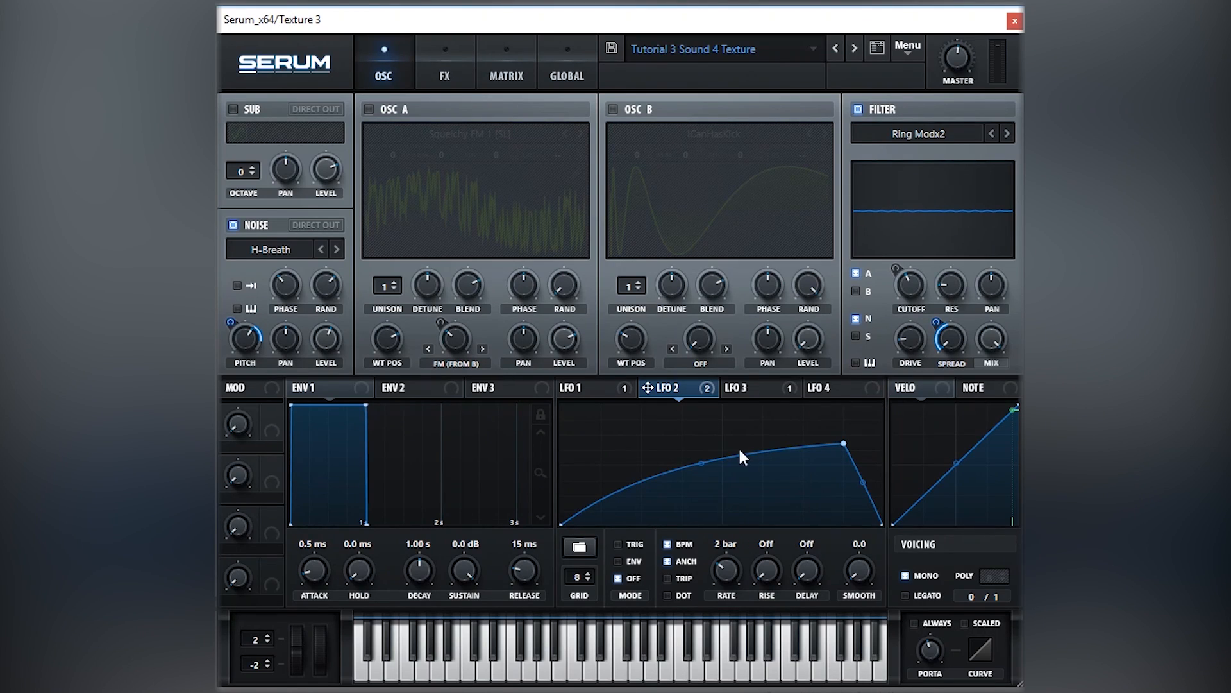
pyautogui.moveTo(261, 350)
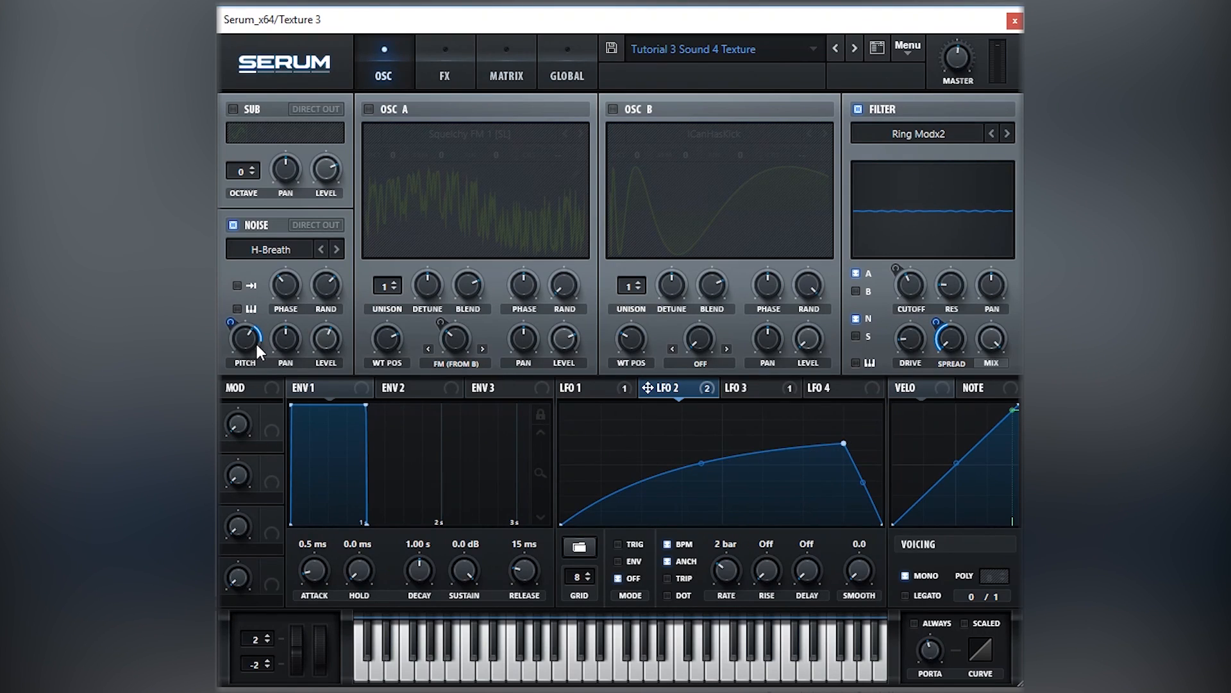
pyautogui.moveTo(354, 420)
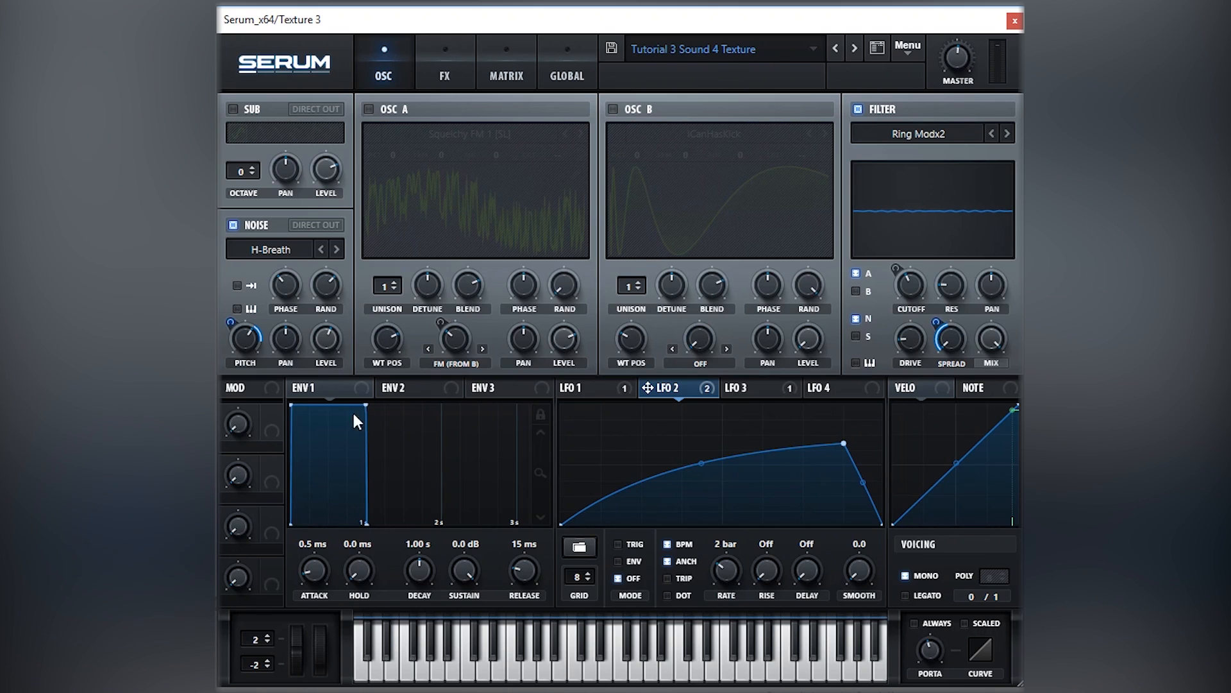
pyautogui.moveTo(923, 131)
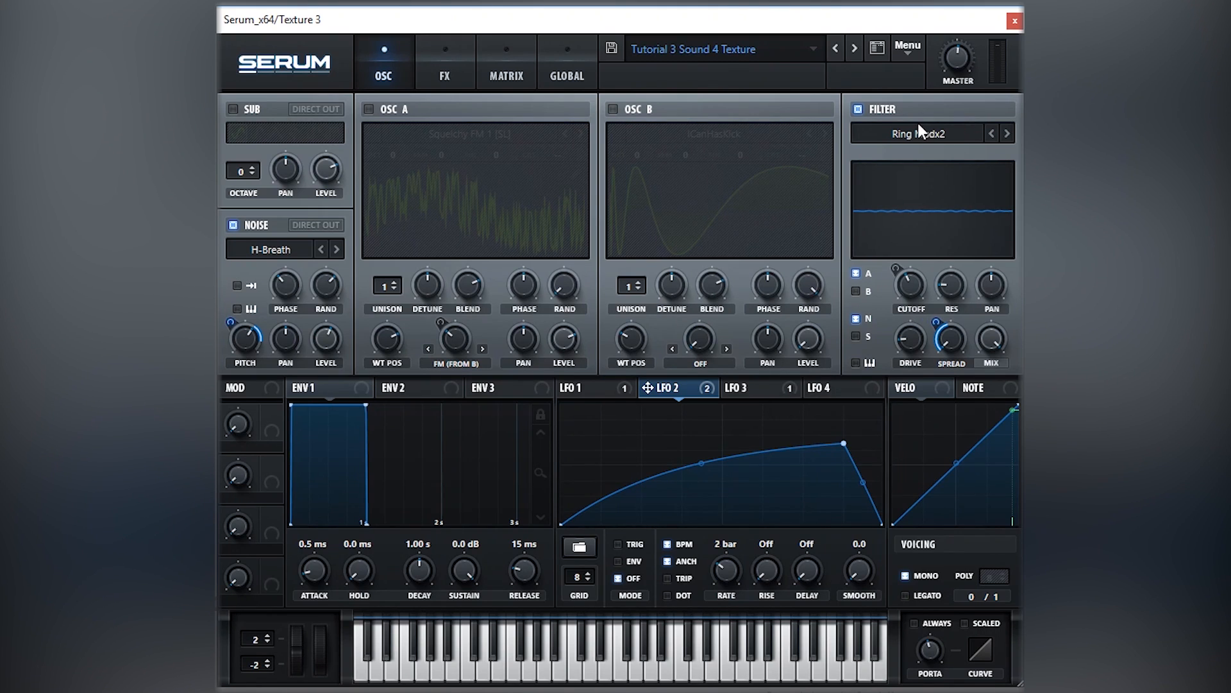
pyautogui.moveTo(949, 132)
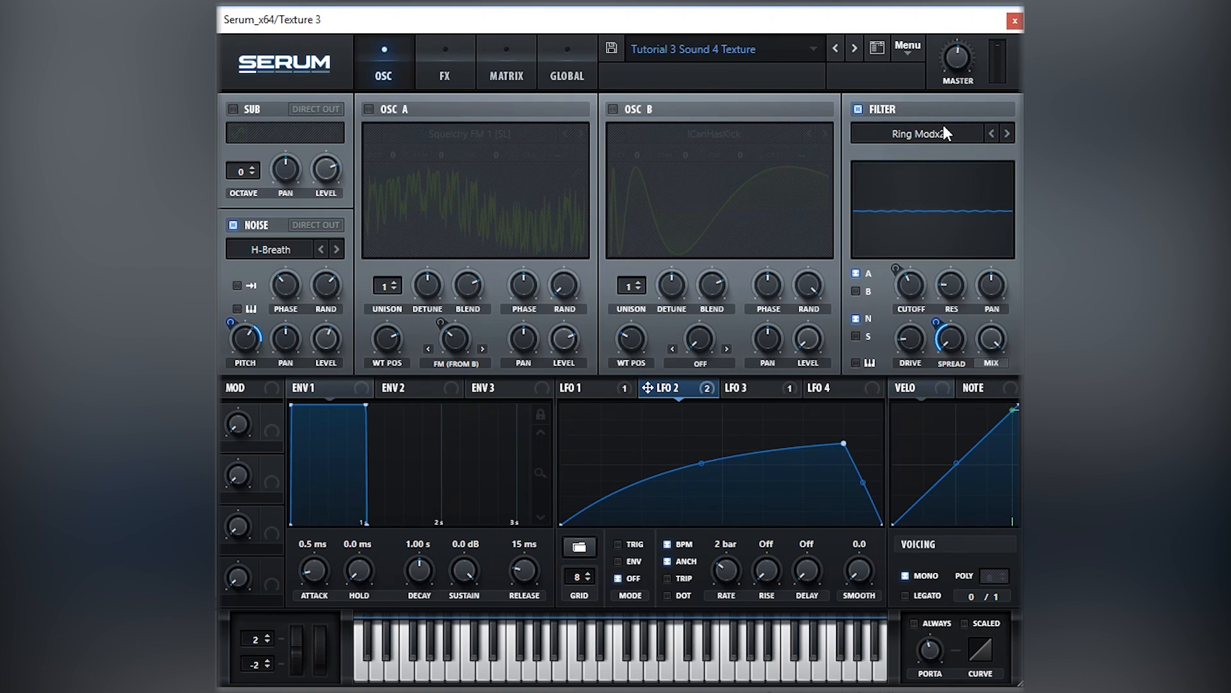
pyautogui.moveTo(919, 133)
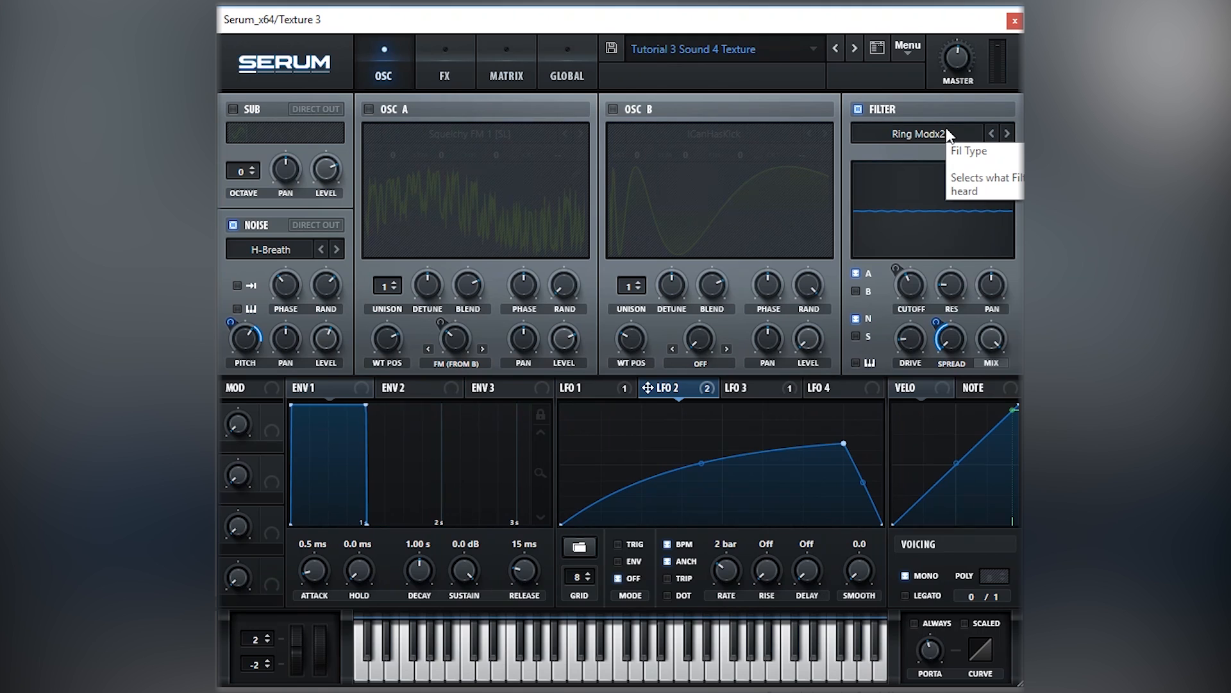
pyautogui.moveTo(952, 343)
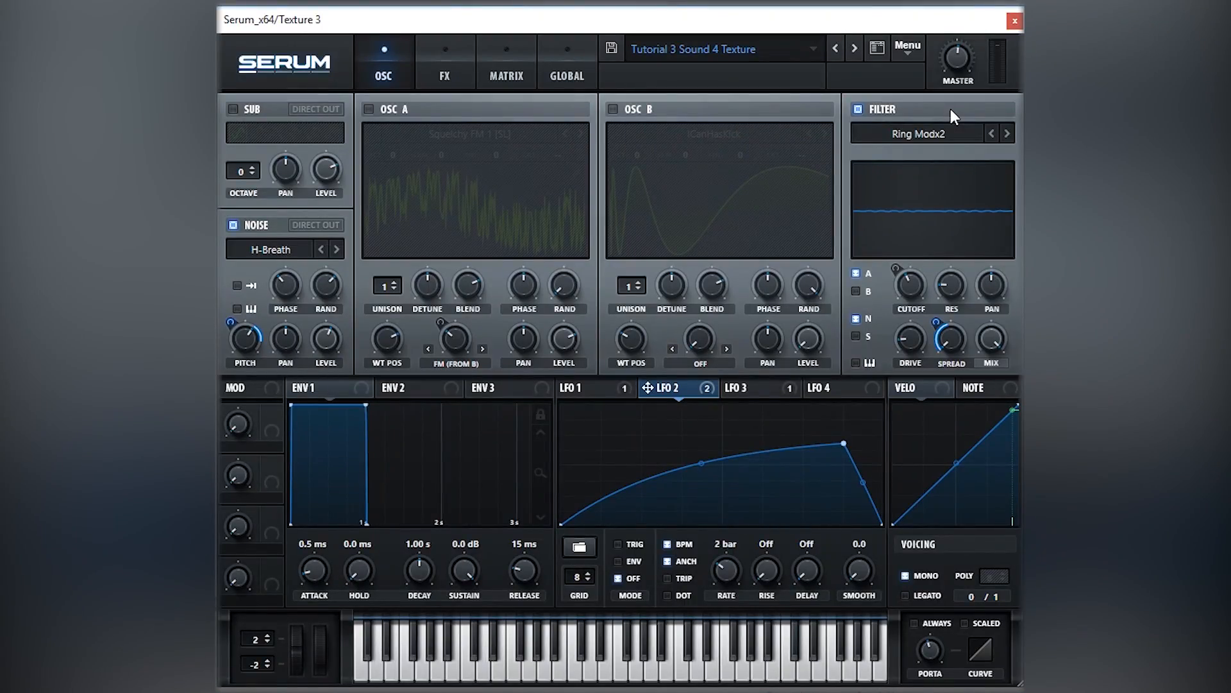
pyautogui.moveTo(1017, 98)
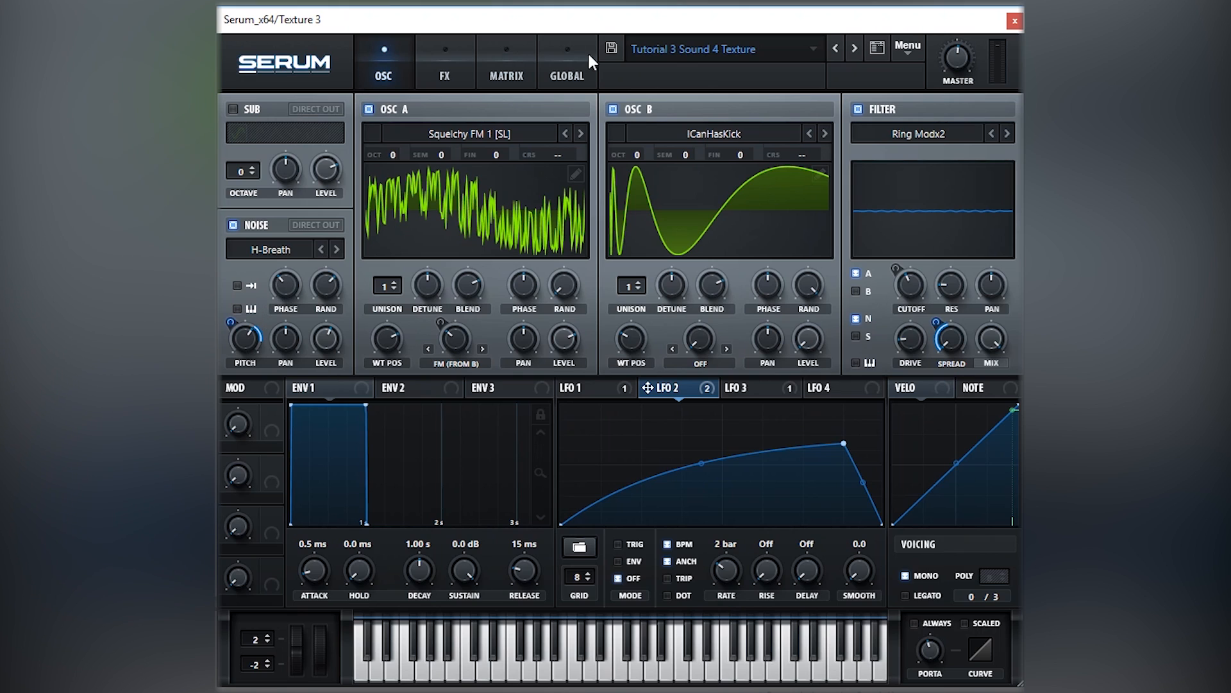
pyautogui.moveTo(928, 333)
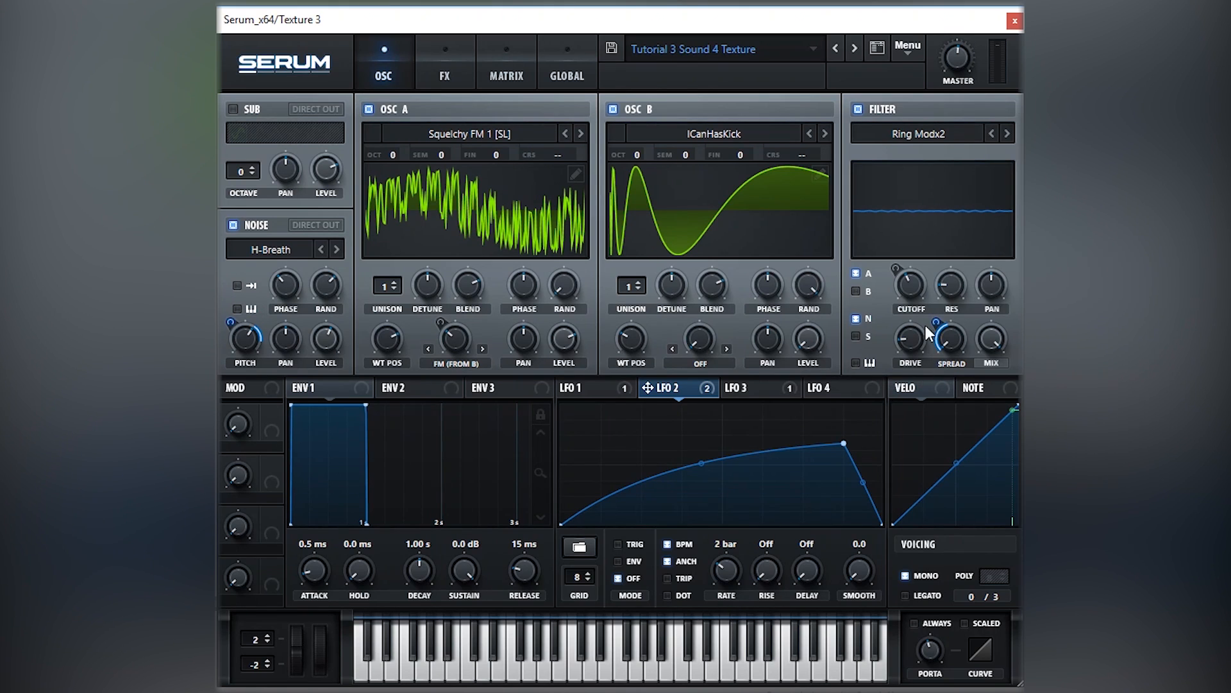
pyautogui.moveTo(328, 328)
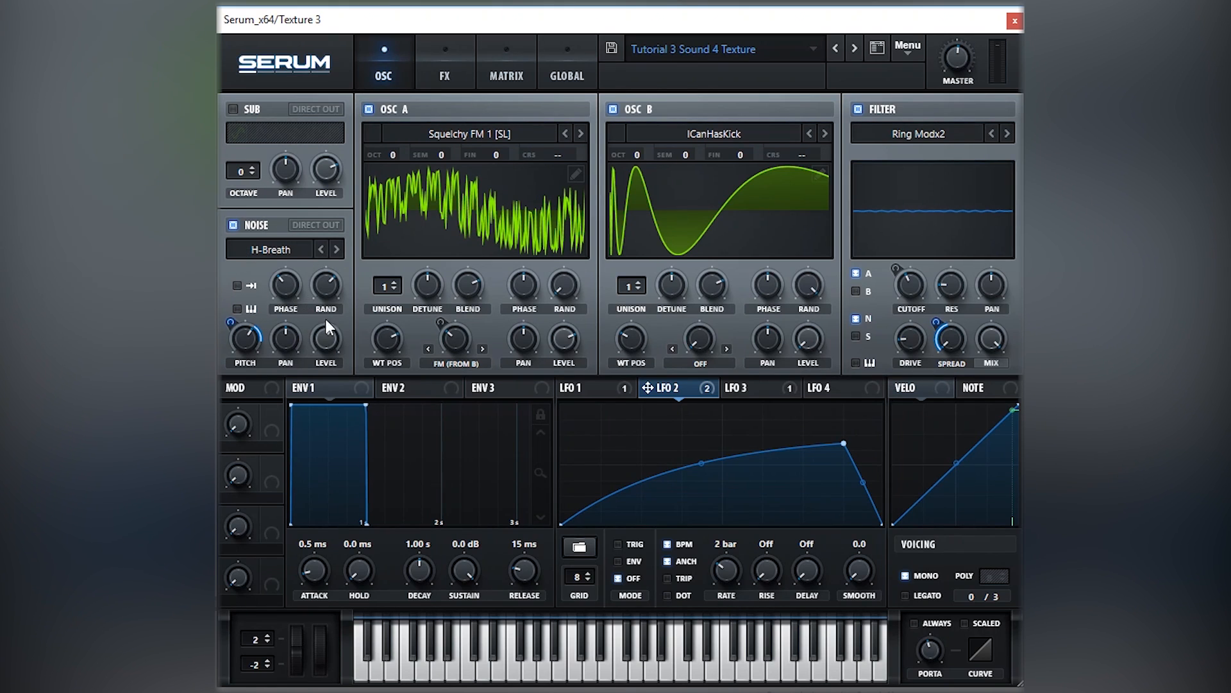
# - Display the LFO 3 curve beside Texture 3's oscillators on the OSC page
pyautogui.click(737, 388)
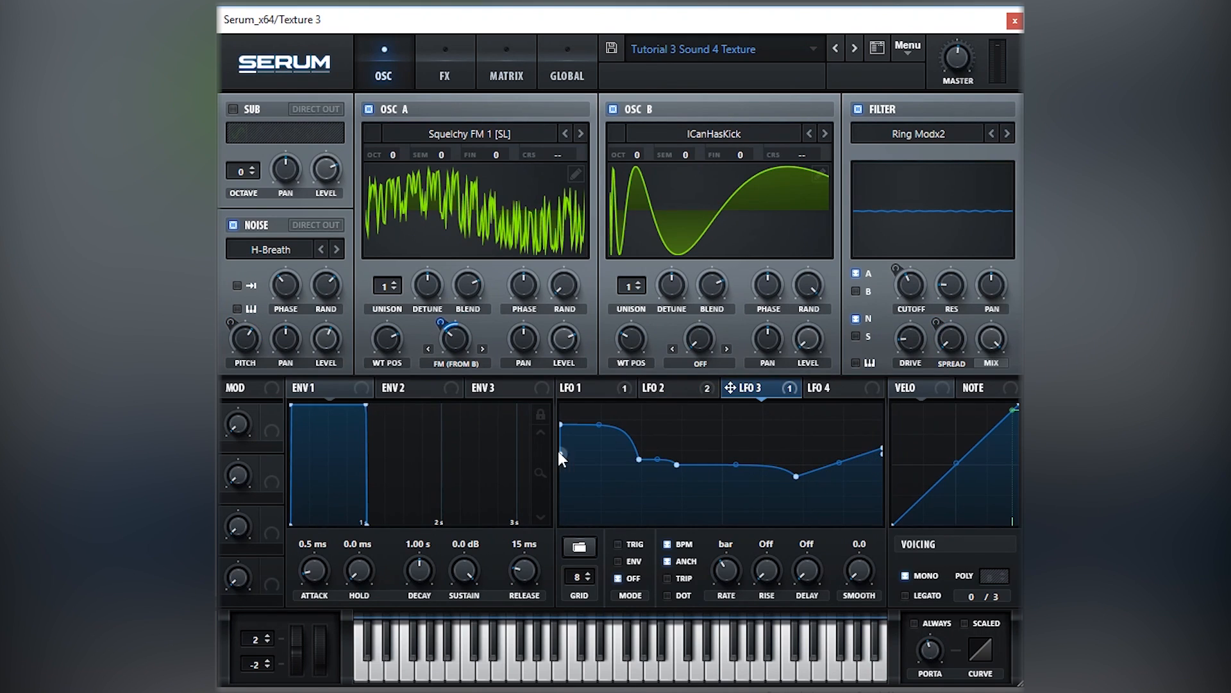
pyautogui.moveTo(493, 401)
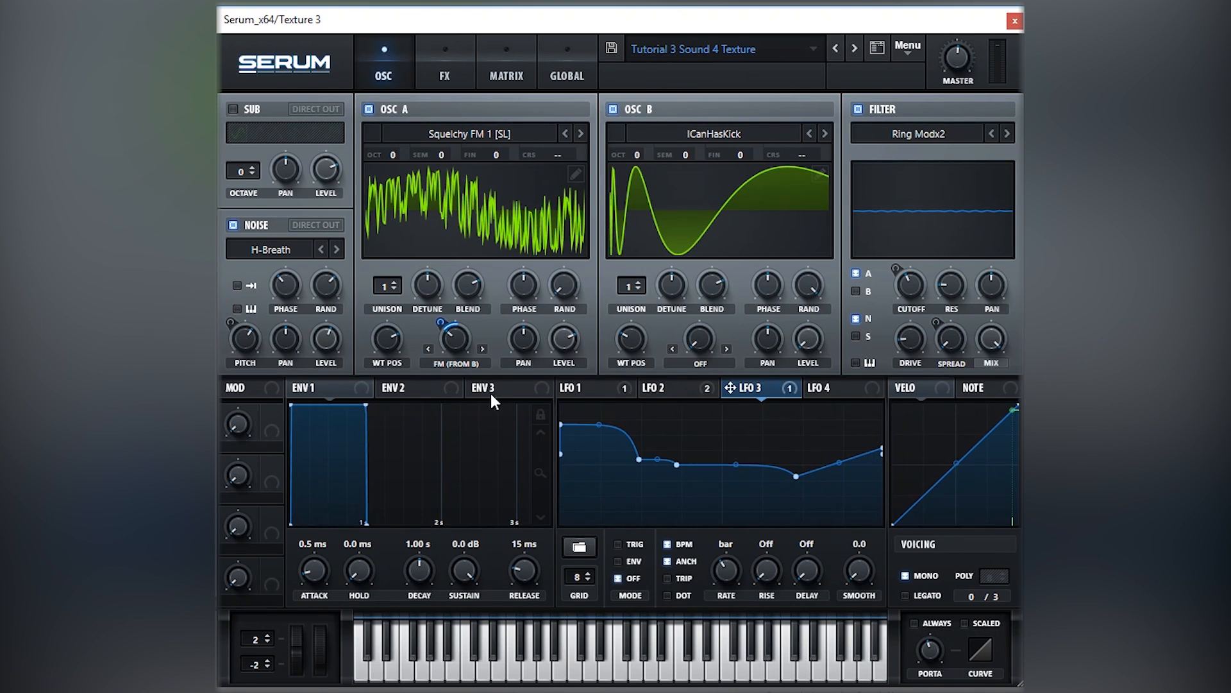
pyautogui.moveTo(877, 102)
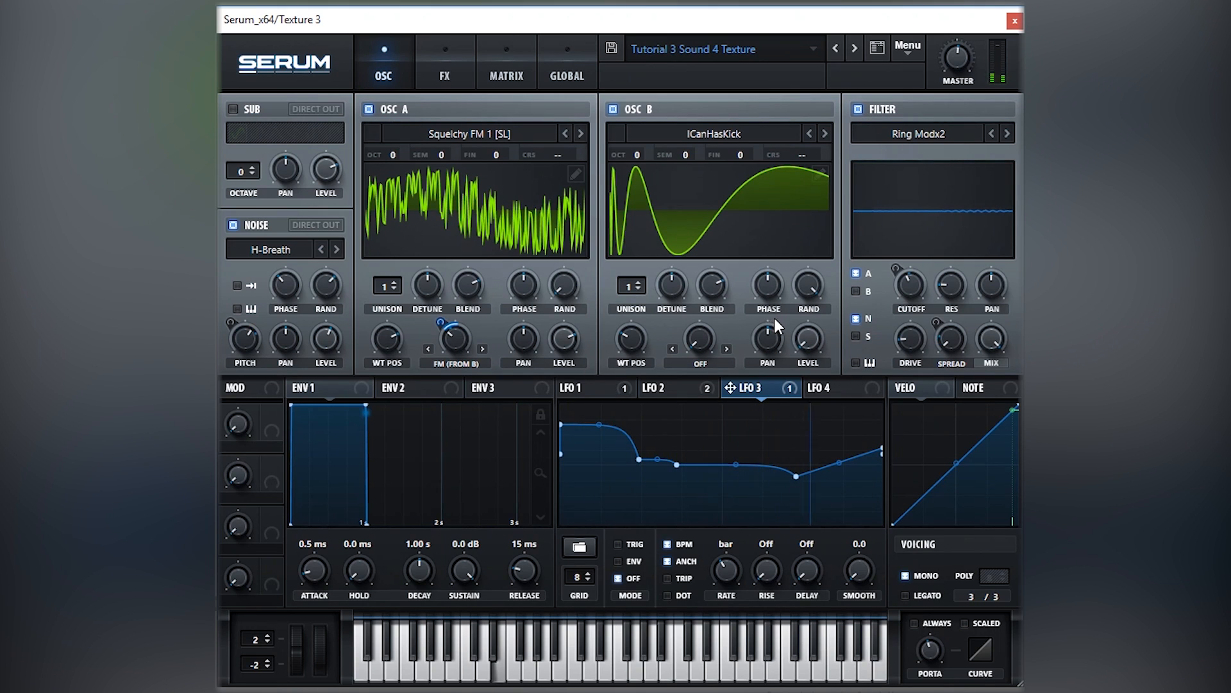
pyautogui.moveTo(766, 339)
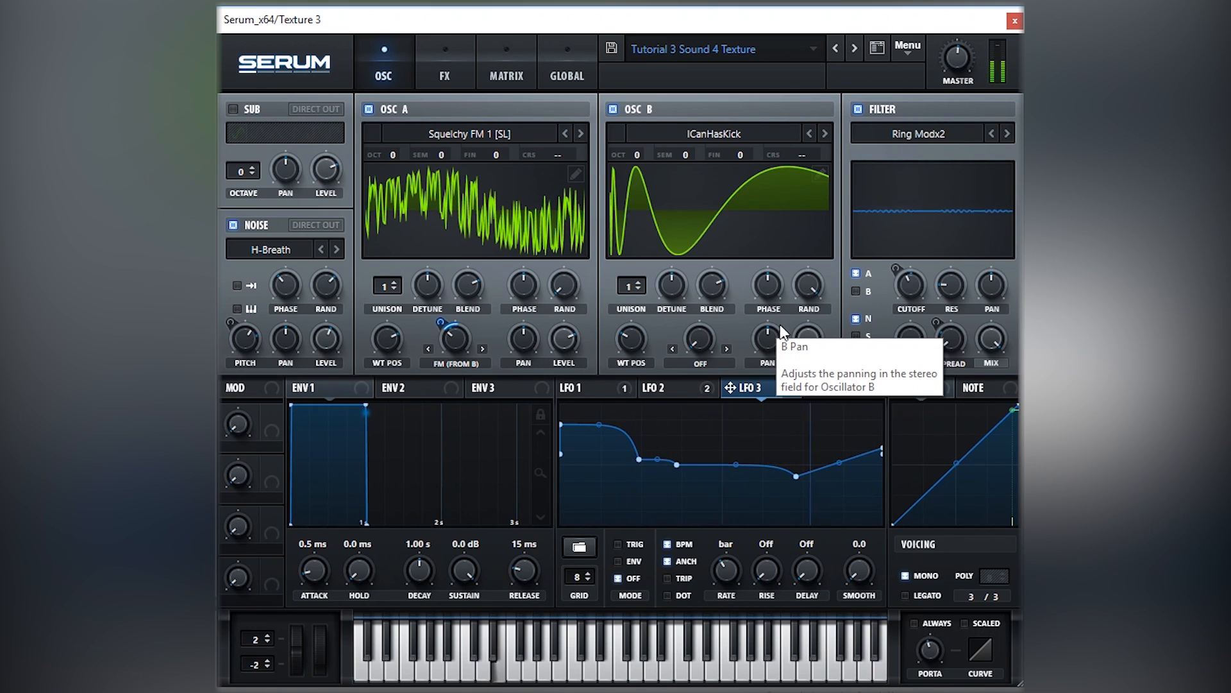
pyautogui.moveTo(804, 344)
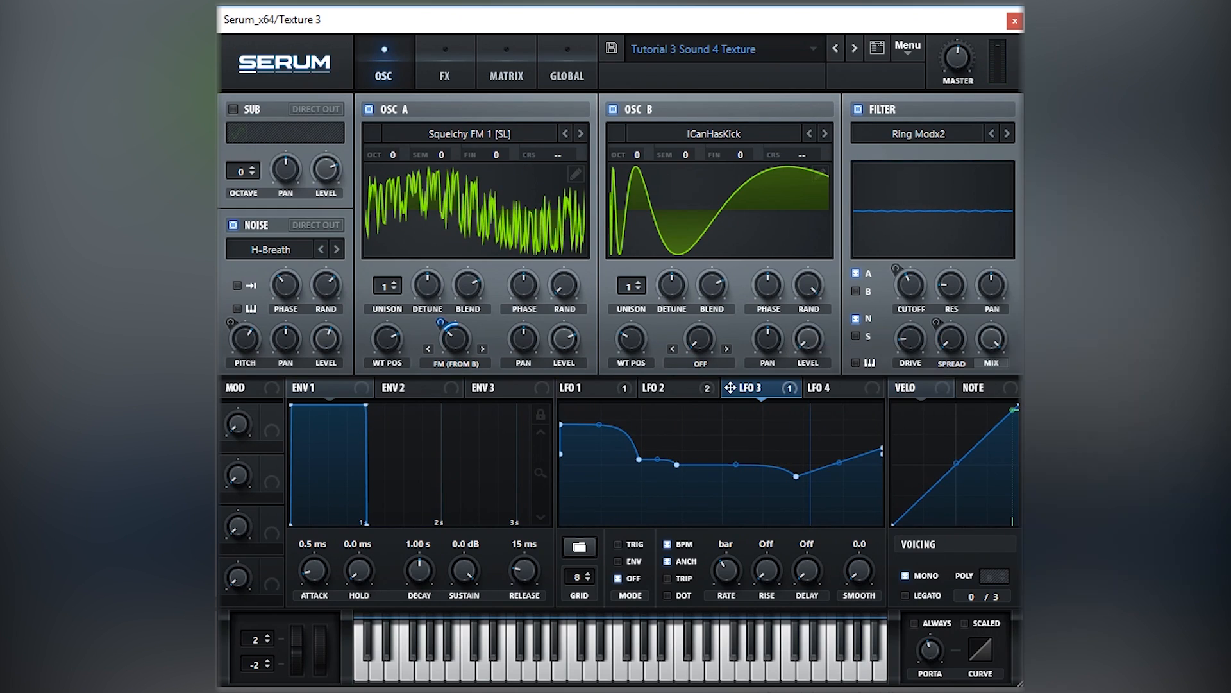
pyautogui.moveTo(878, 457)
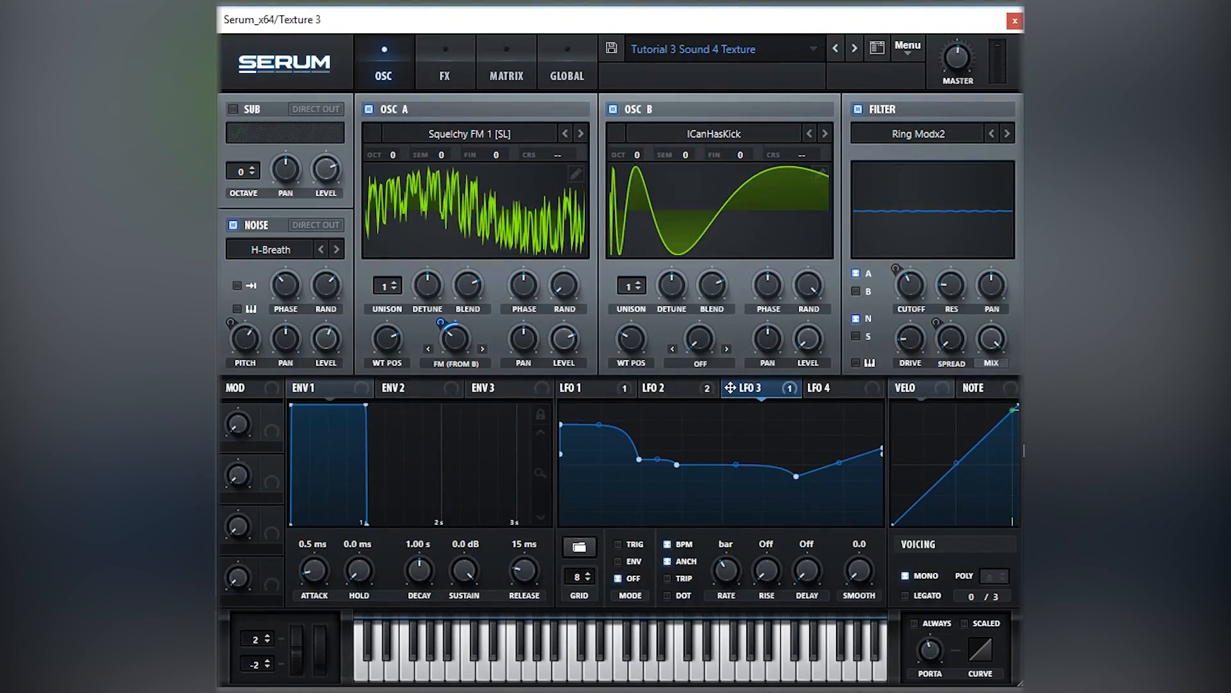
pyautogui.moveTo(679, 293)
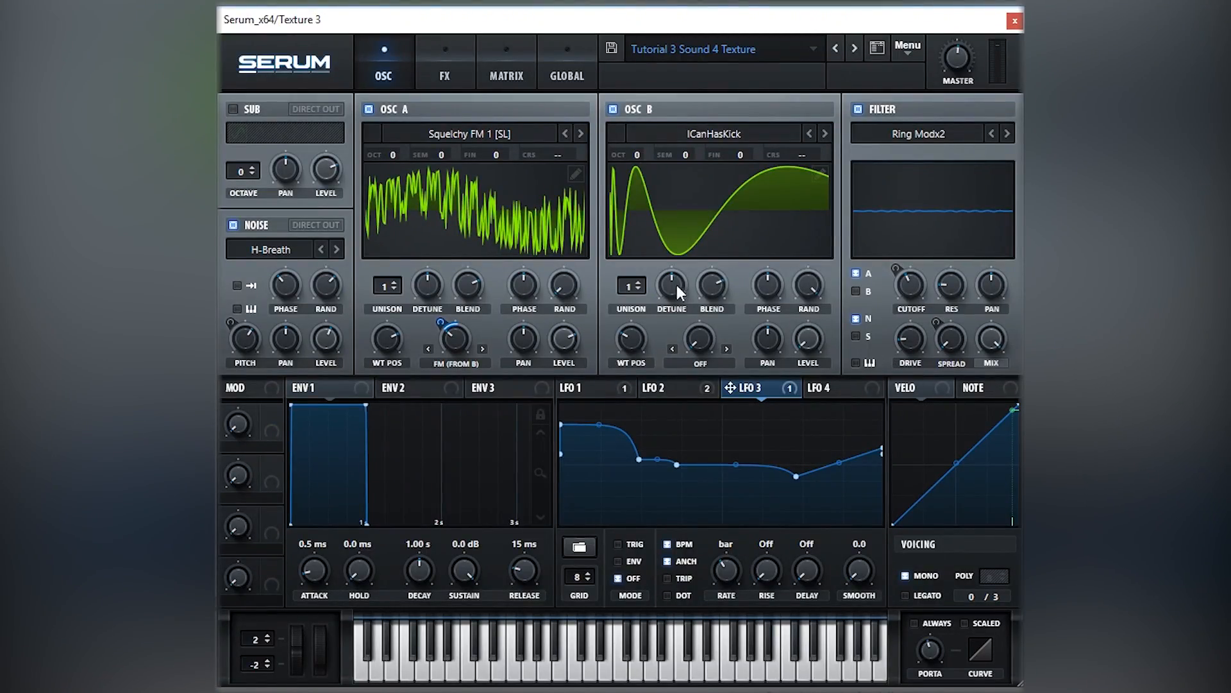
pyautogui.moveTo(648, 180)
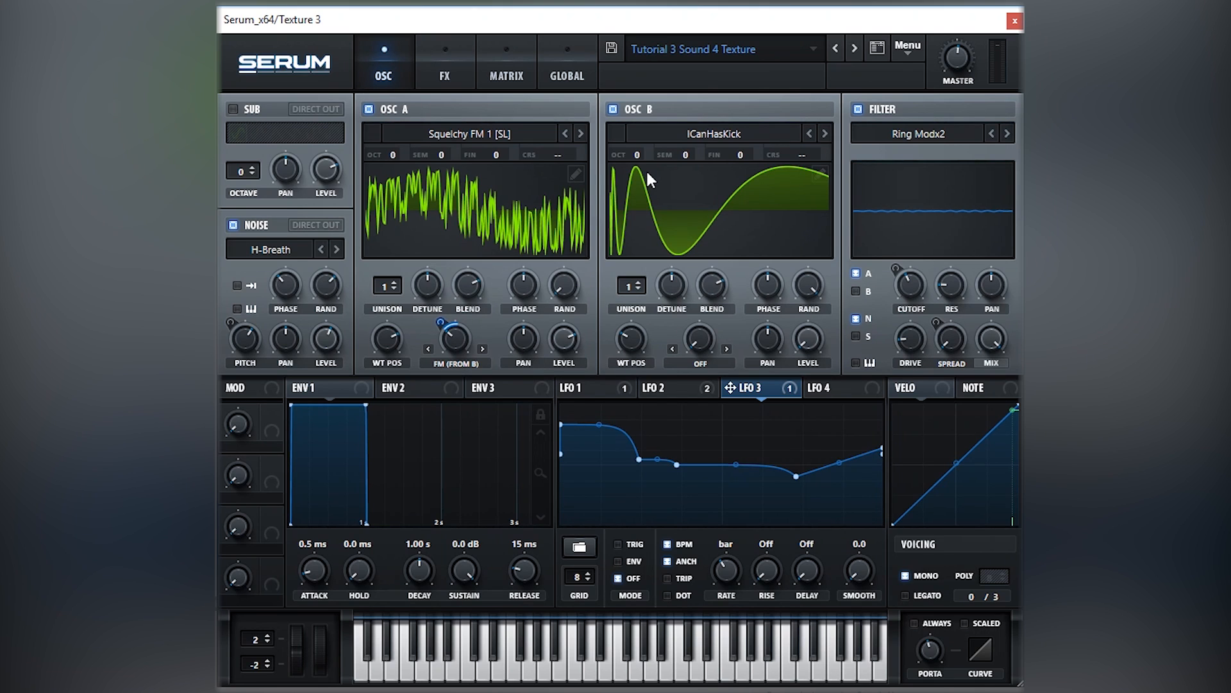
pyautogui.moveTo(713, 321)
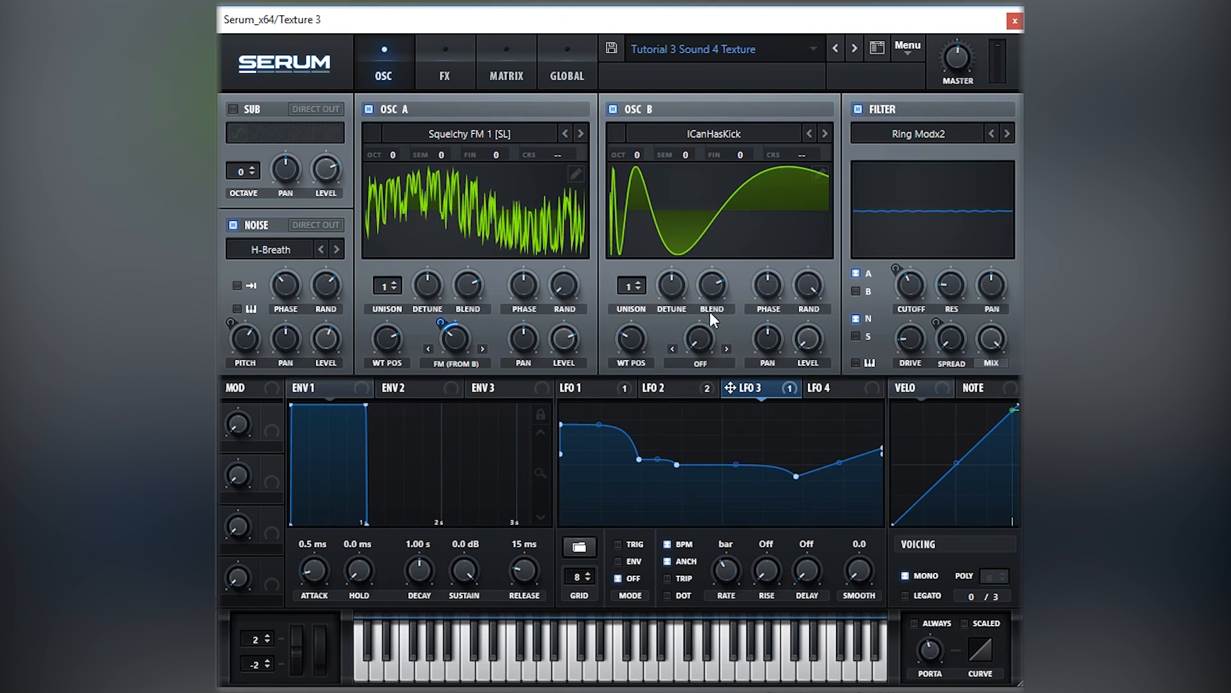
# - On the FX page, bypass the Filter and Hyper/Dimension effects so the whole chain is off
pyautogui.click(445, 62)
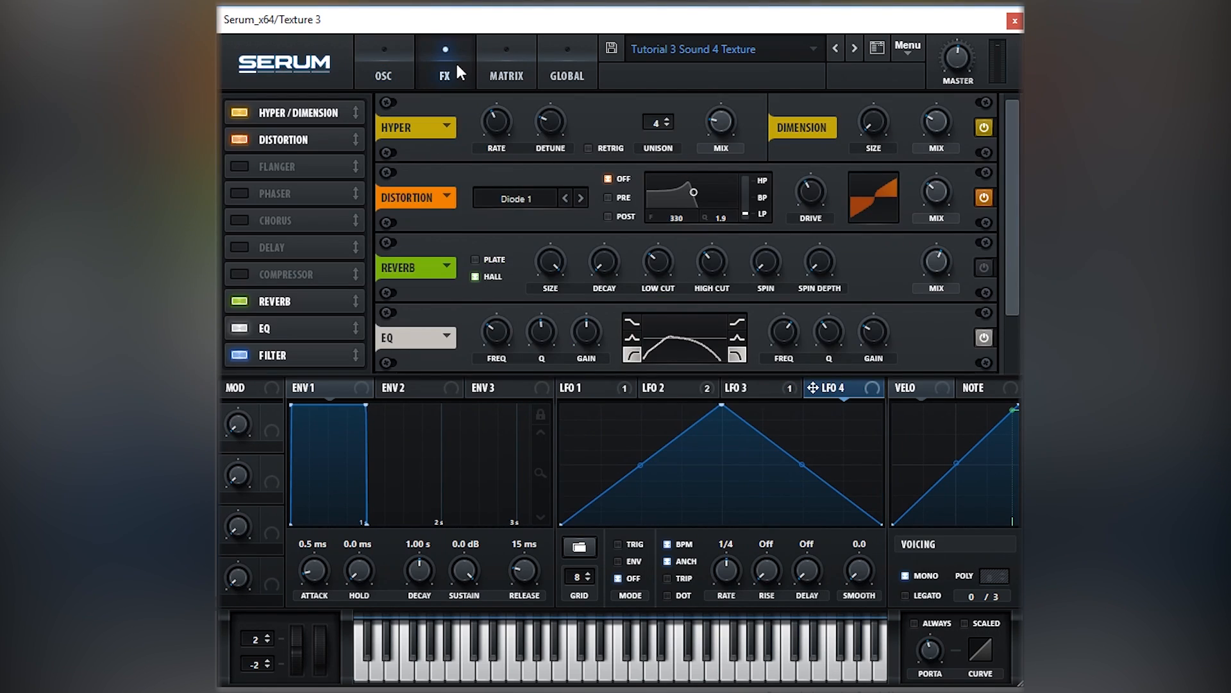
pyautogui.moveTo(853, 122)
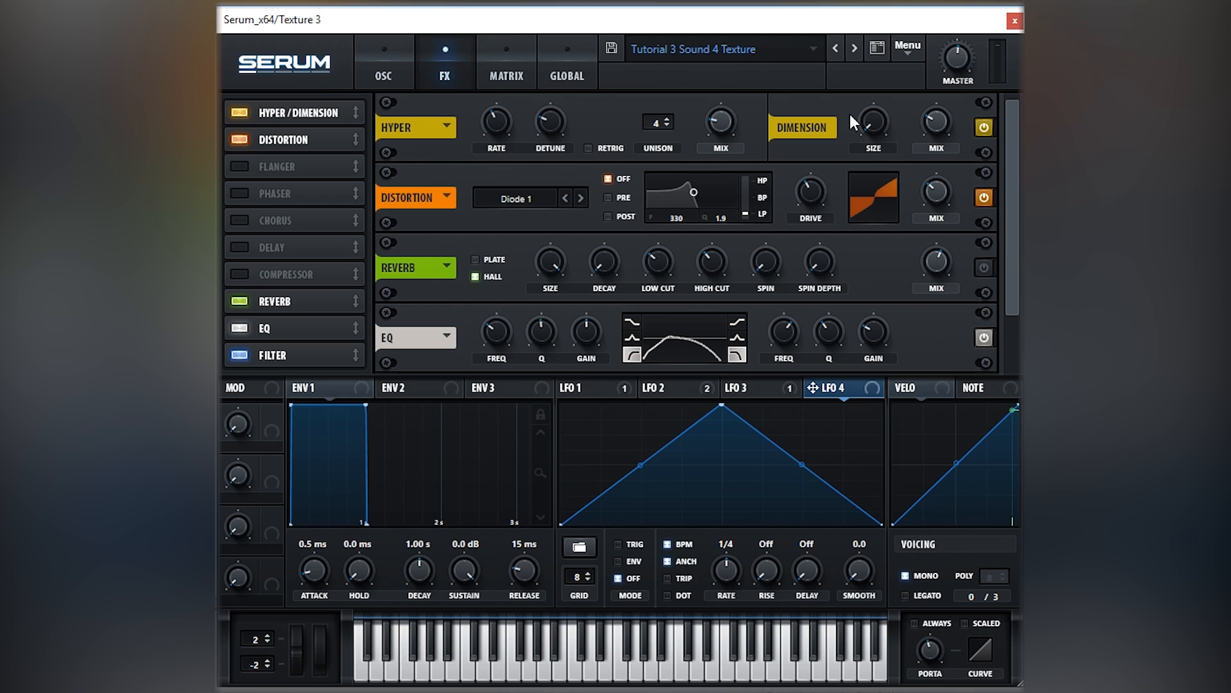
pyautogui.click(983, 126)
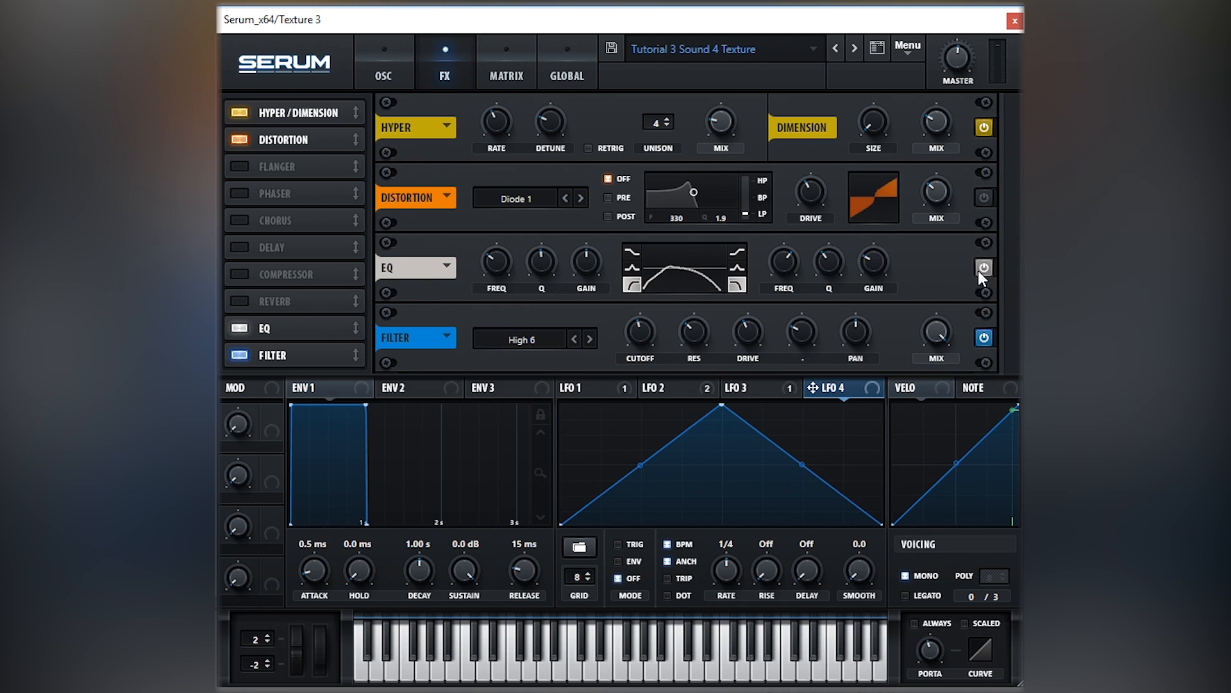
pyautogui.click(984, 126)
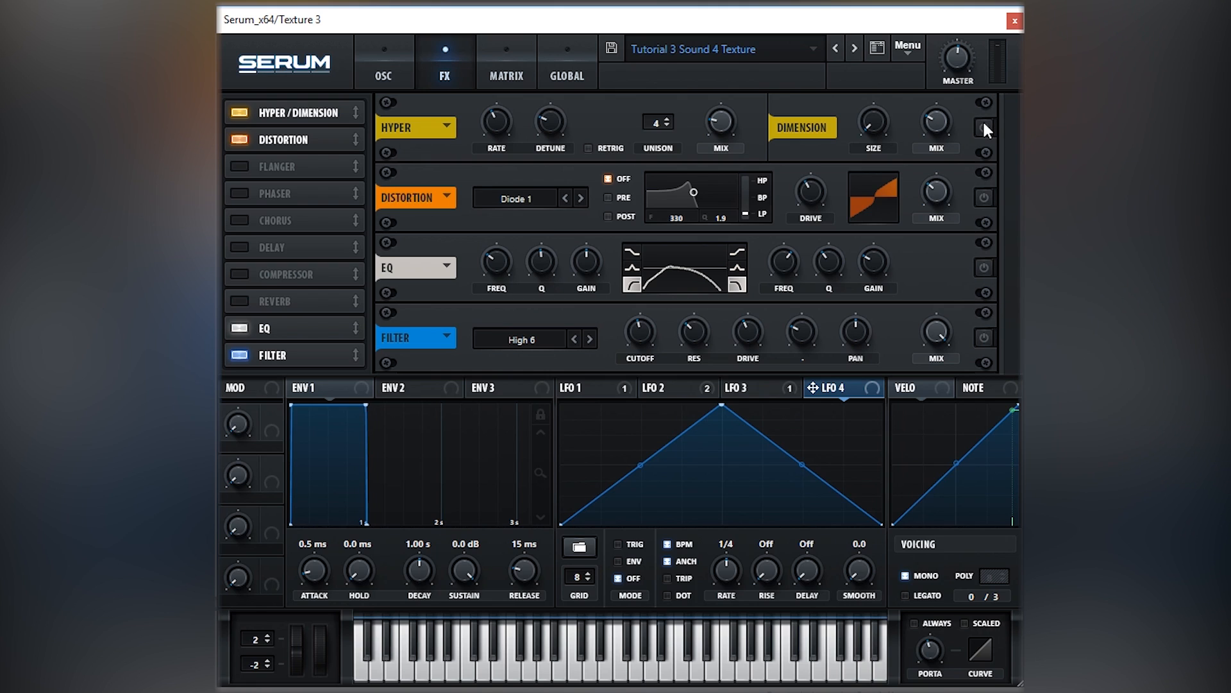
pyautogui.moveTo(986, 130)
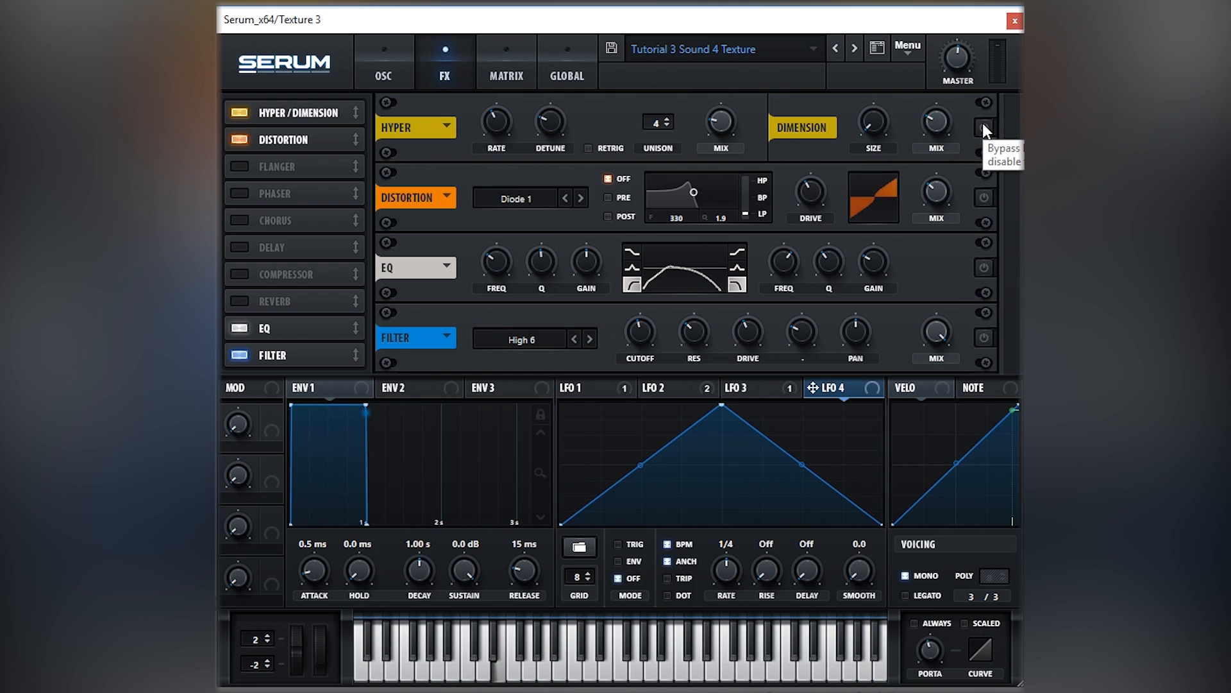
pyautogui.click(983, 128)
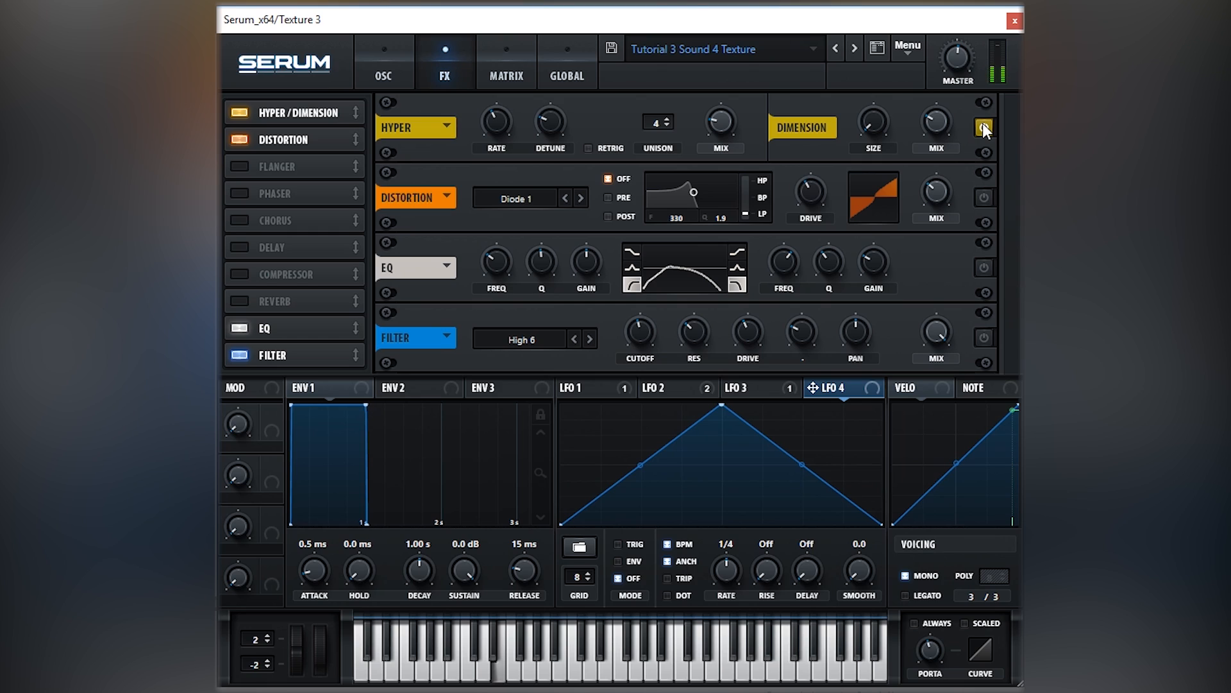
pyautogui.click(985, 128)
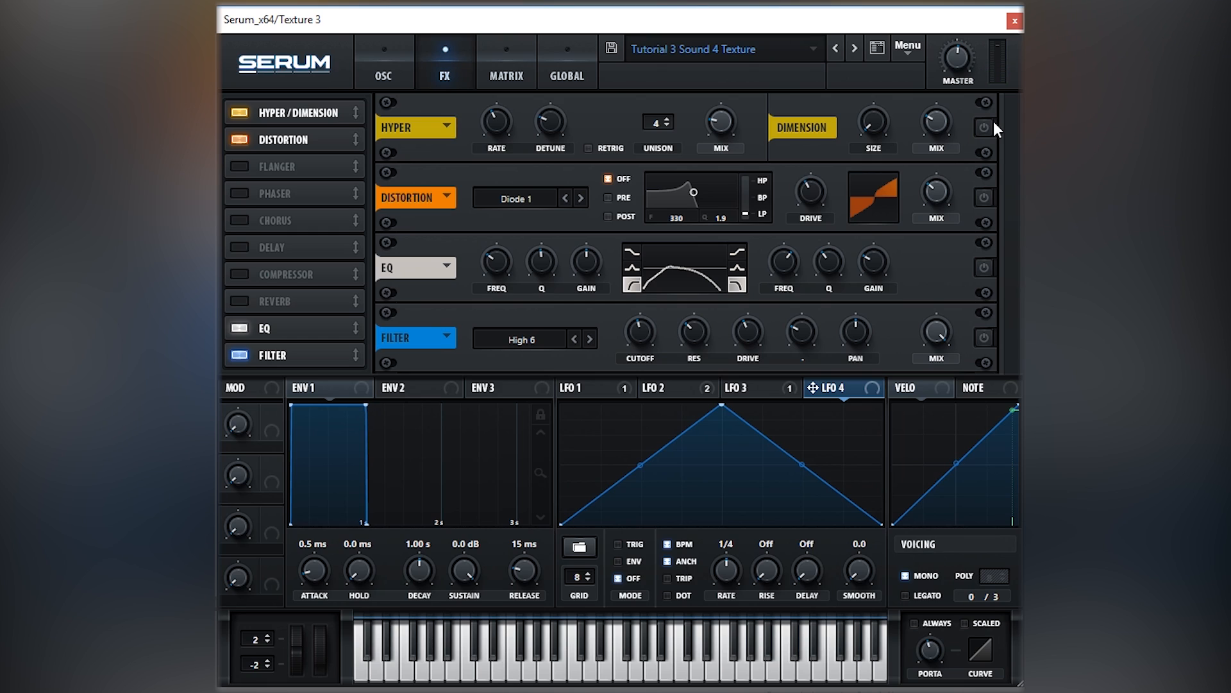
pyautogui.moveTo(986, 126)
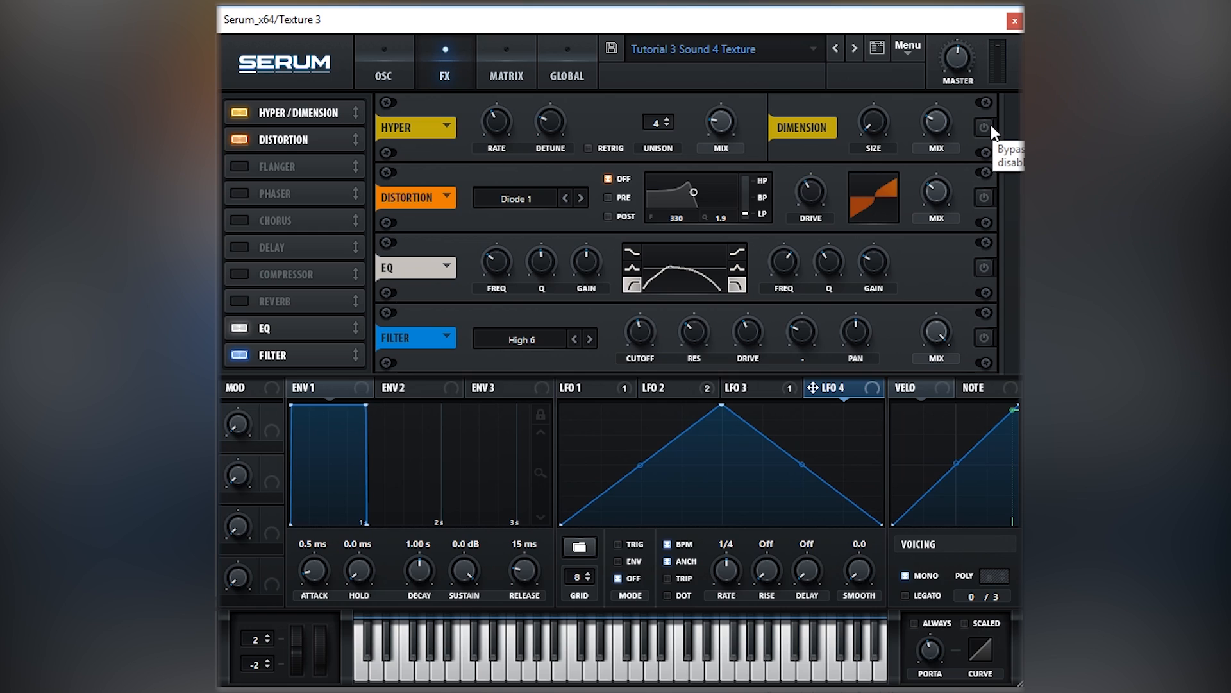
pyautogui.moveTo(993, 134)
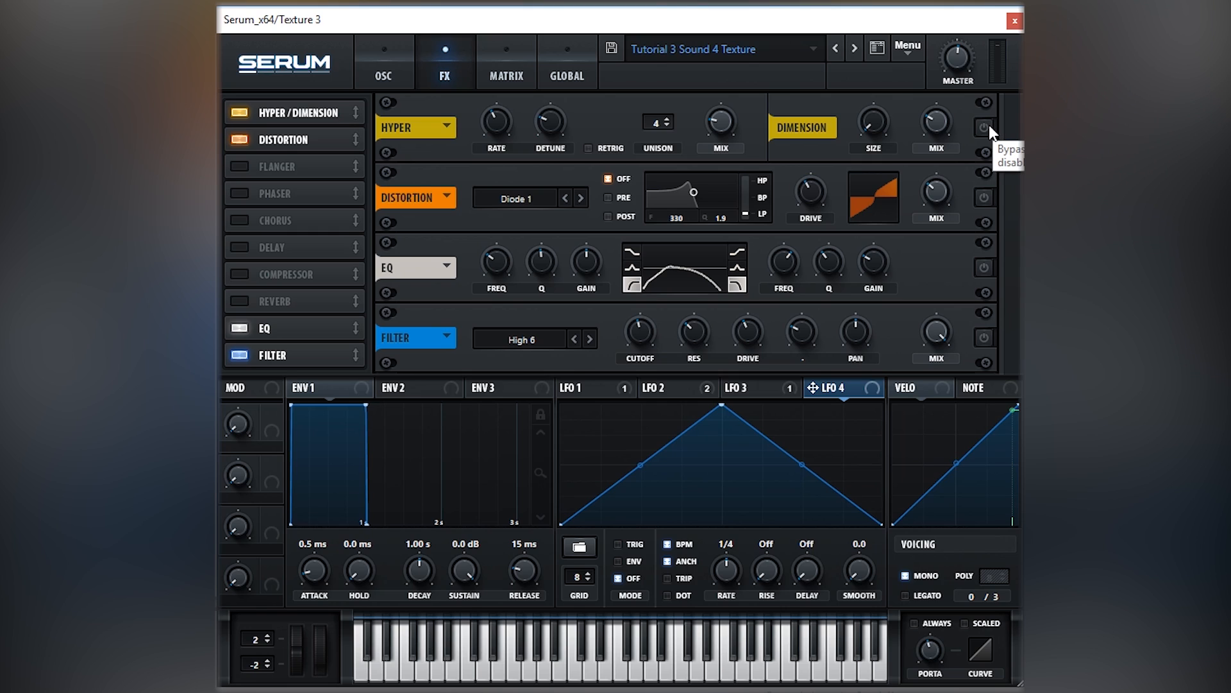
pyautogui.moveTo(991, 208)
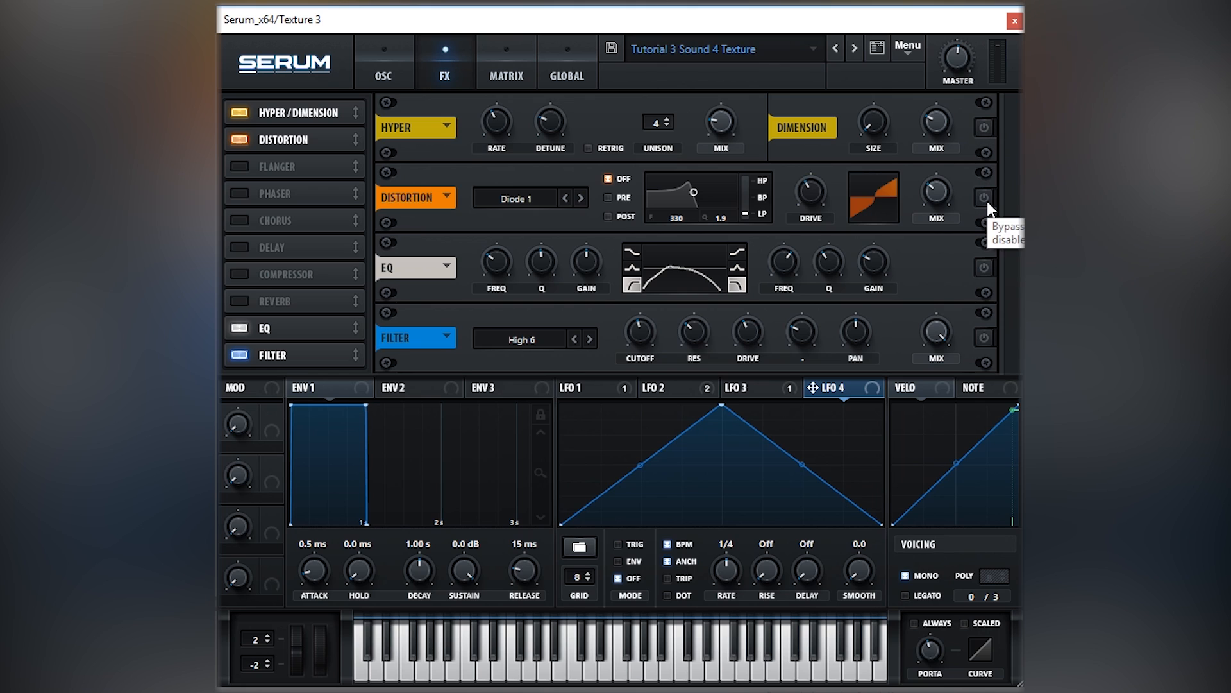
# - Power on the Hyper/Dimension, Distortion and EQ modules in the effects rack
pyautogui.click(983, 127)
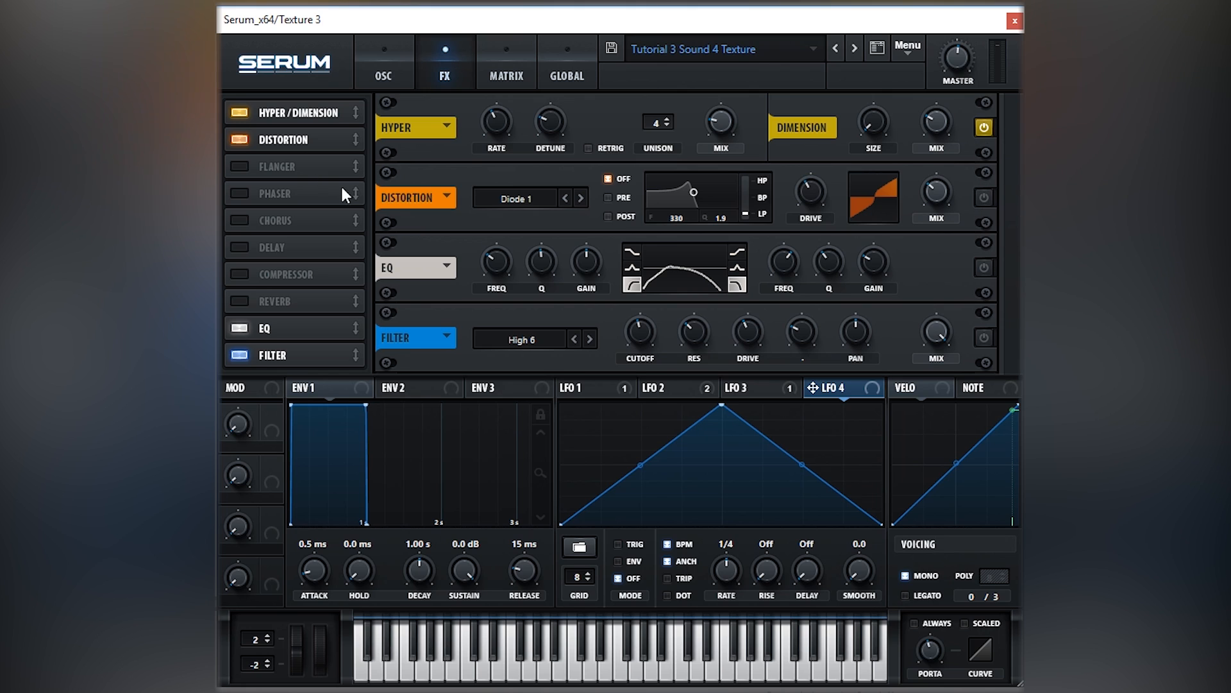
pyautogui.moveTo(986, 198)
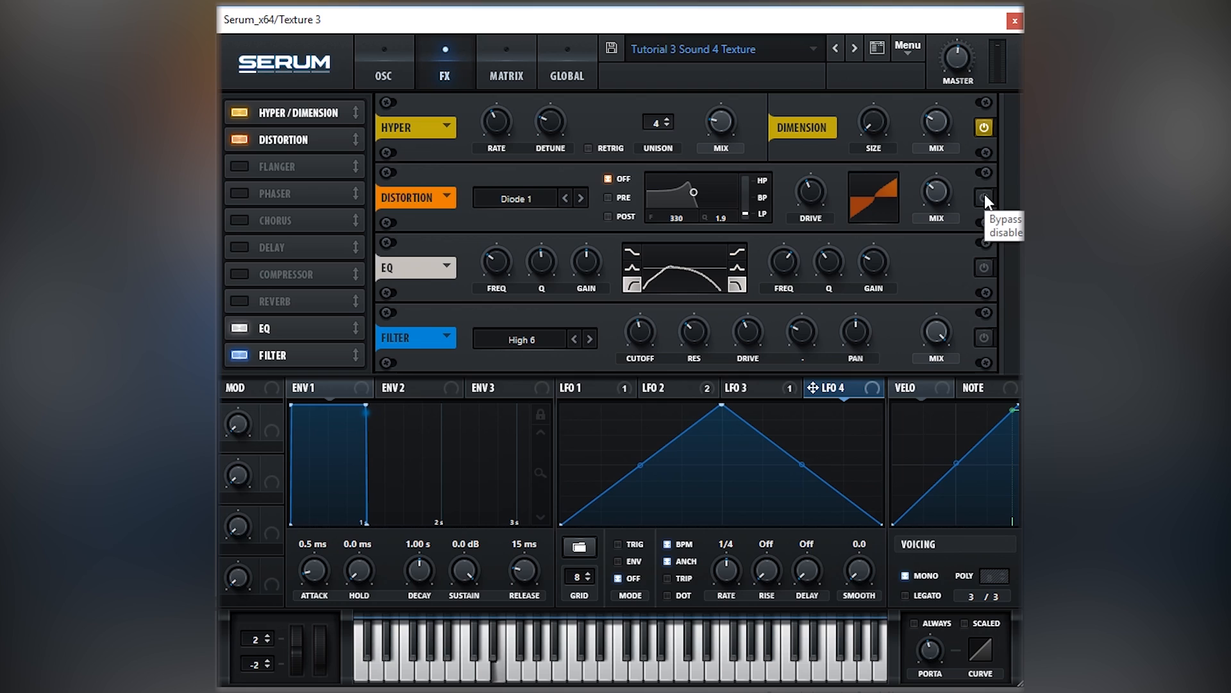
pyautogui.click(984, 197)
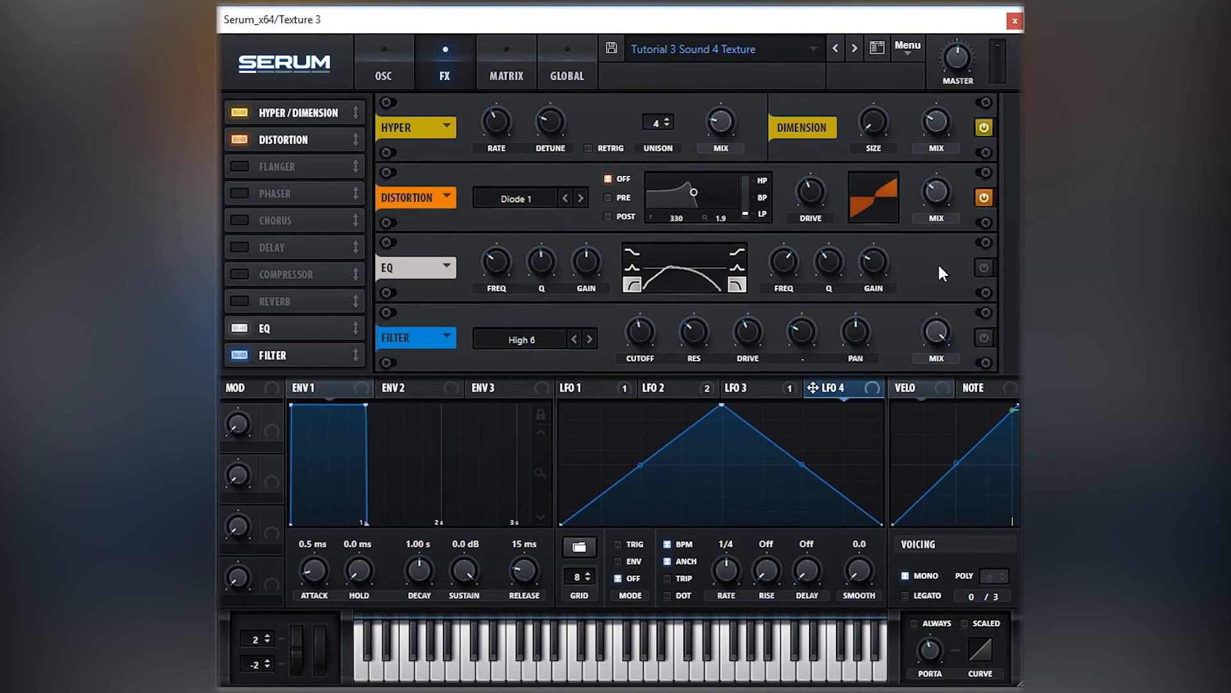
pyautogui.moveTo(972, 276)
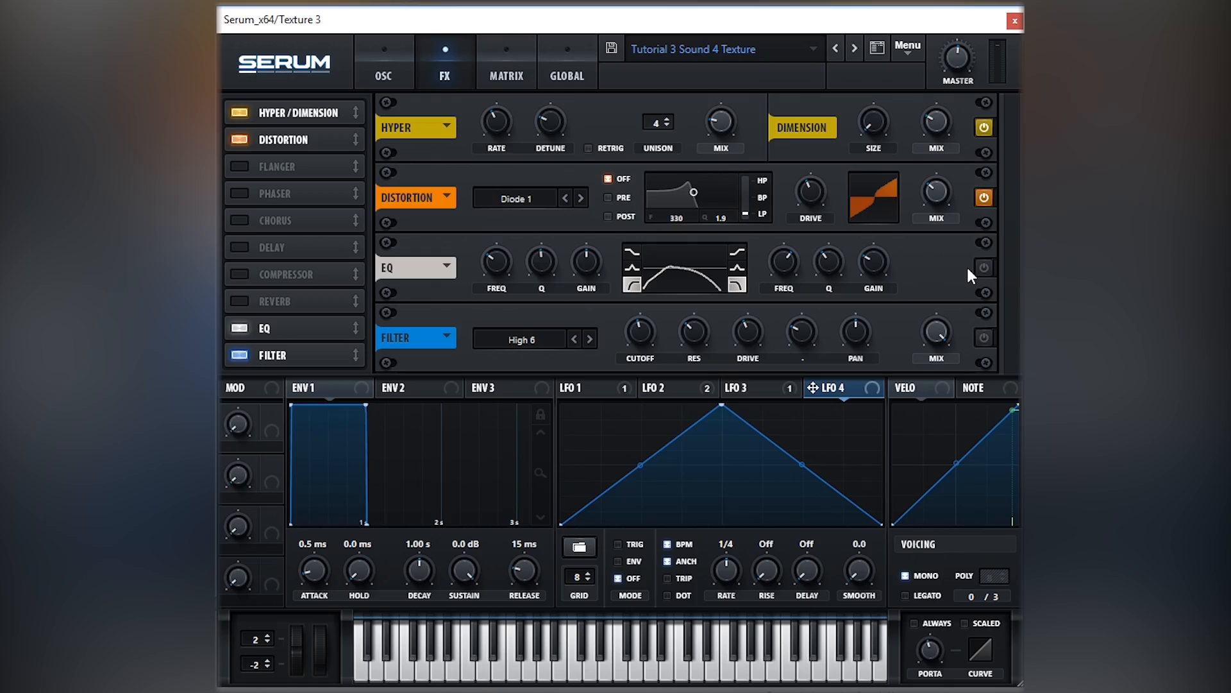
pyautogui.click(984, 267)
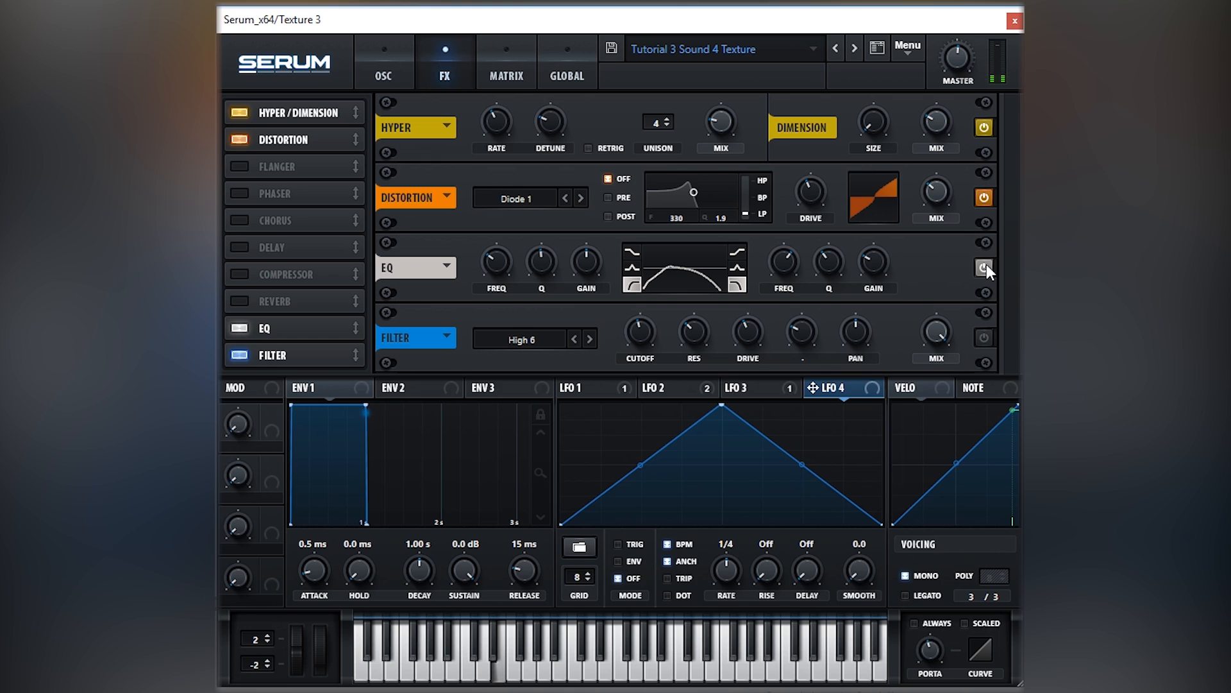
# - Compare the High 6 Filter on and off, leave it on, and return to oscillators
pyautogui.click(984, 268)
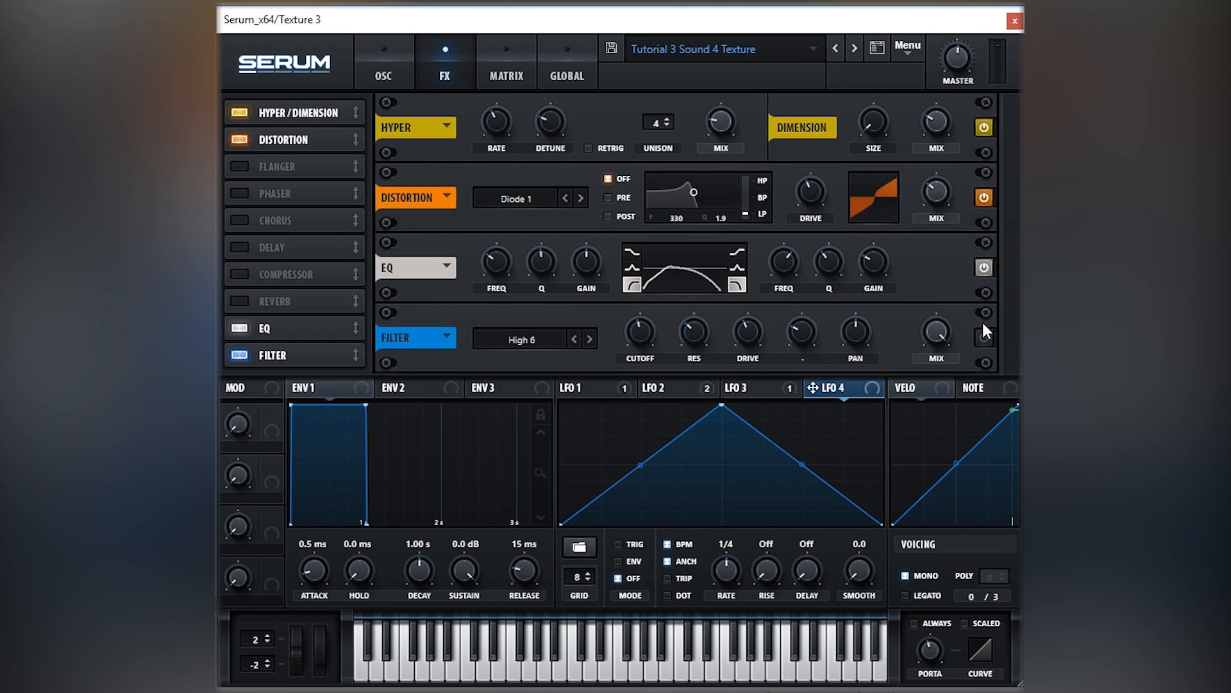
pyautogui.moveTo(1014, 288)
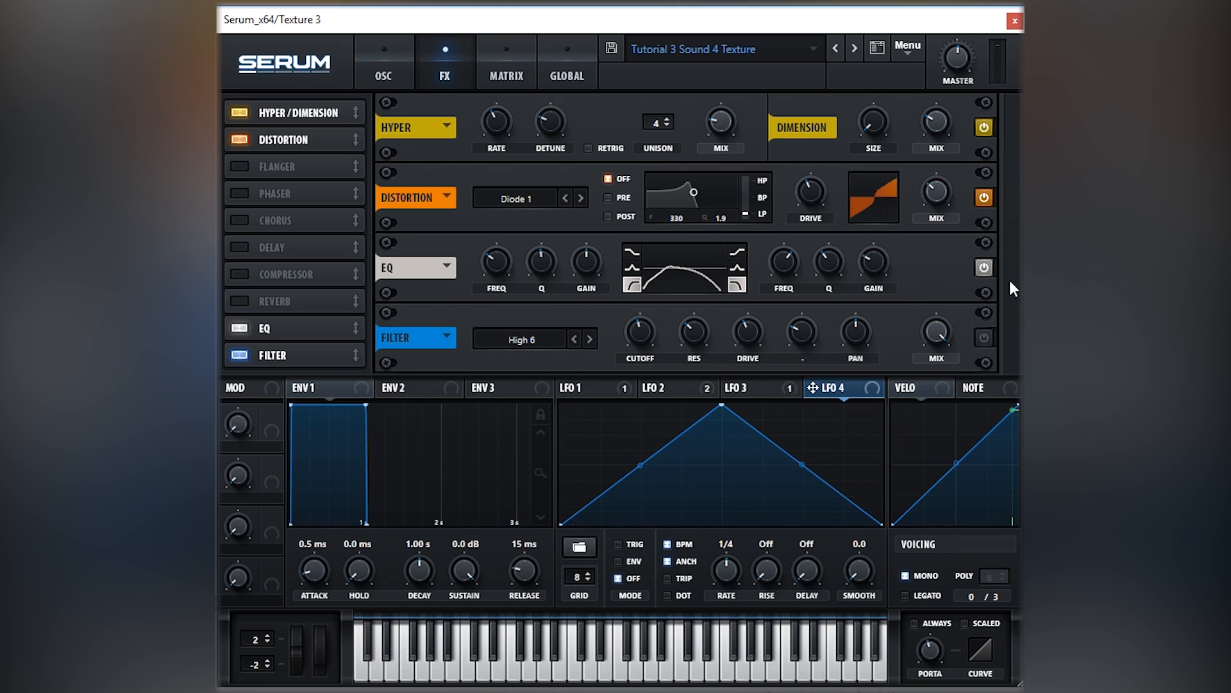
pyautogui.moveTo(973, 339)
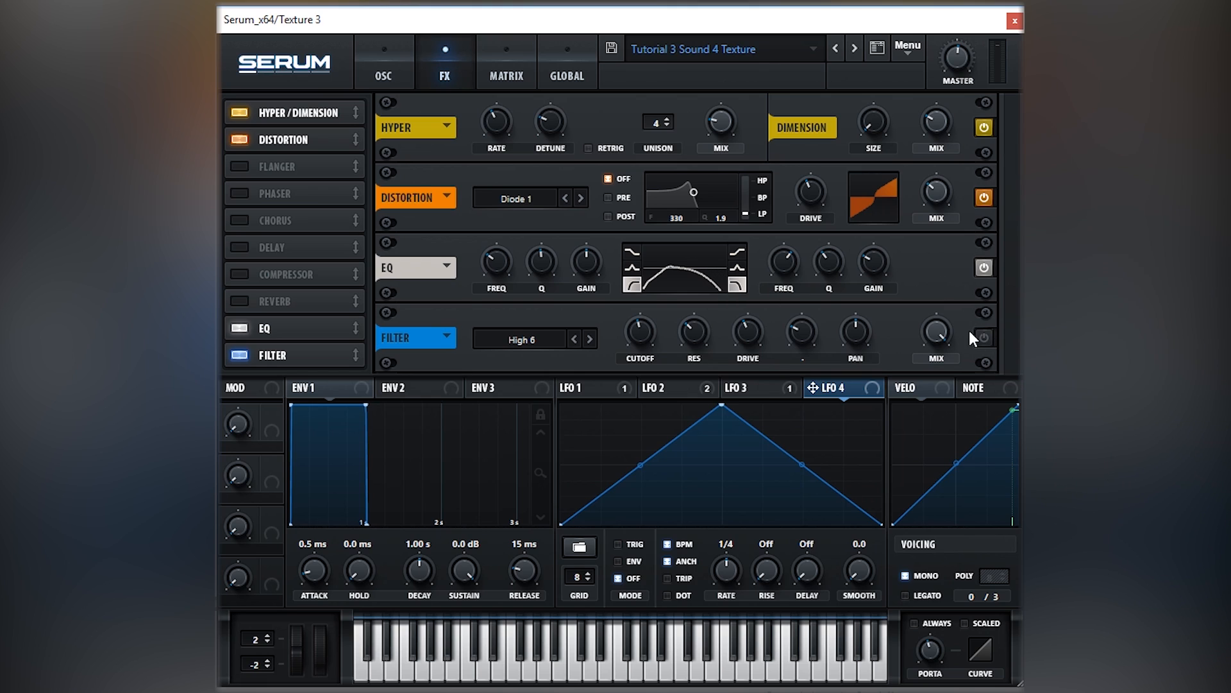
pyautogui.moveTo(983, 339)
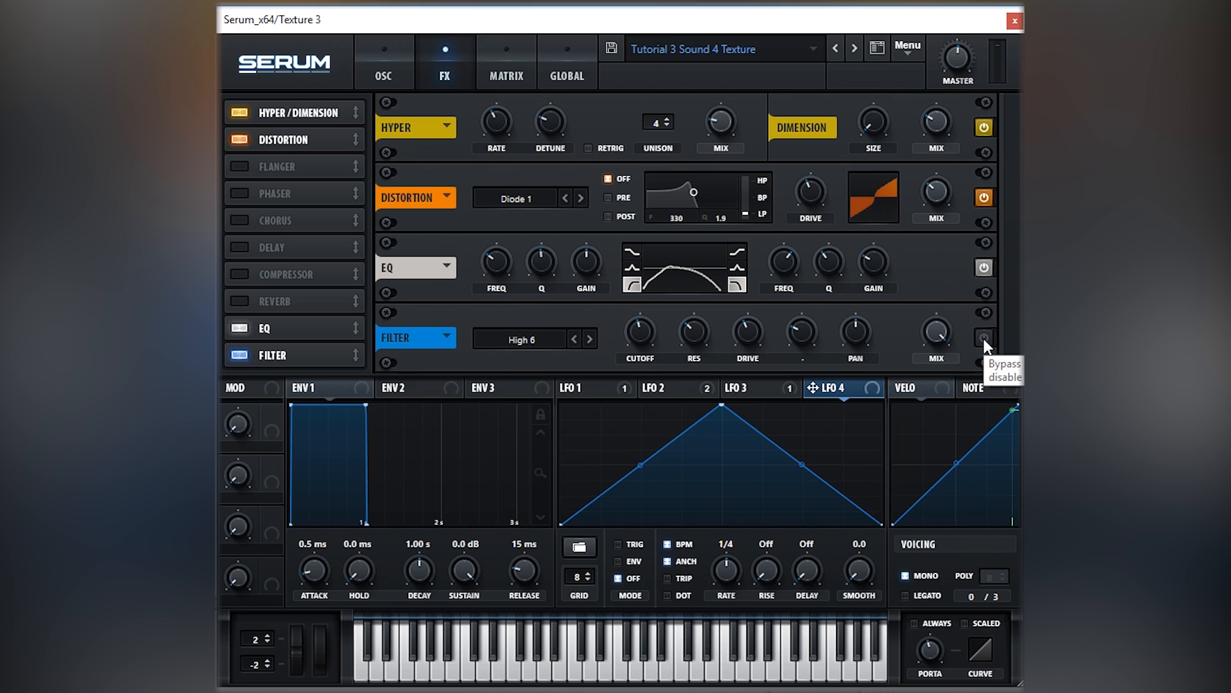
pyautogui.click(984, 336)
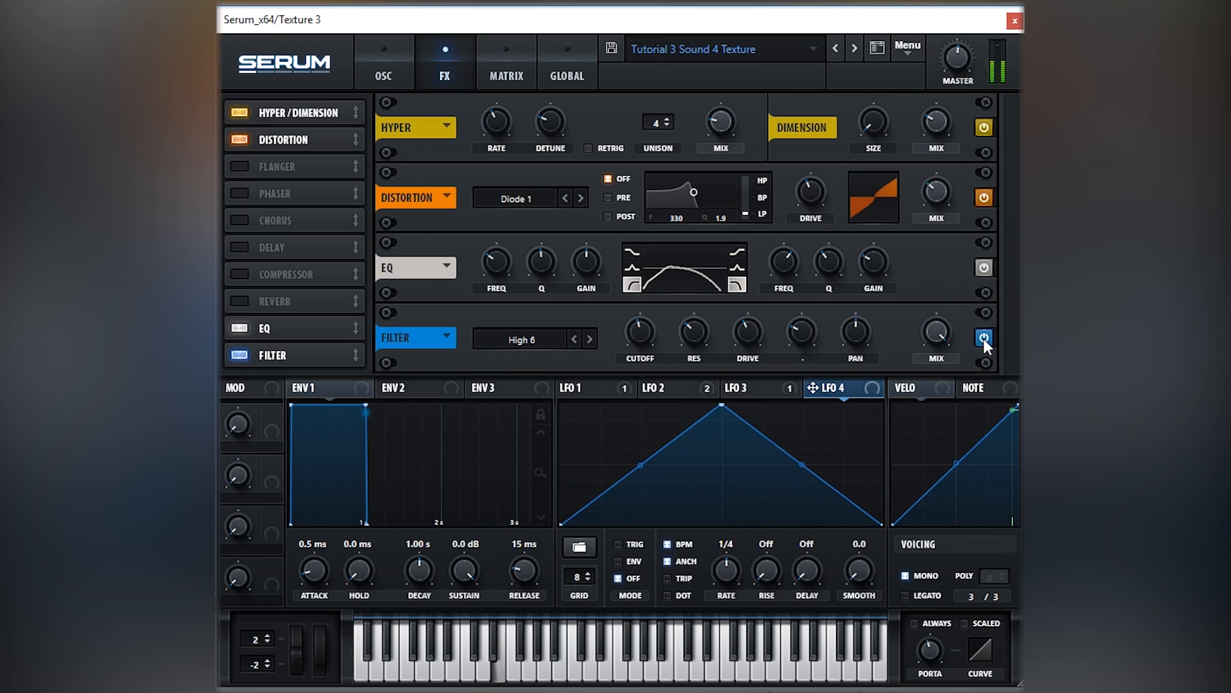
pyautogui.click(983, 338)
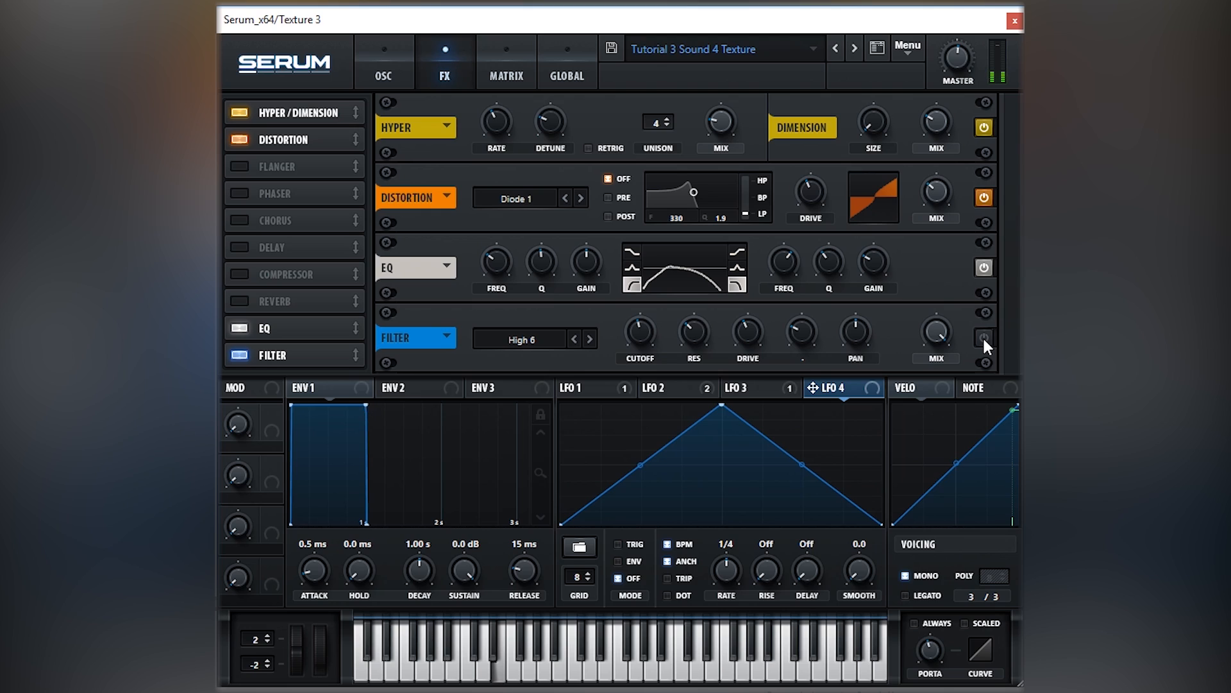
pyautogui.click(984, 337)
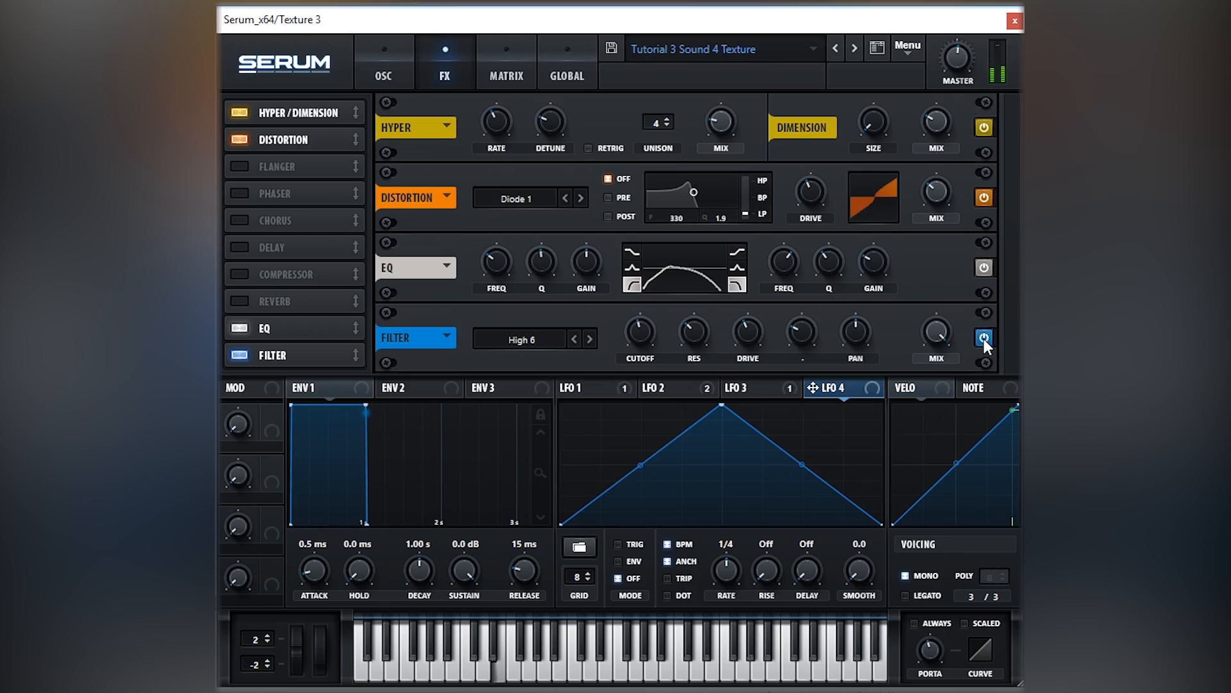
pyautogui.click(384, 61)
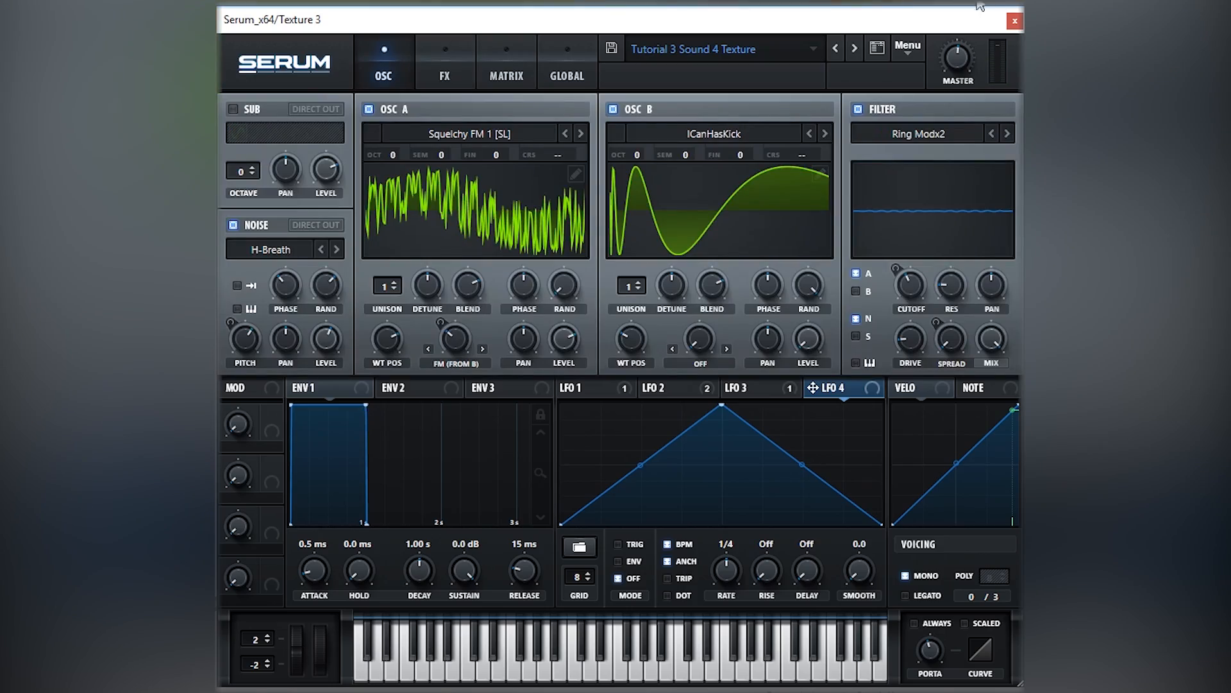